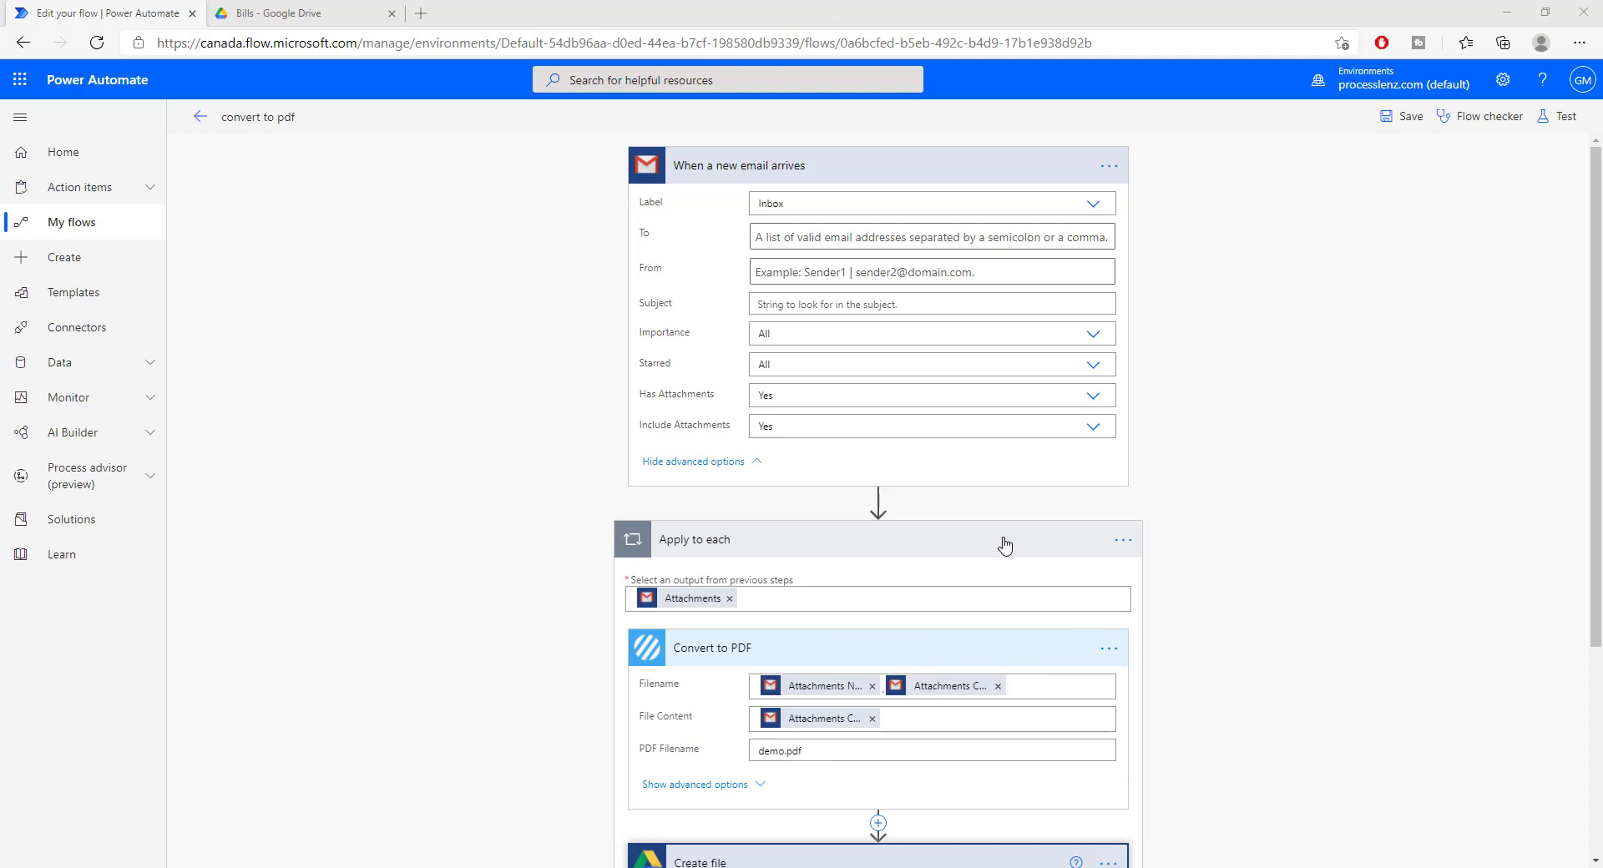
{"action": "mouse_move", "coordinate": [1069, 437]}
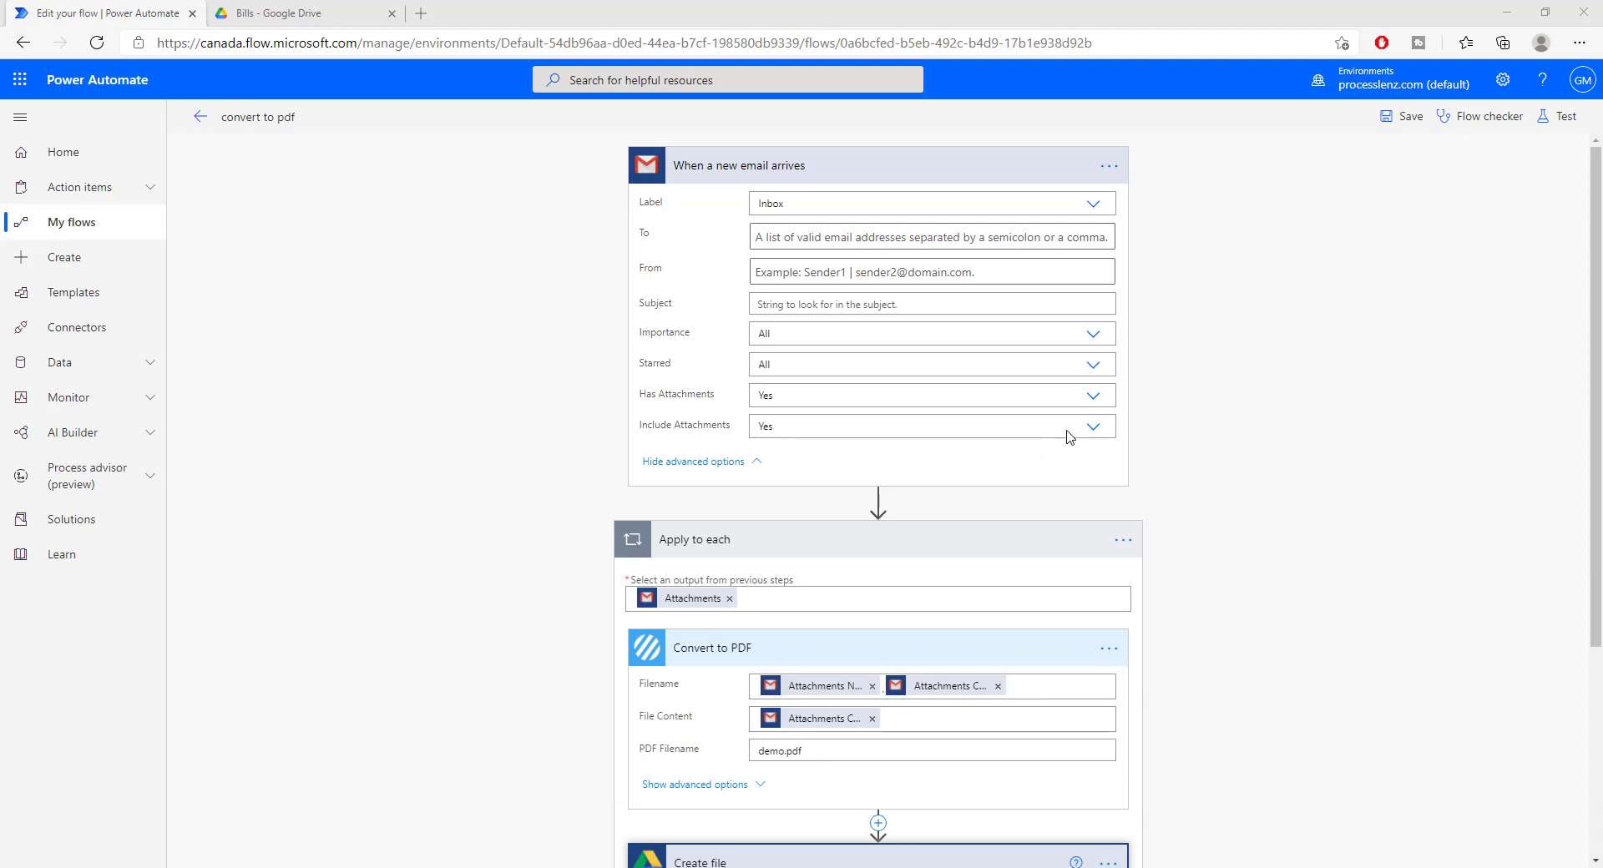
{"action": "mouse_move", "coordinate": [1080, 417]}
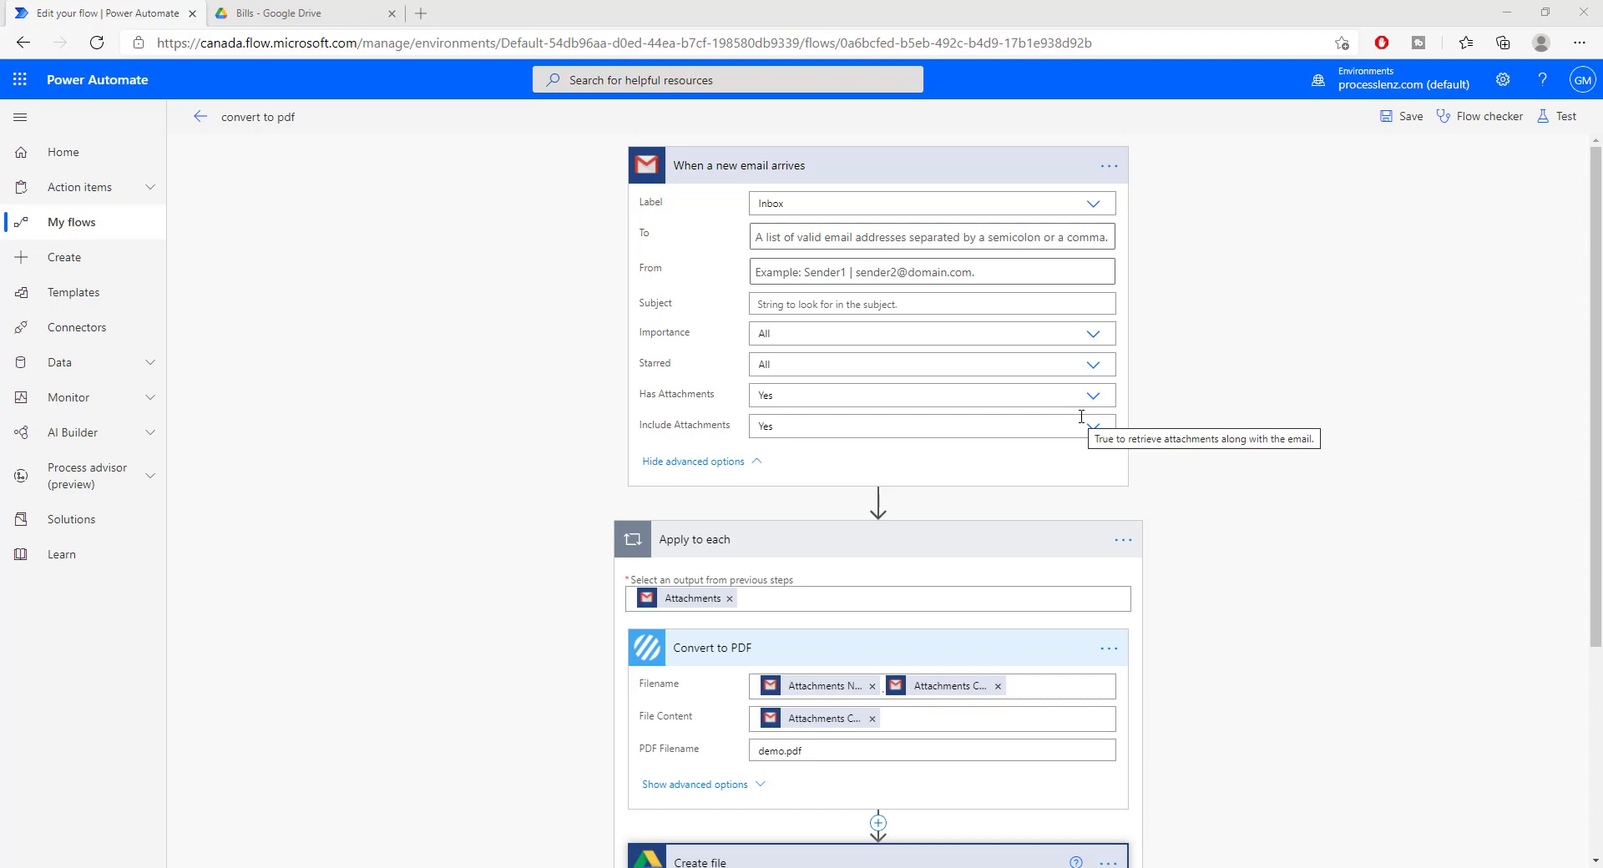
Step: Run a manual test of the convert-to-PDF flow and send the receipt-photo email to trigger it
{"action": "scroll", "scroll_direction": "down", "scroll_amount": 3}
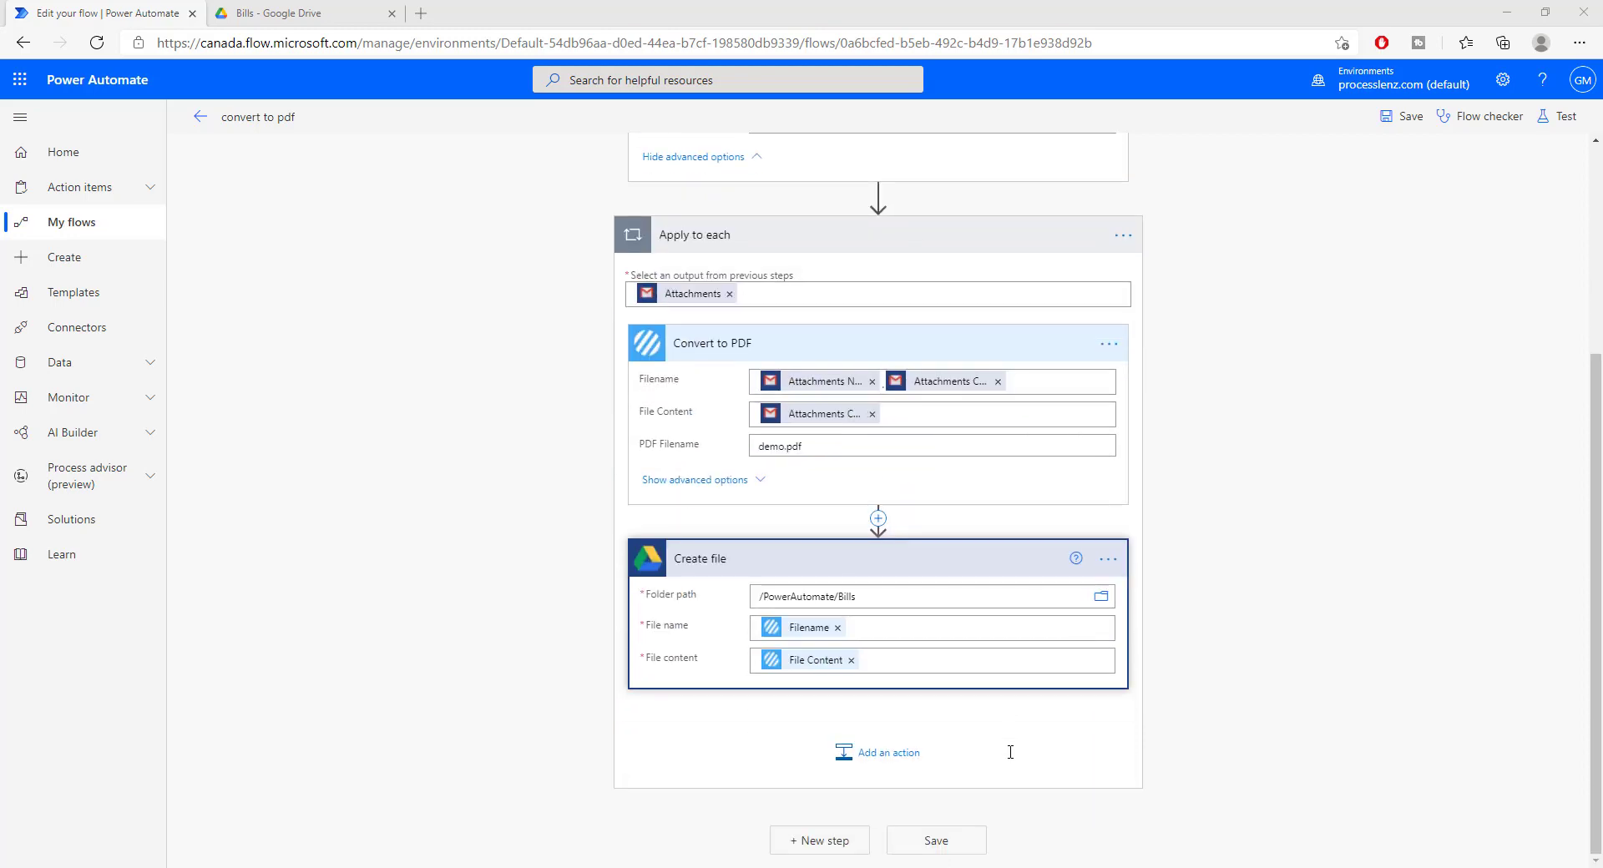
{"action": "mouse_move", "coordinate": [987, 593]}
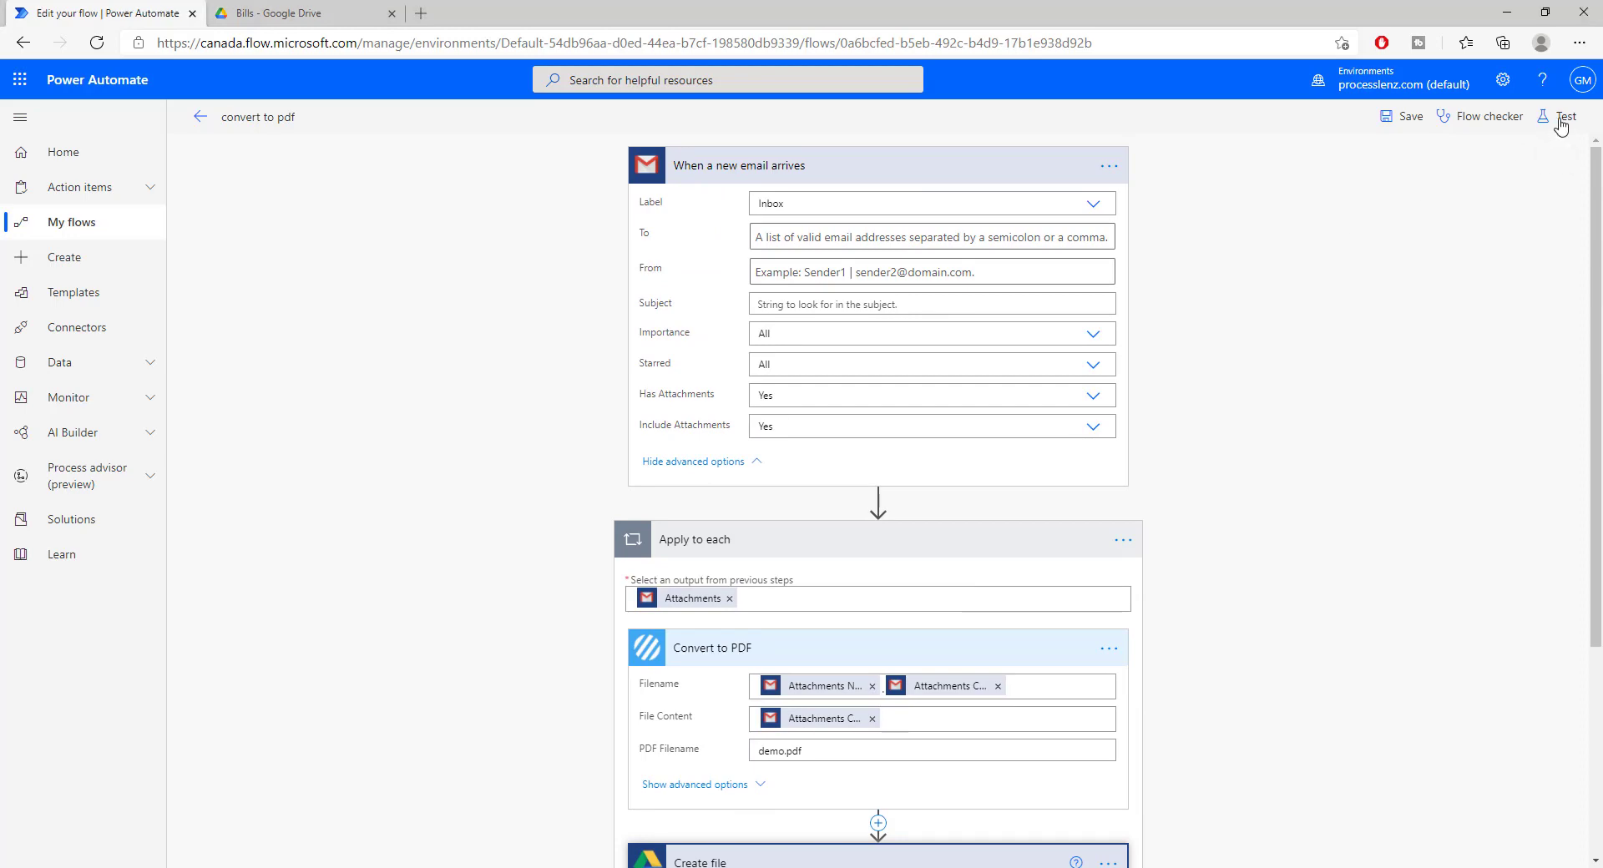
{"action": "left_click", "coordinate": [1566, 115]}
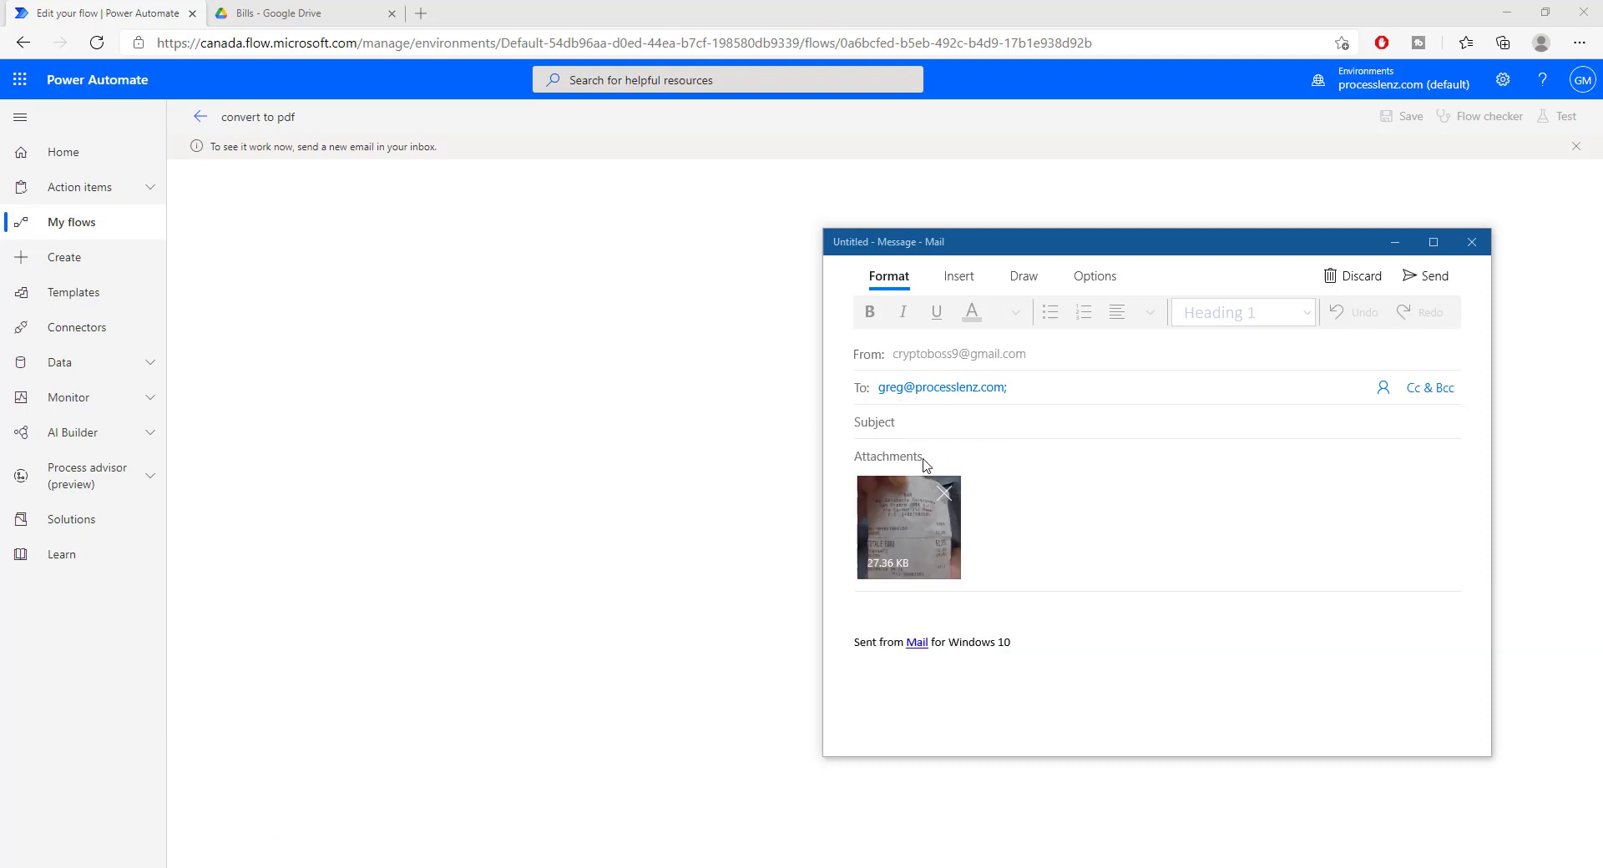
{"action": "double_click", "coordinate": [939, 387]}
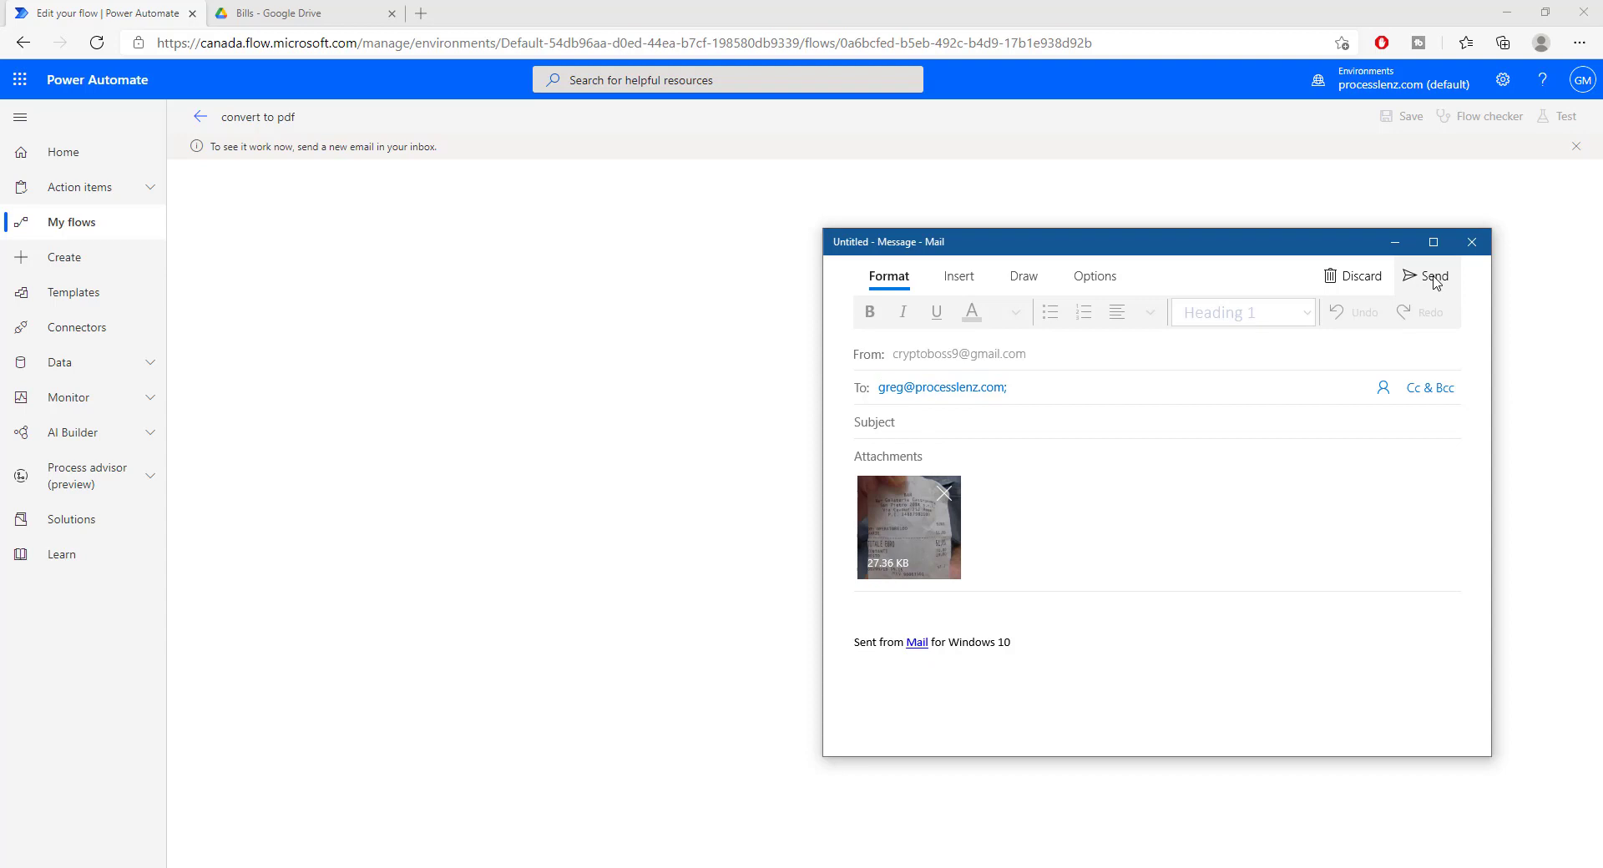
{"action": "left_click", "coordinate": [1431, 276]}
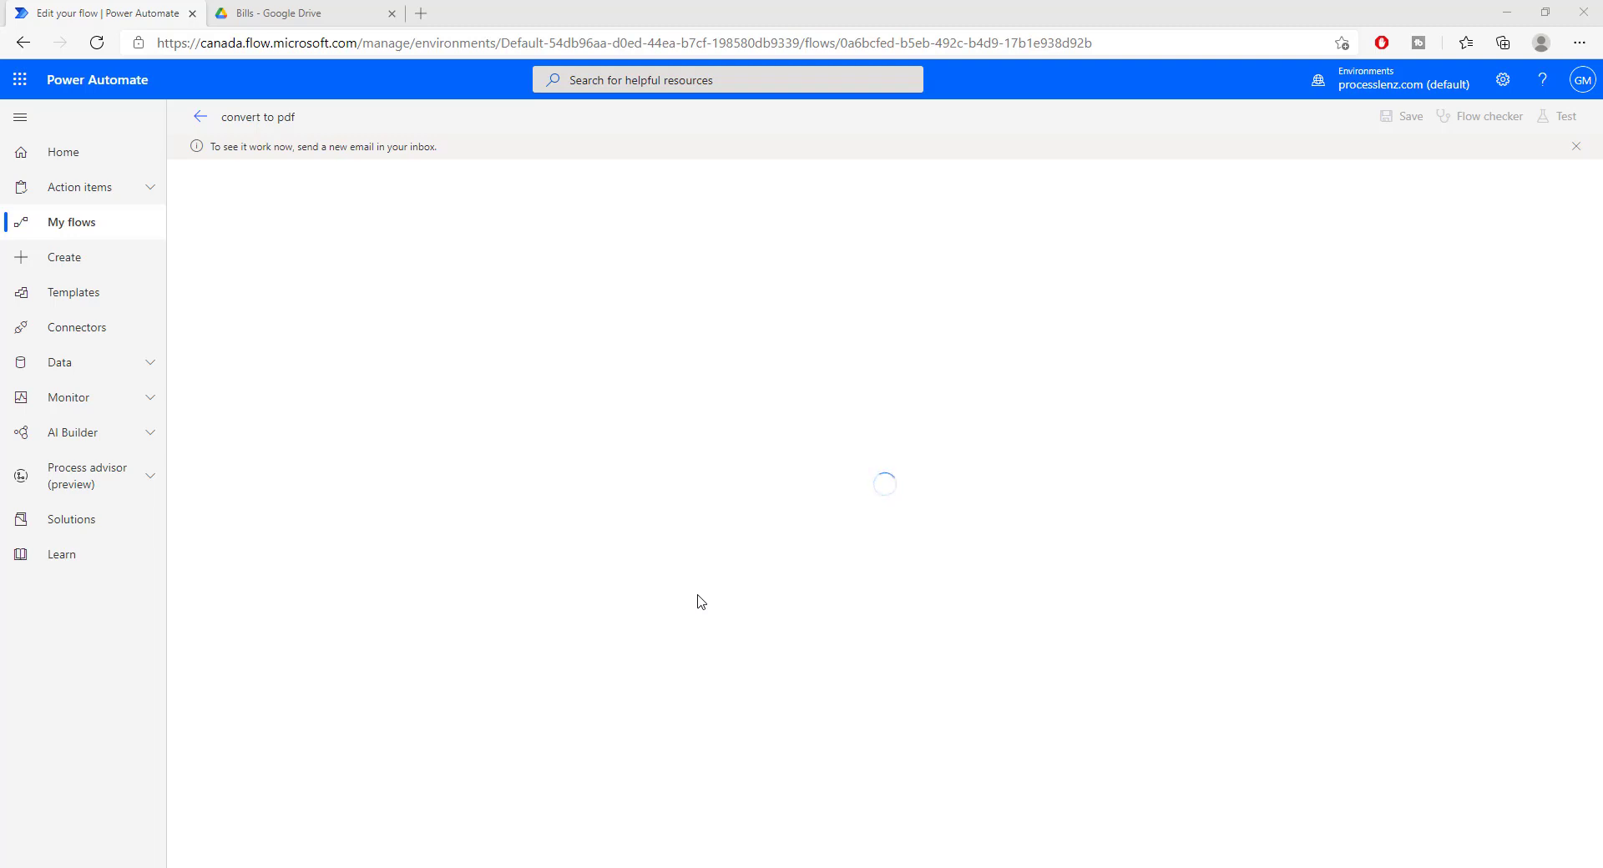
Step: View the run results and expand Apply to each to confirm Convert to PDF and Create file succeeded
{"action": "left_click", "coordinate": [1558, 115]}
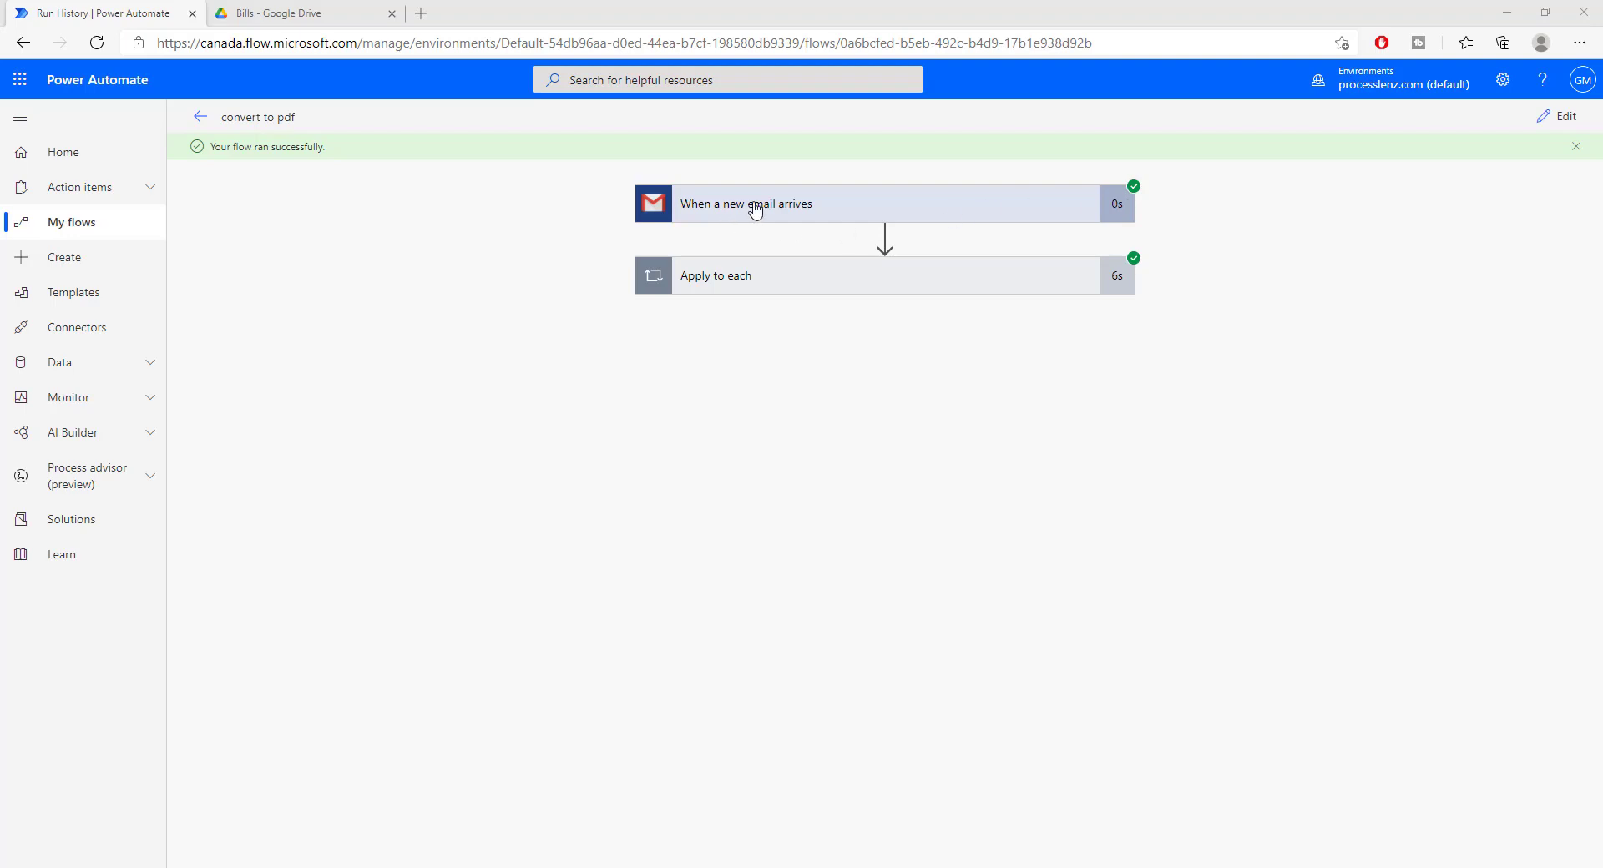
{"action": "left_click", "coordinate": [716, 276]}
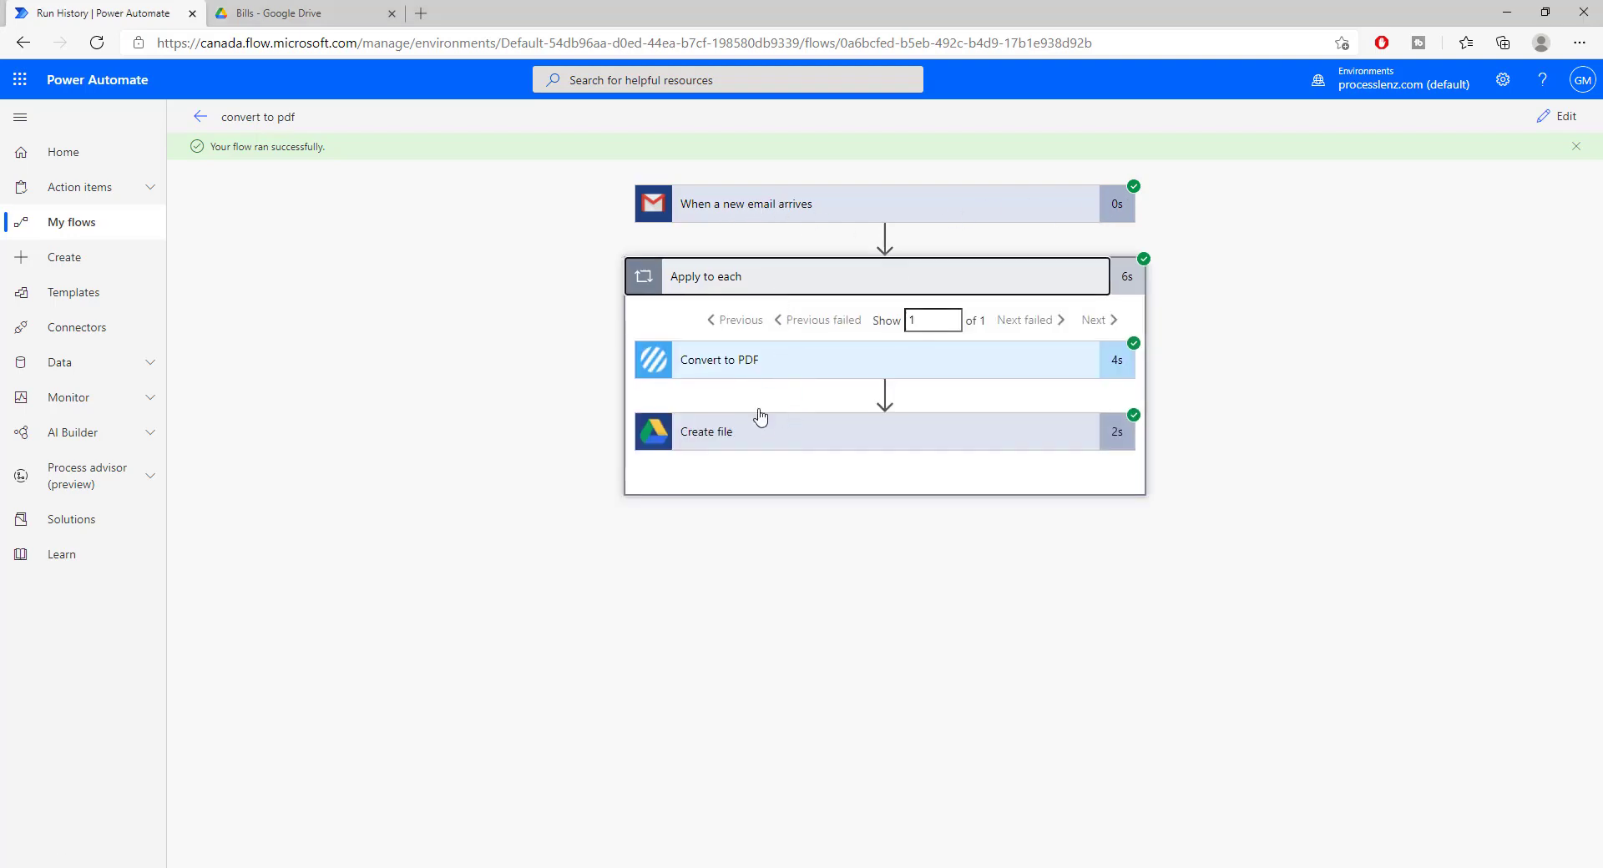
{"action": "mouse_move", "coordinate": [293, 132]}
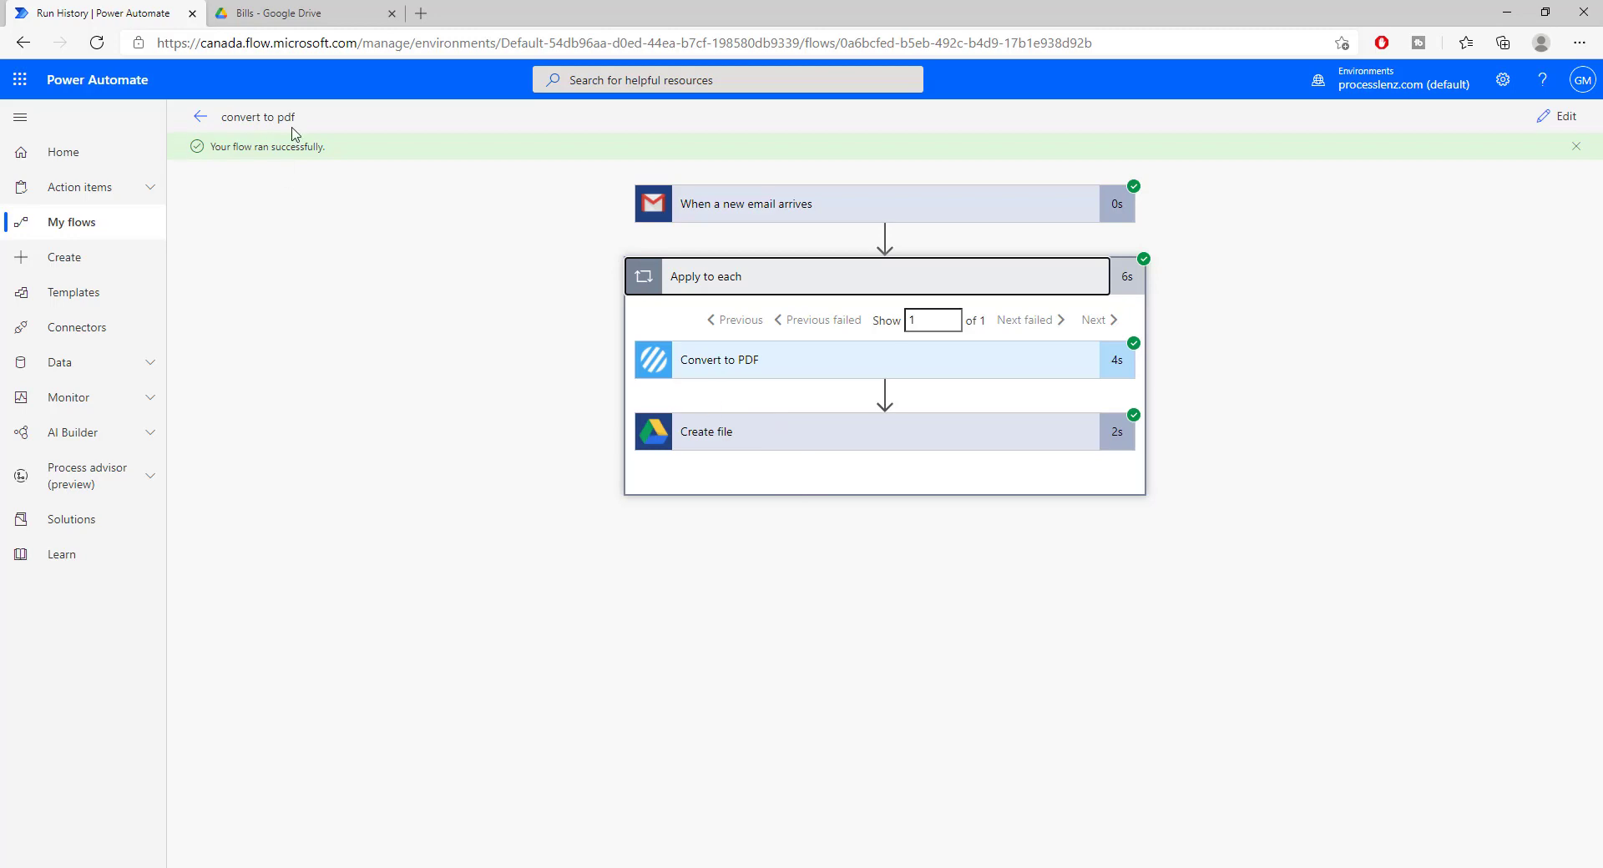
Step: Preview demo.pdf in the Google Drive Bills folder, then return to the Power Automate run
{"action": "left_click", "coordinate": [296, 12]}
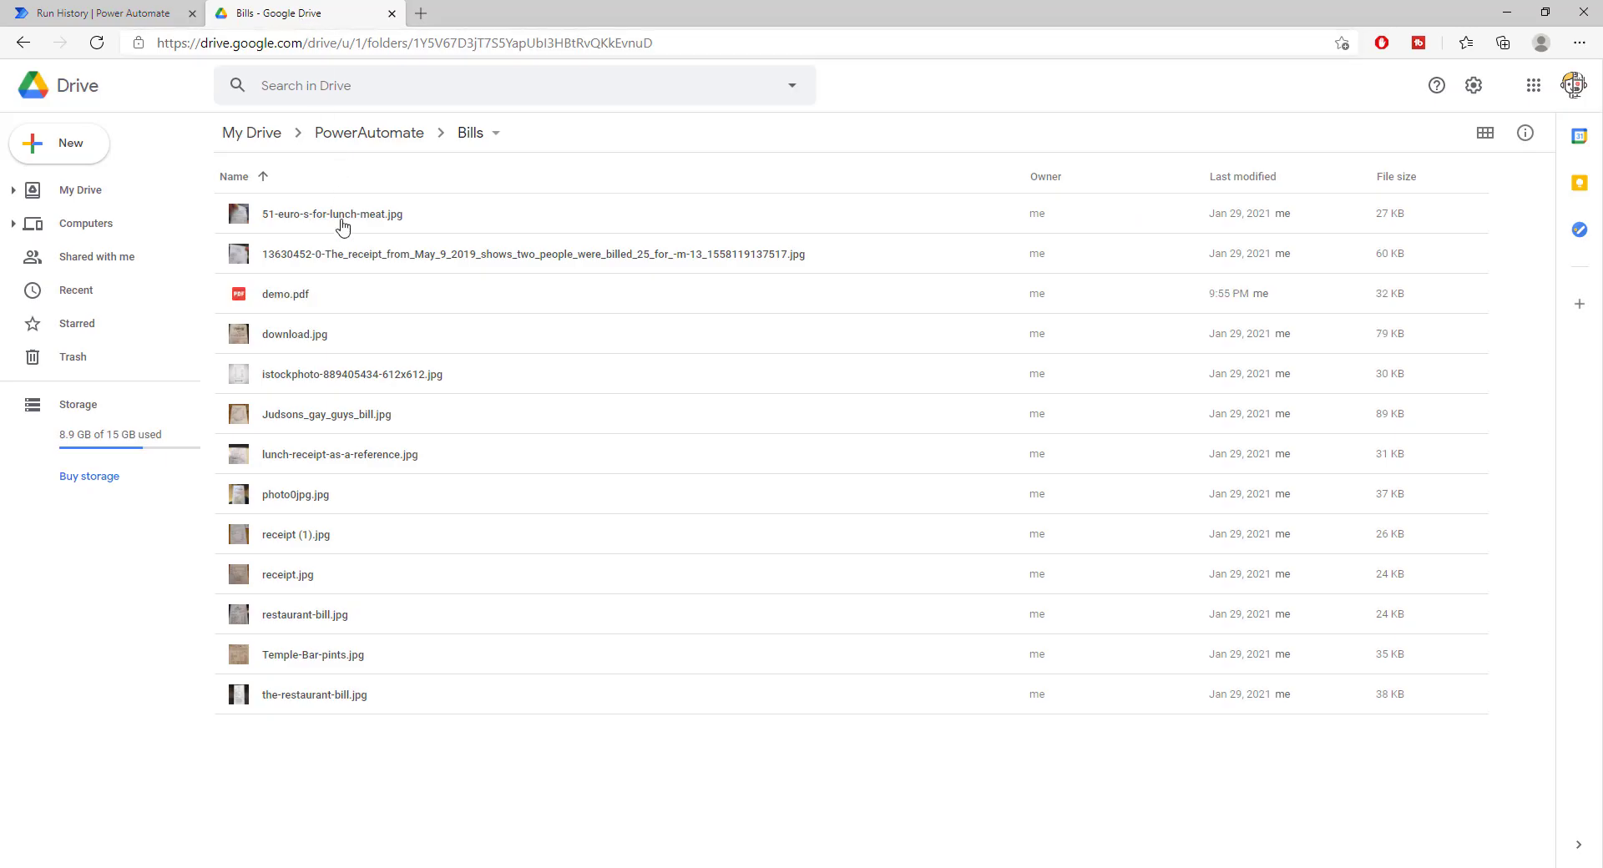
{"action": "left_click", "coordinate": [285, 294]}
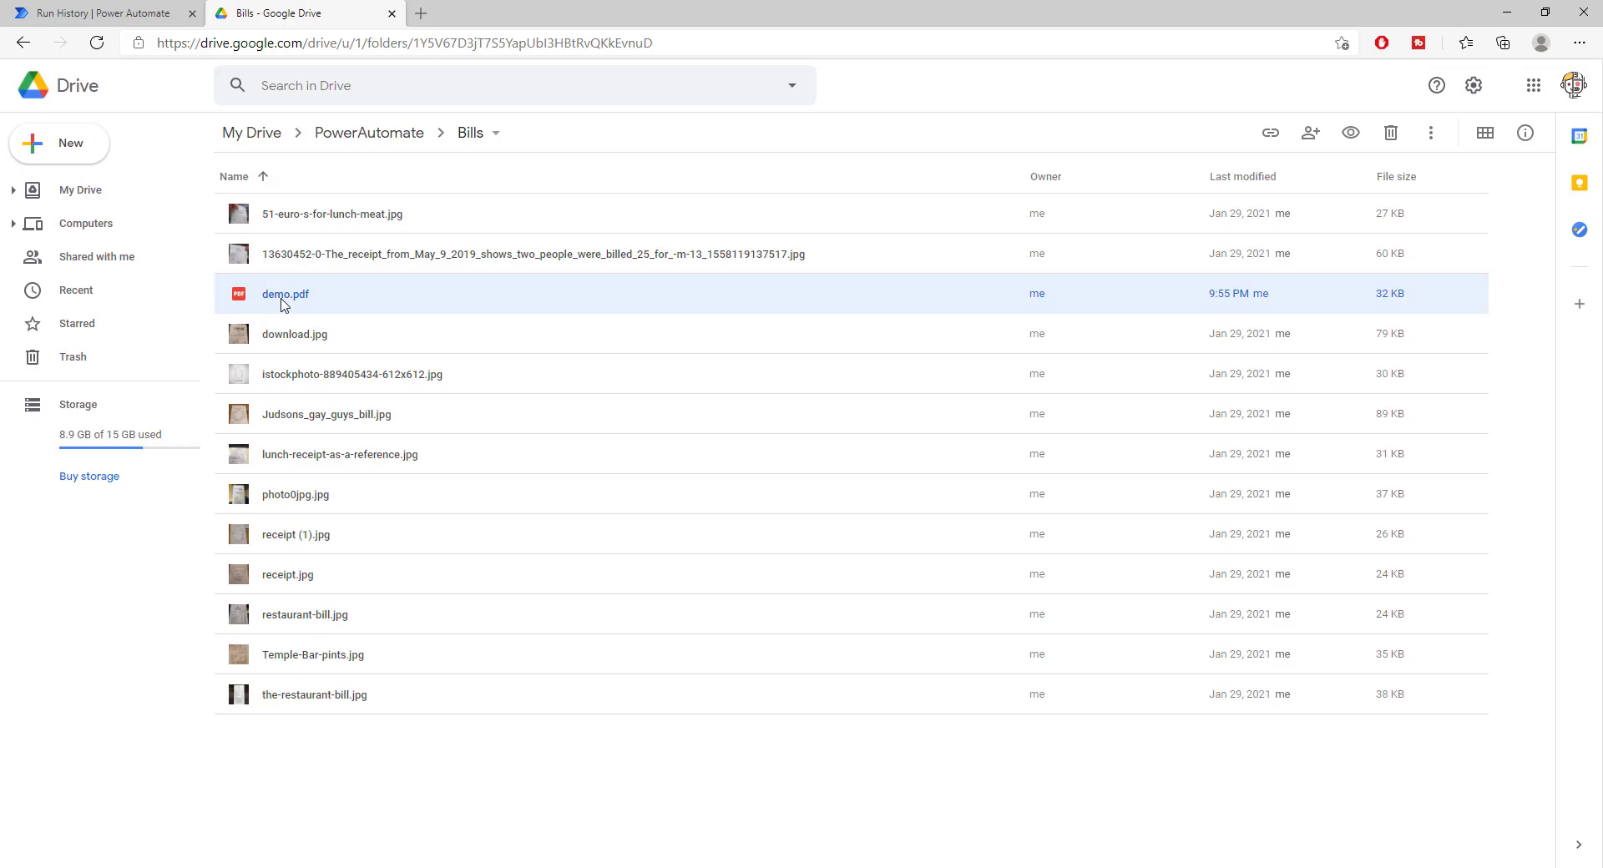
{"action": "double_click", "coordinate": [286, 294]}
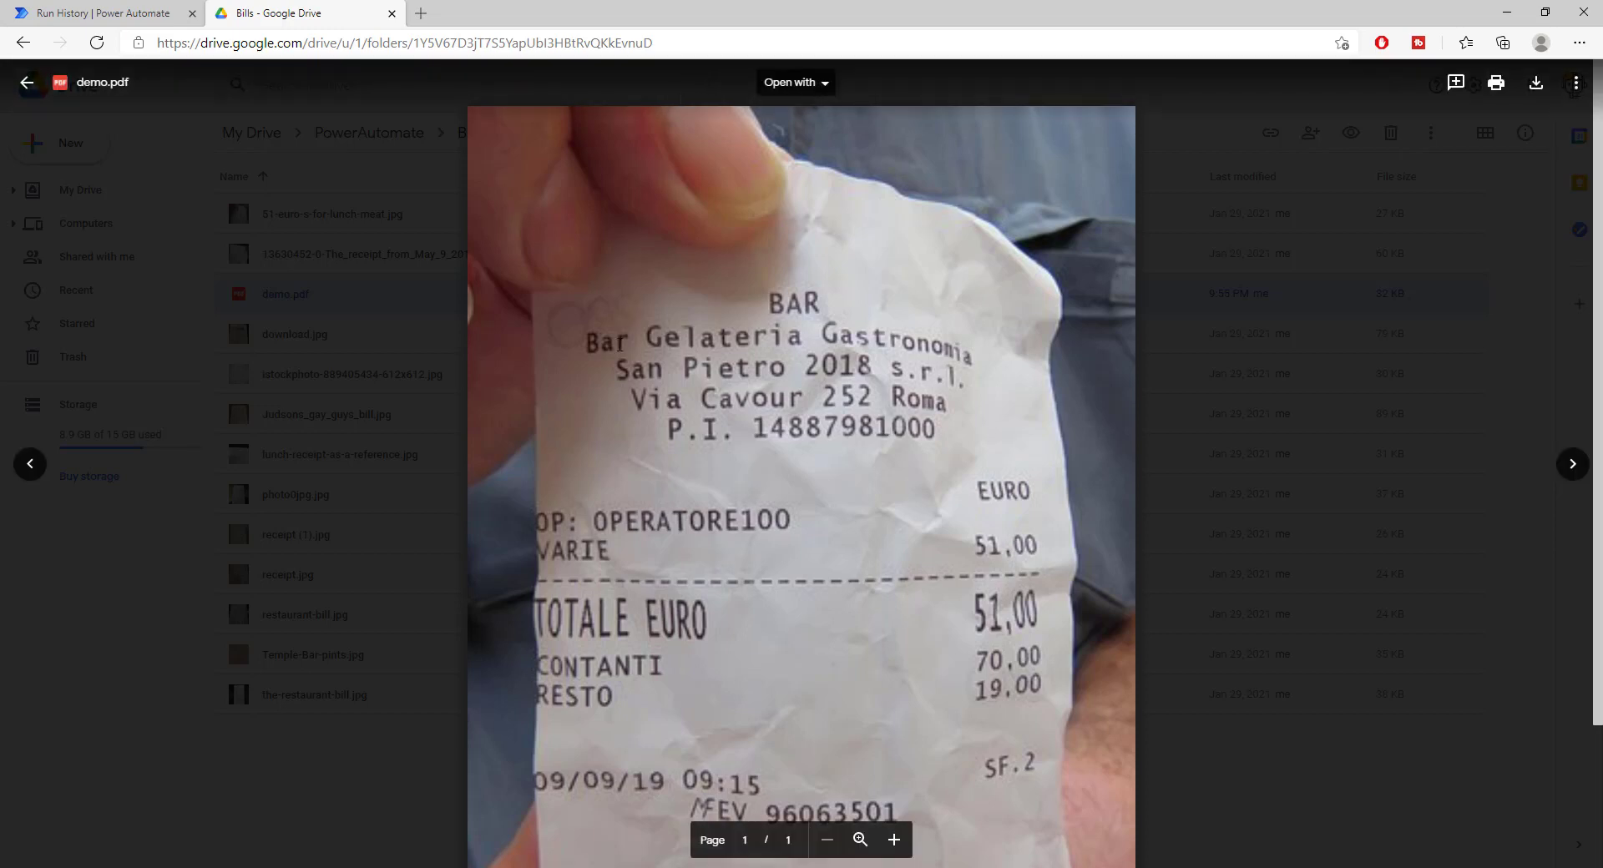
{"action": "left_click", "coordinate": [102, 13]}
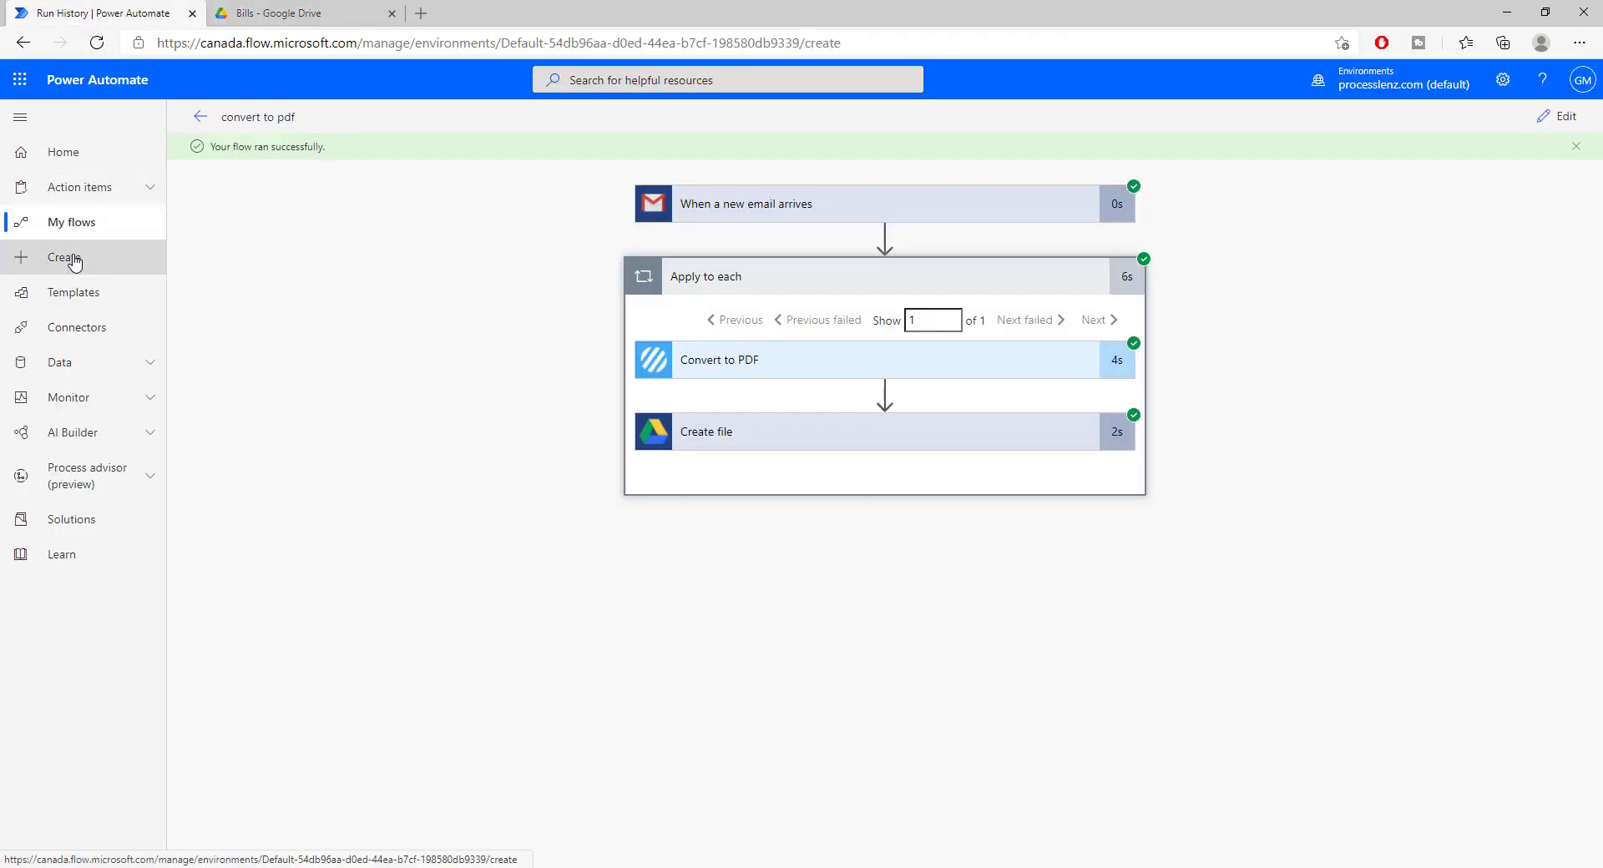
Step: Create automated flow 'ConvertToPDF2' with the Gmail 'When a new email arrives' trigger
{"action": "left_click", "coordinate": [63, 258]}
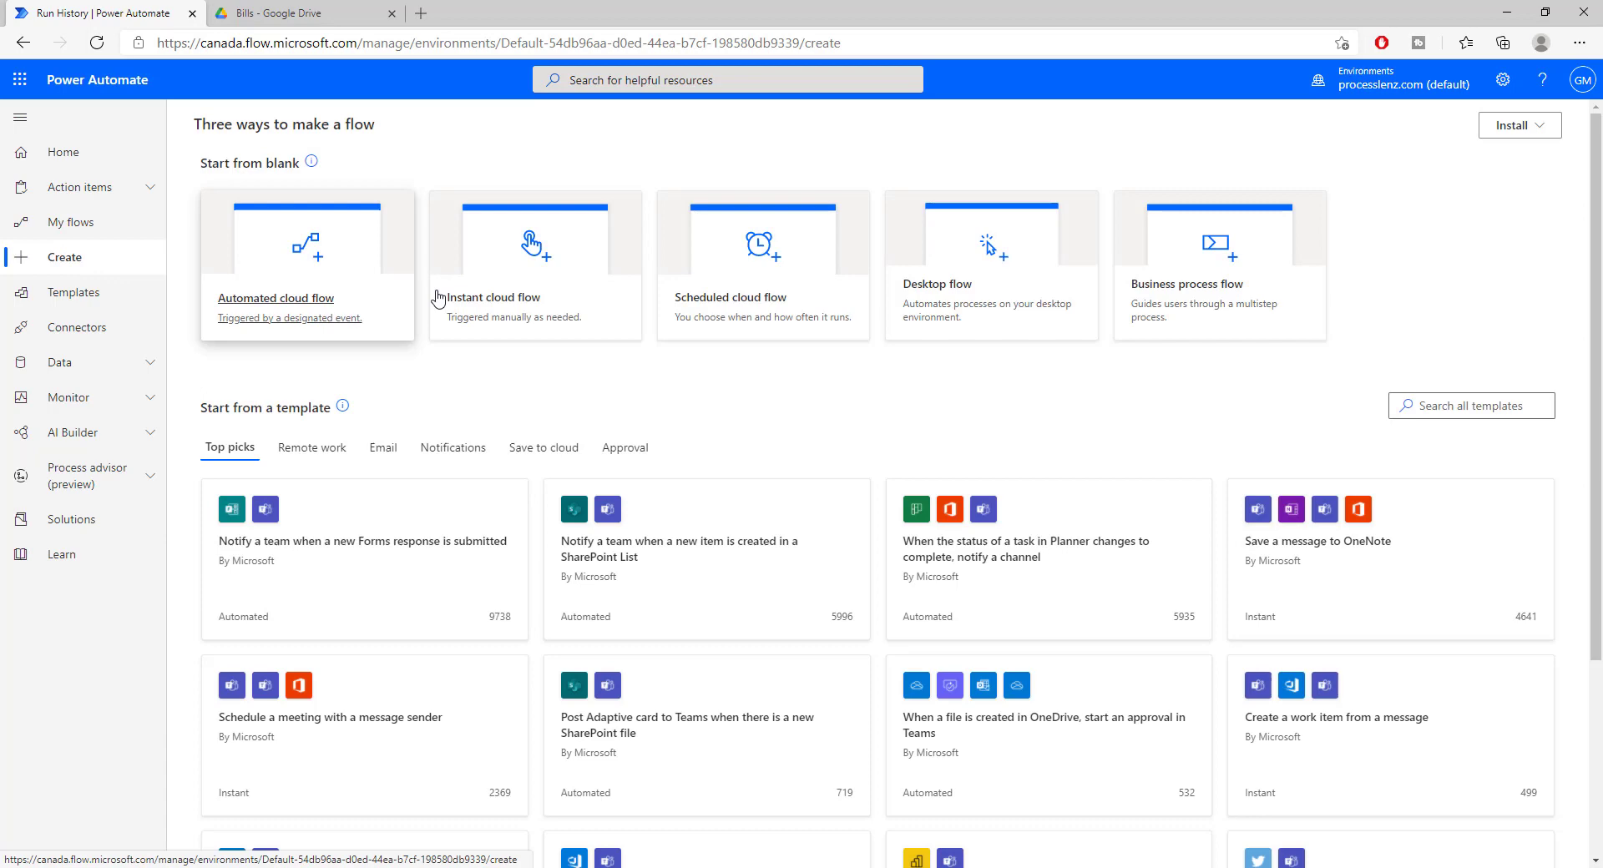
{"action": "mouse_move", "coordinate": [370, 276]}
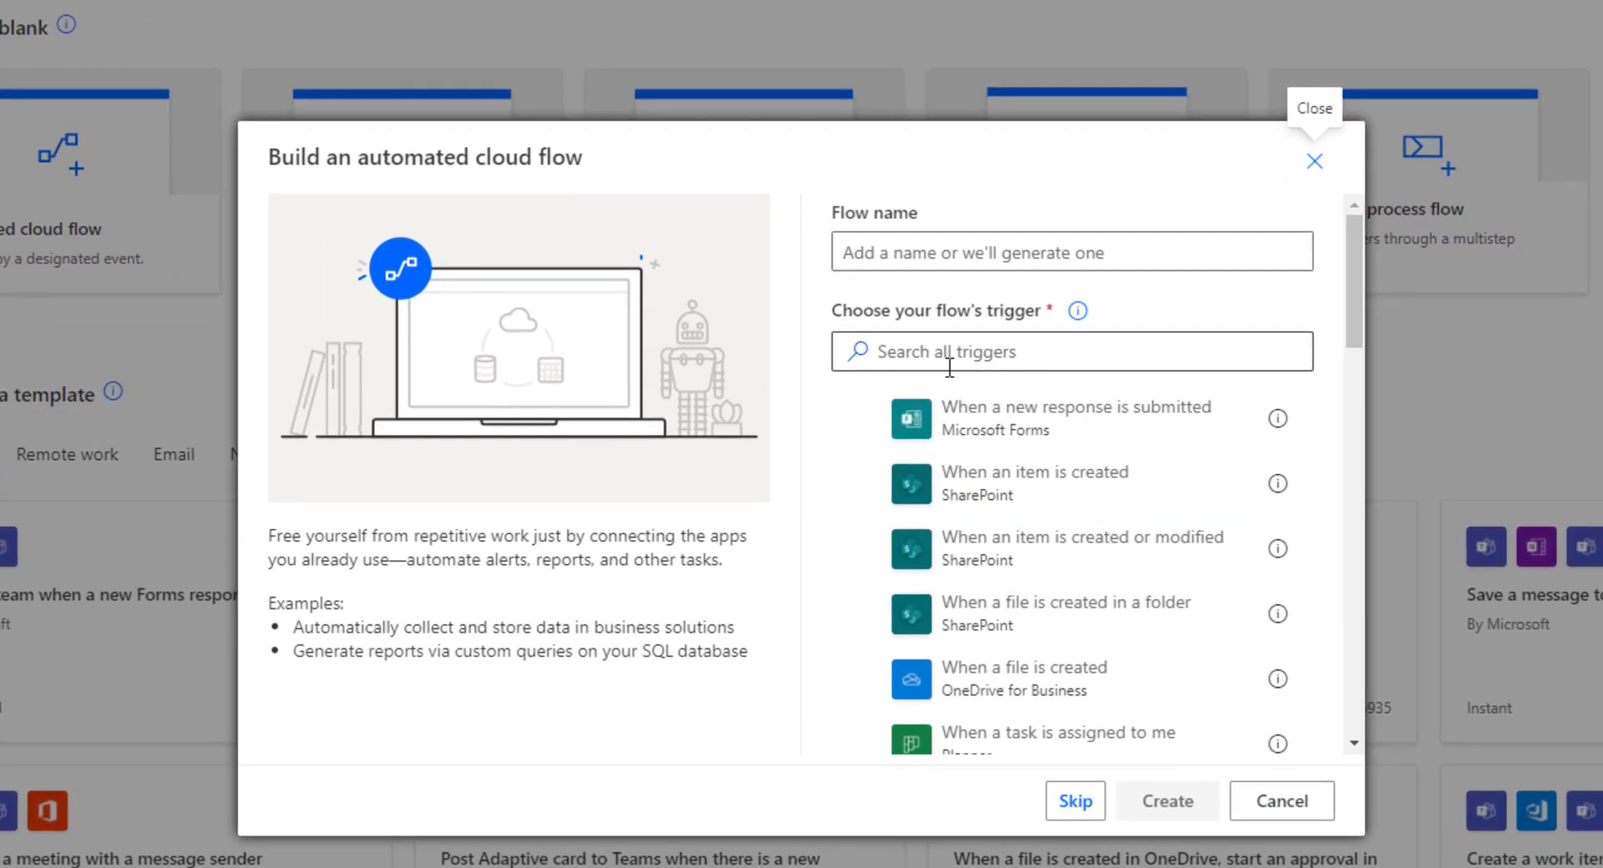
{"action": "type", "text": "G"}
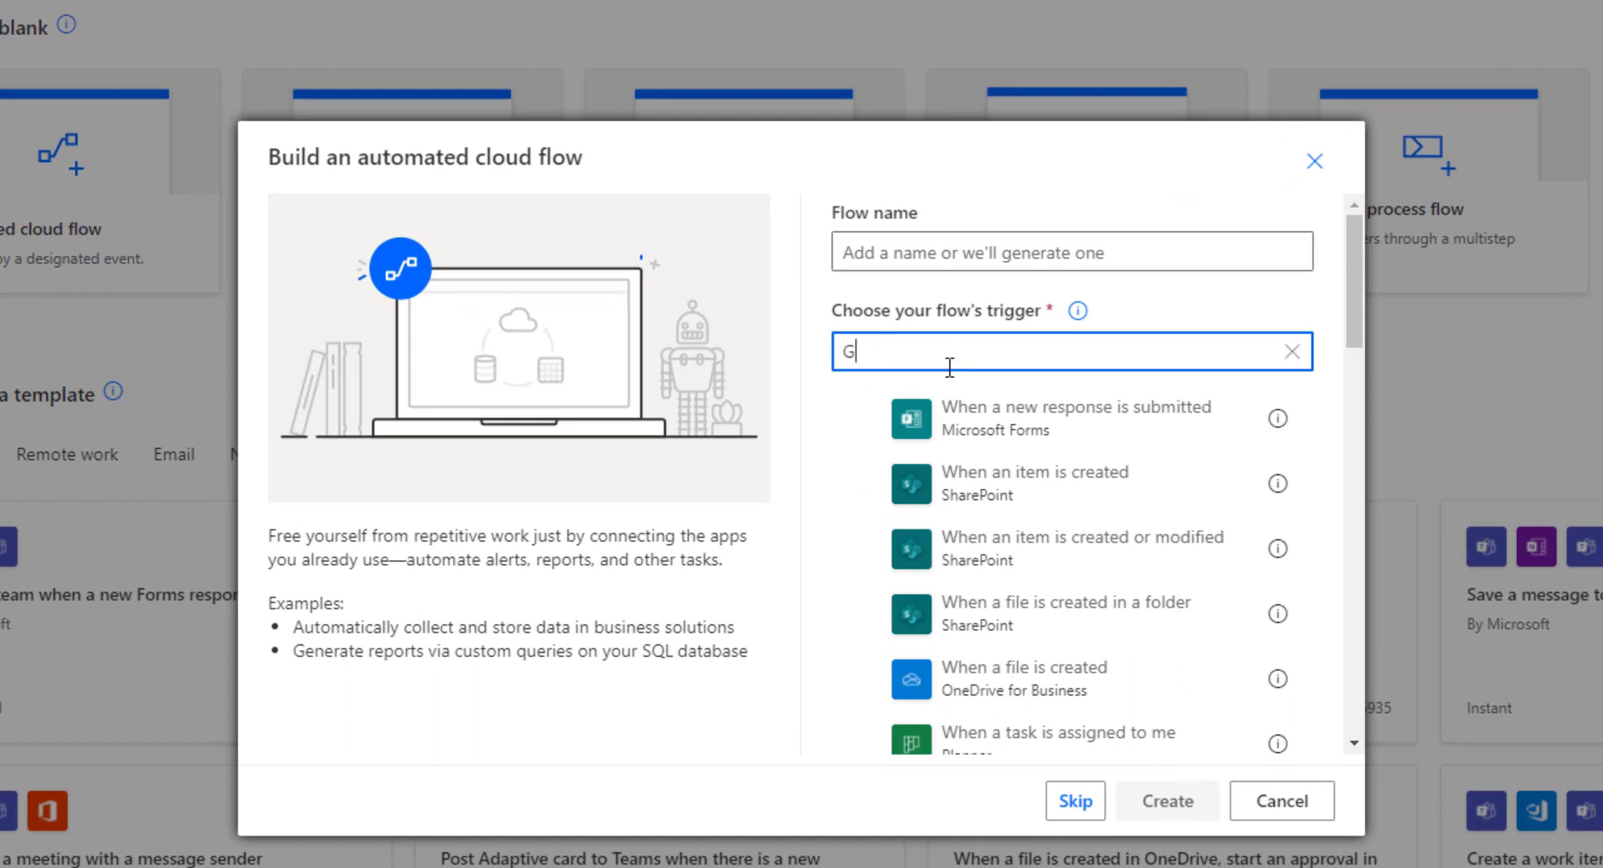
{"action": "type", "text": "mail"}
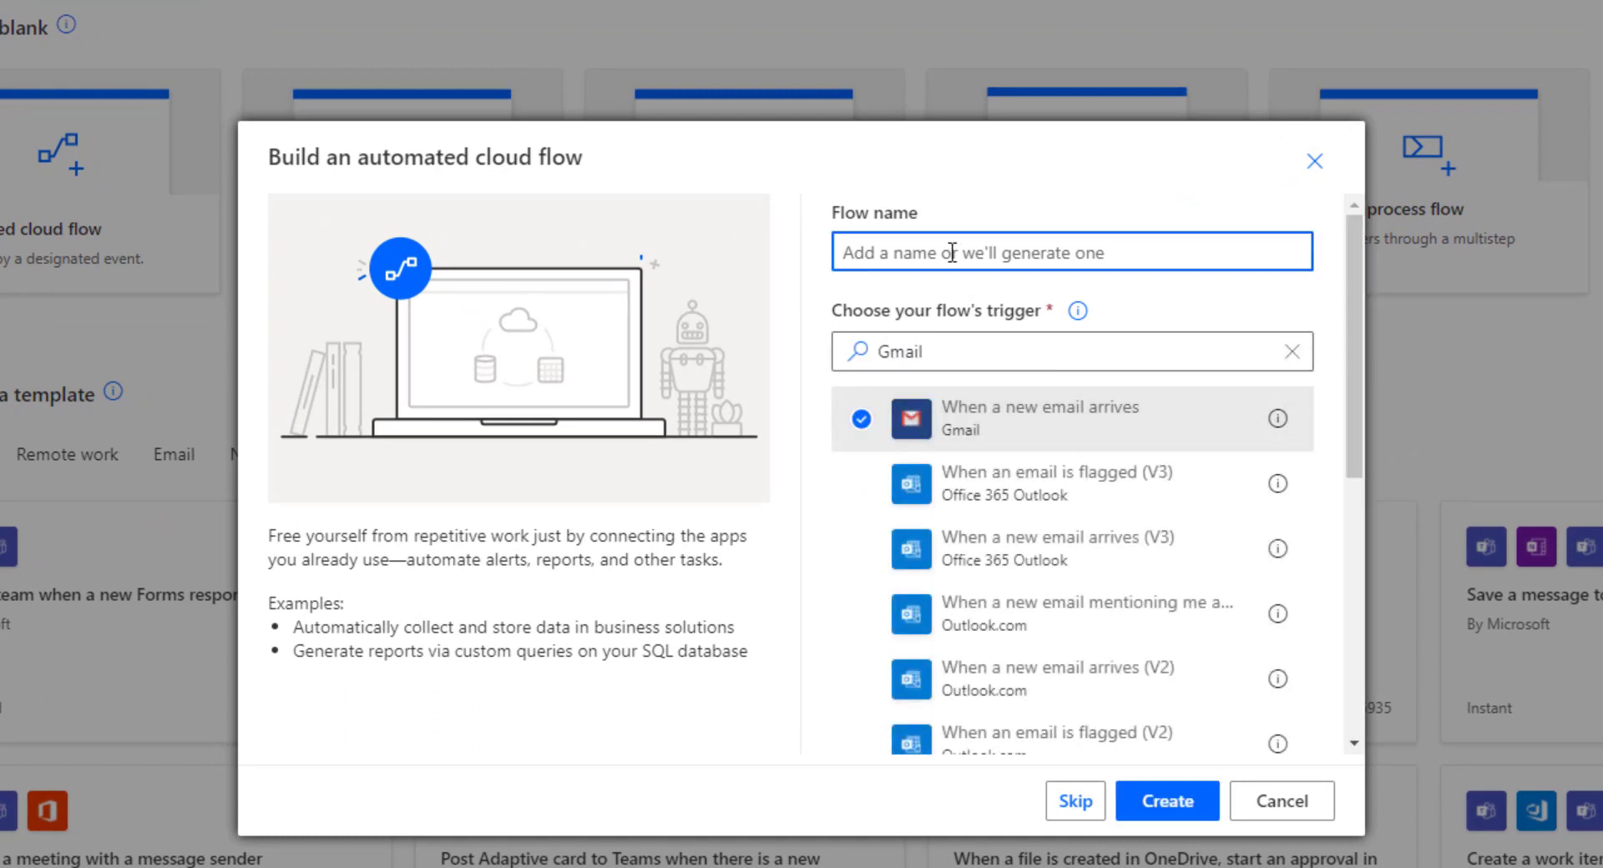
{"action": "type", "text": "ConvertToP"}
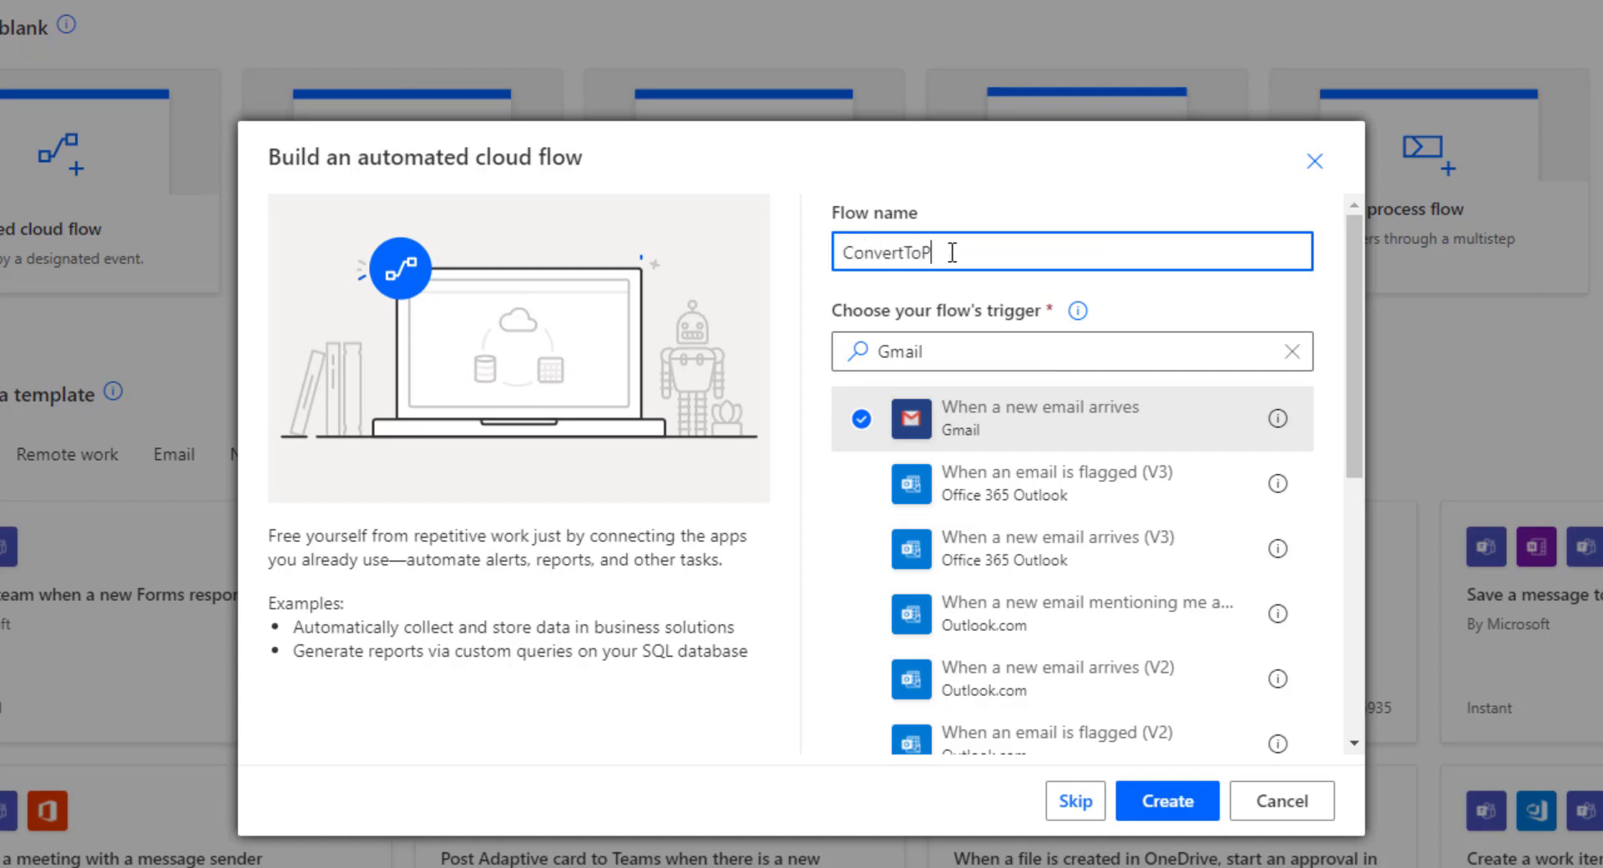
{"action": "key", "text": "Backspace"}
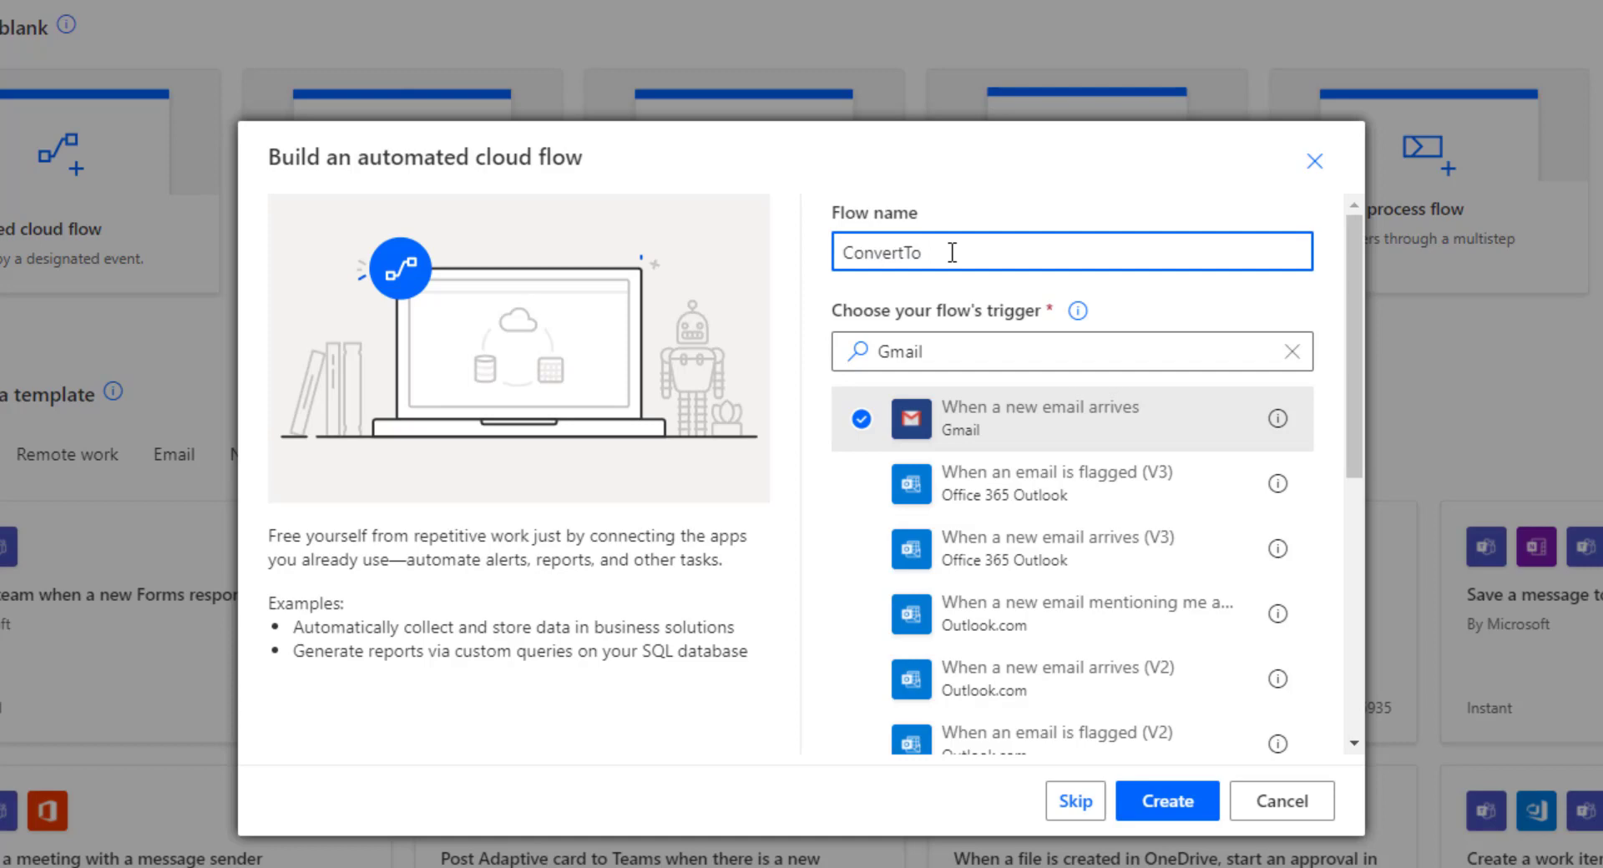
{"action": "type", "text": "PDF2"}
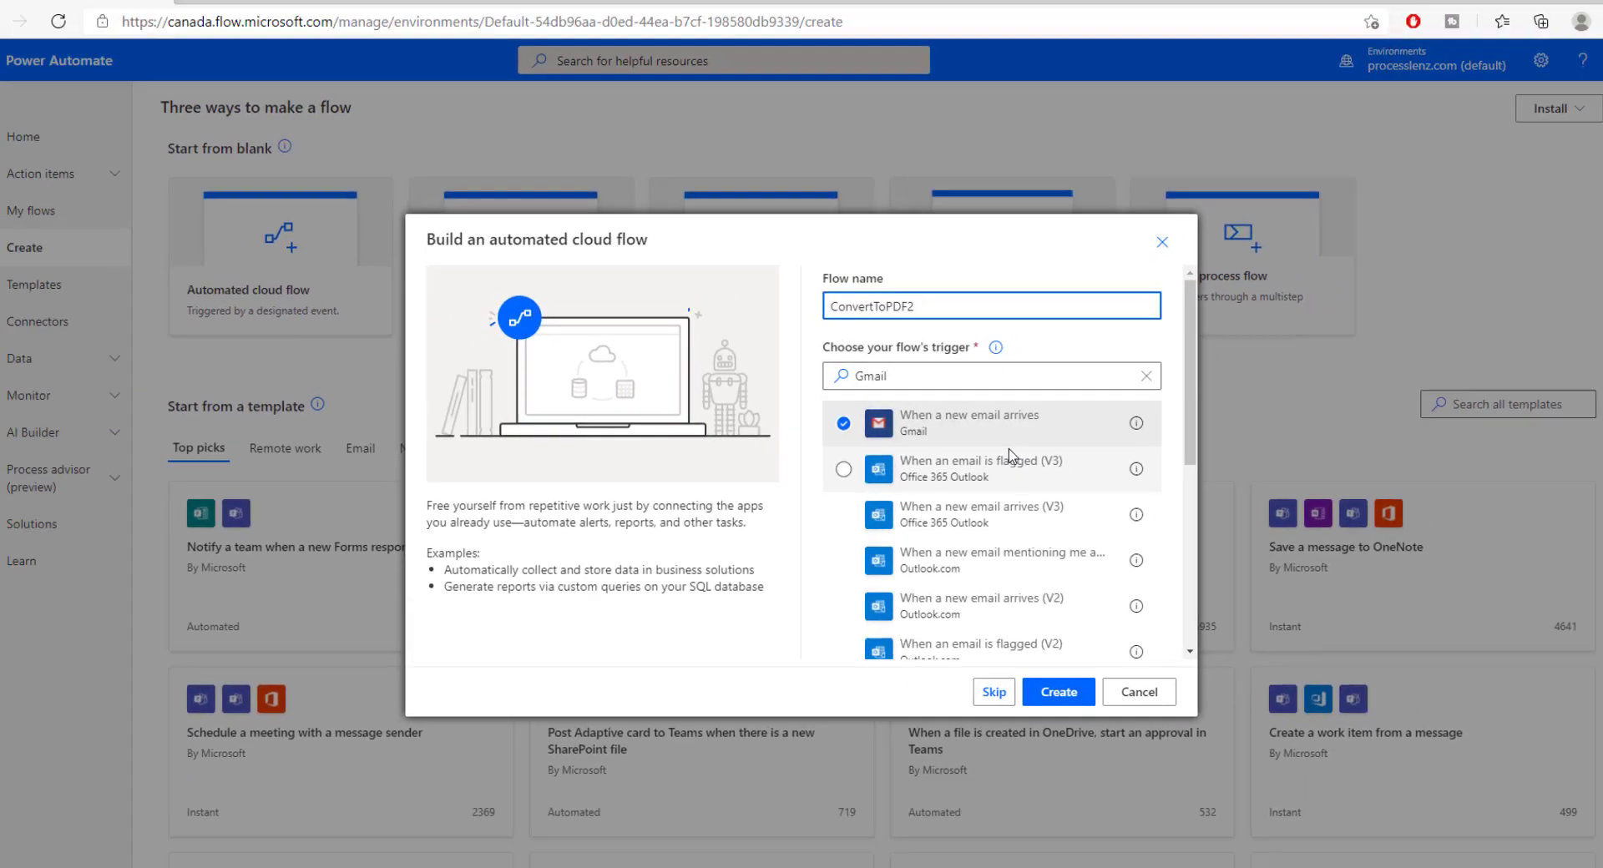
{"action": "left_click", "coordinate": [1056, 692]}
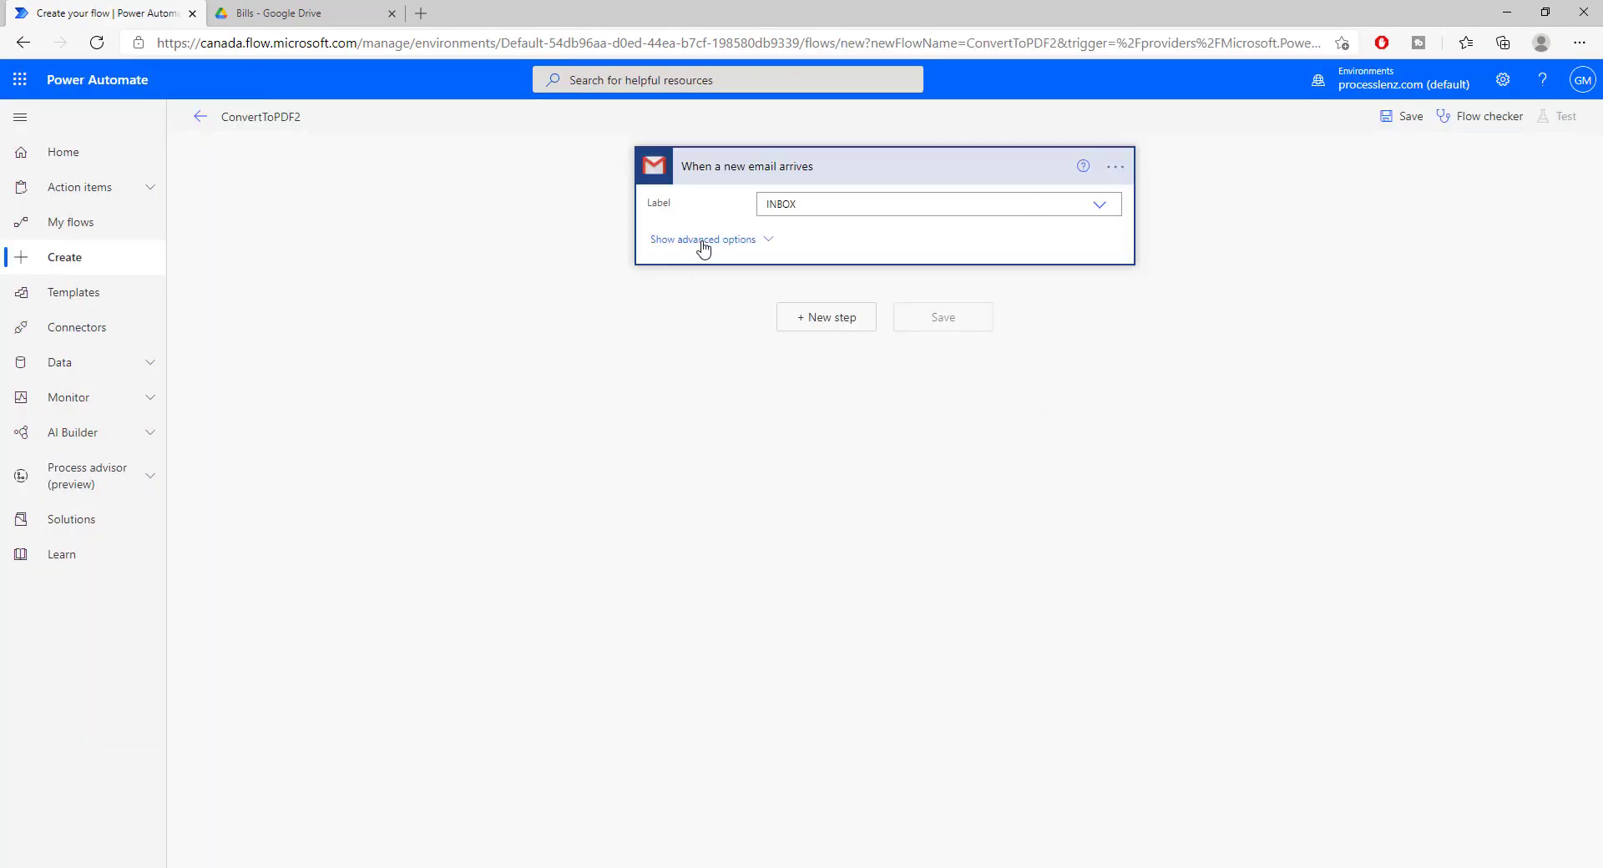
Step: Set Has Attachments and Include Attachments to Yes in the Gmail trigger's advanced options
{"action": "left_click", "coordinate": [702, 238]}
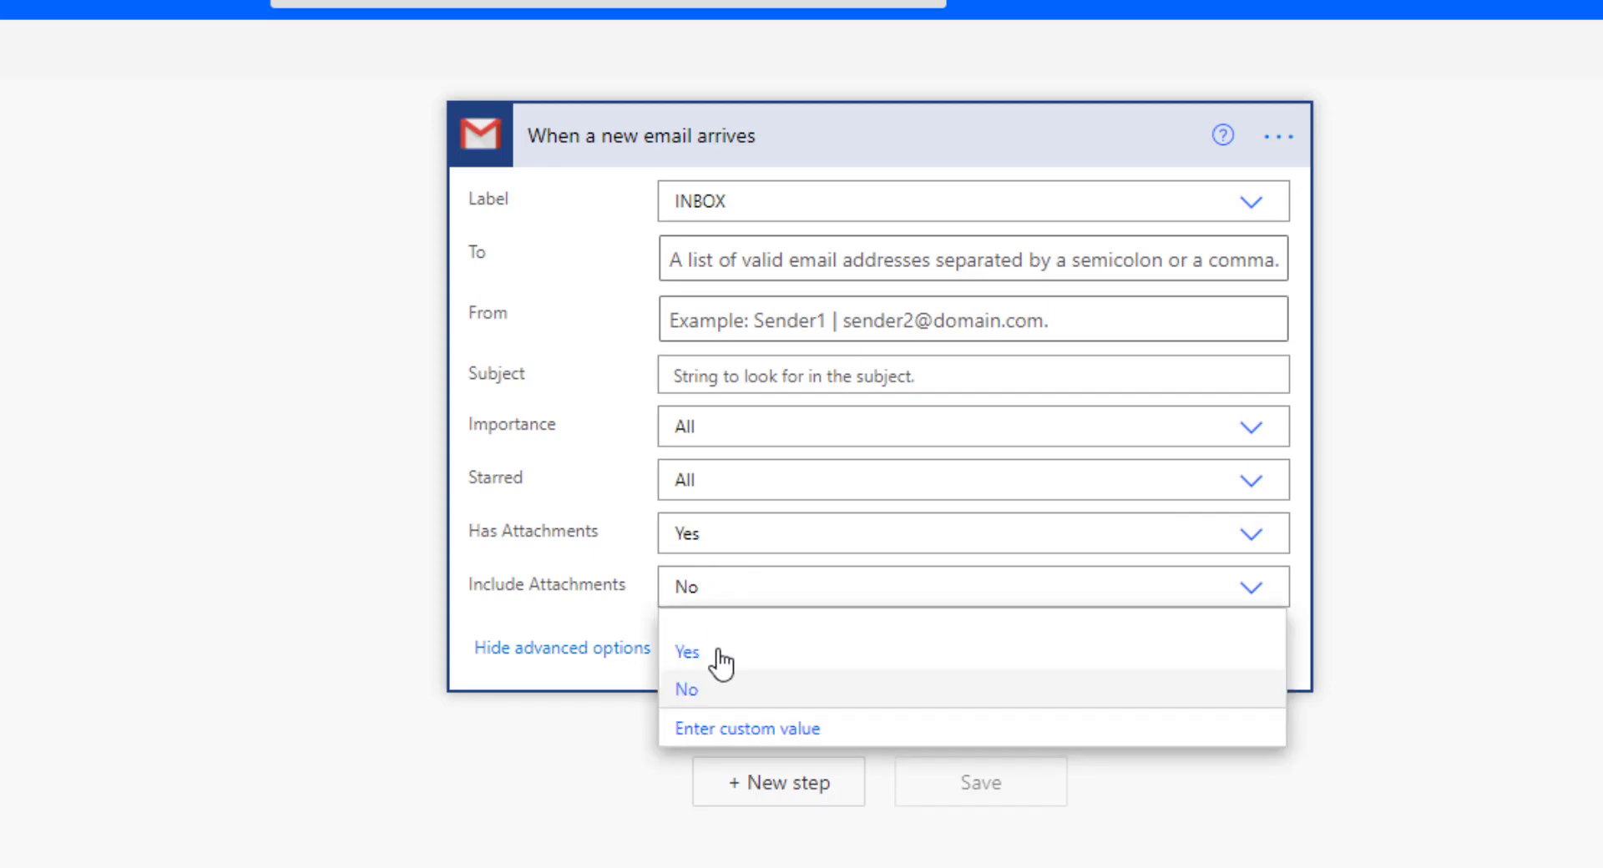
{"action": "left_click", "coordinate": [686, 653]}
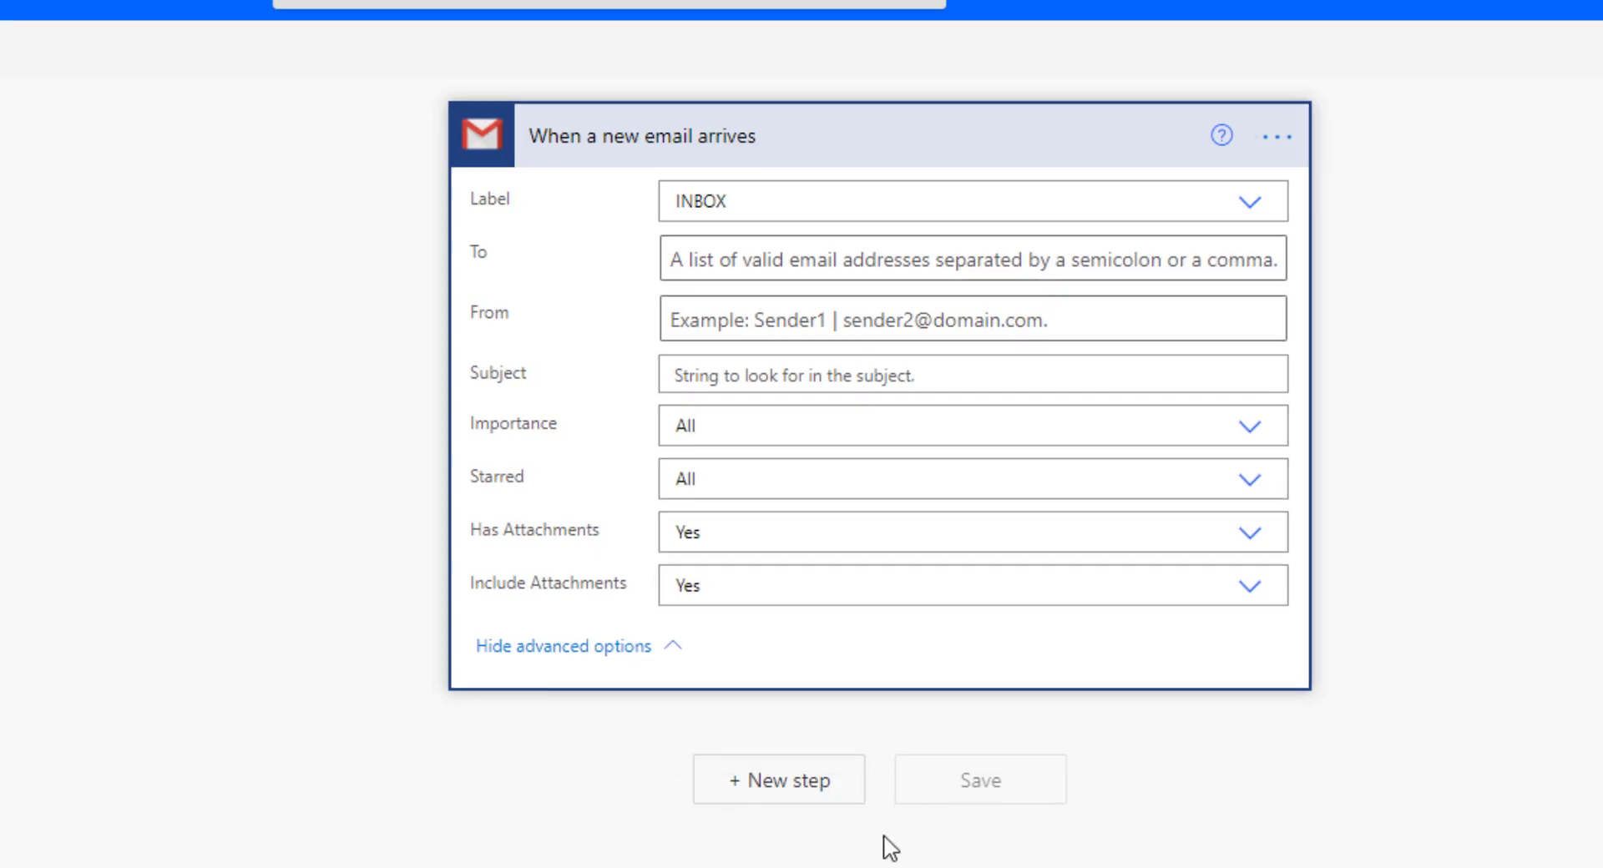
{"action": "left_click", "coordinate": [779, 778]}
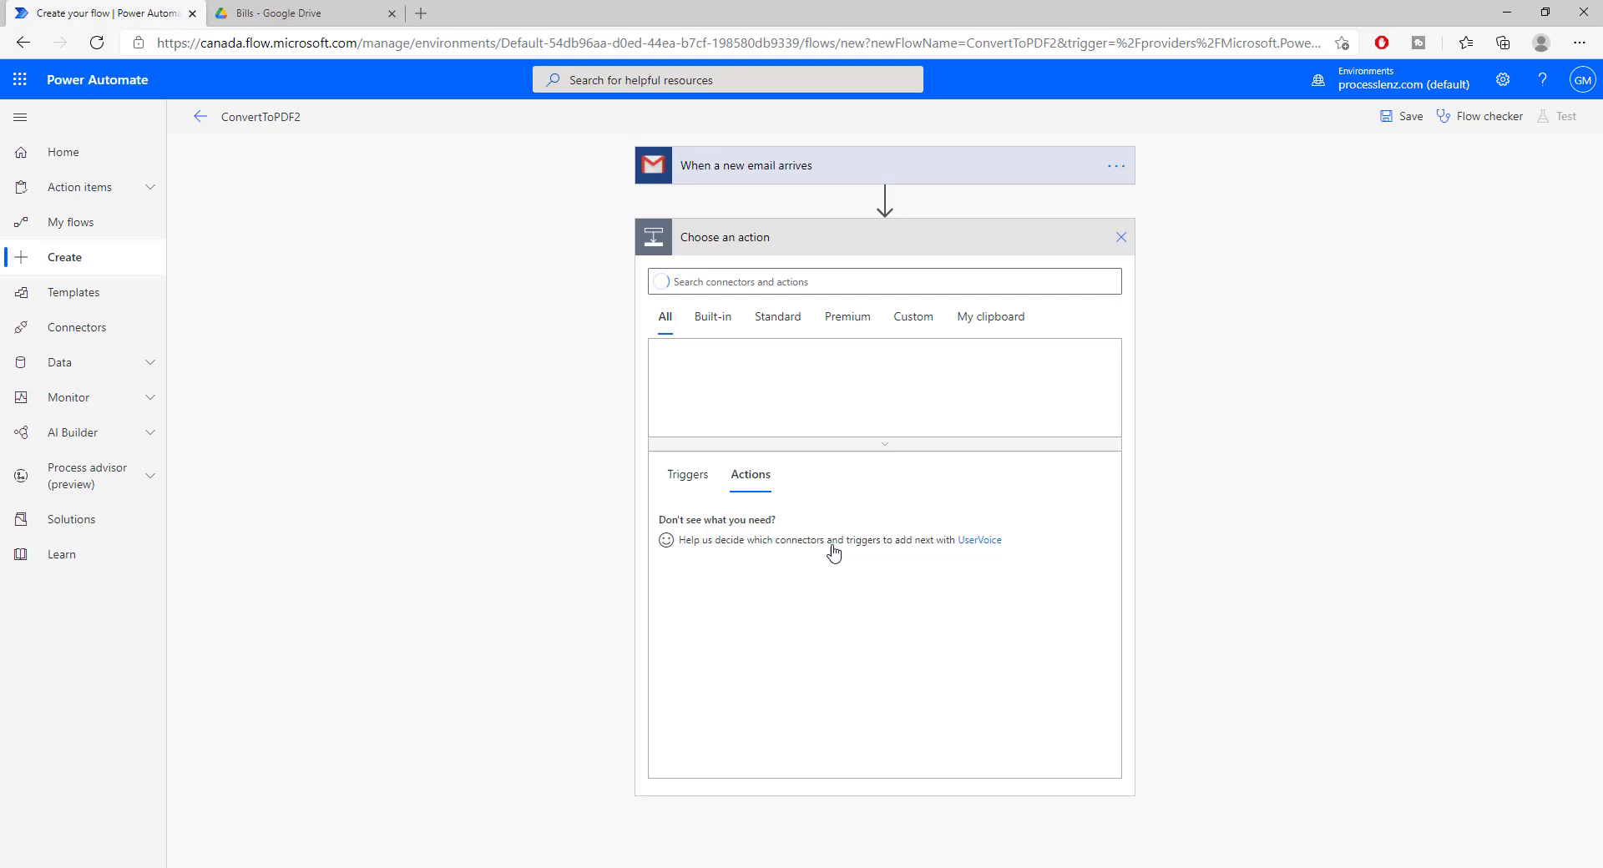
Step: Add Encodian's Convert to PDF action, found by searching 'CONVER', after the Gmail trigger
{"action": "left_click", "coordinate": [882, 282]}
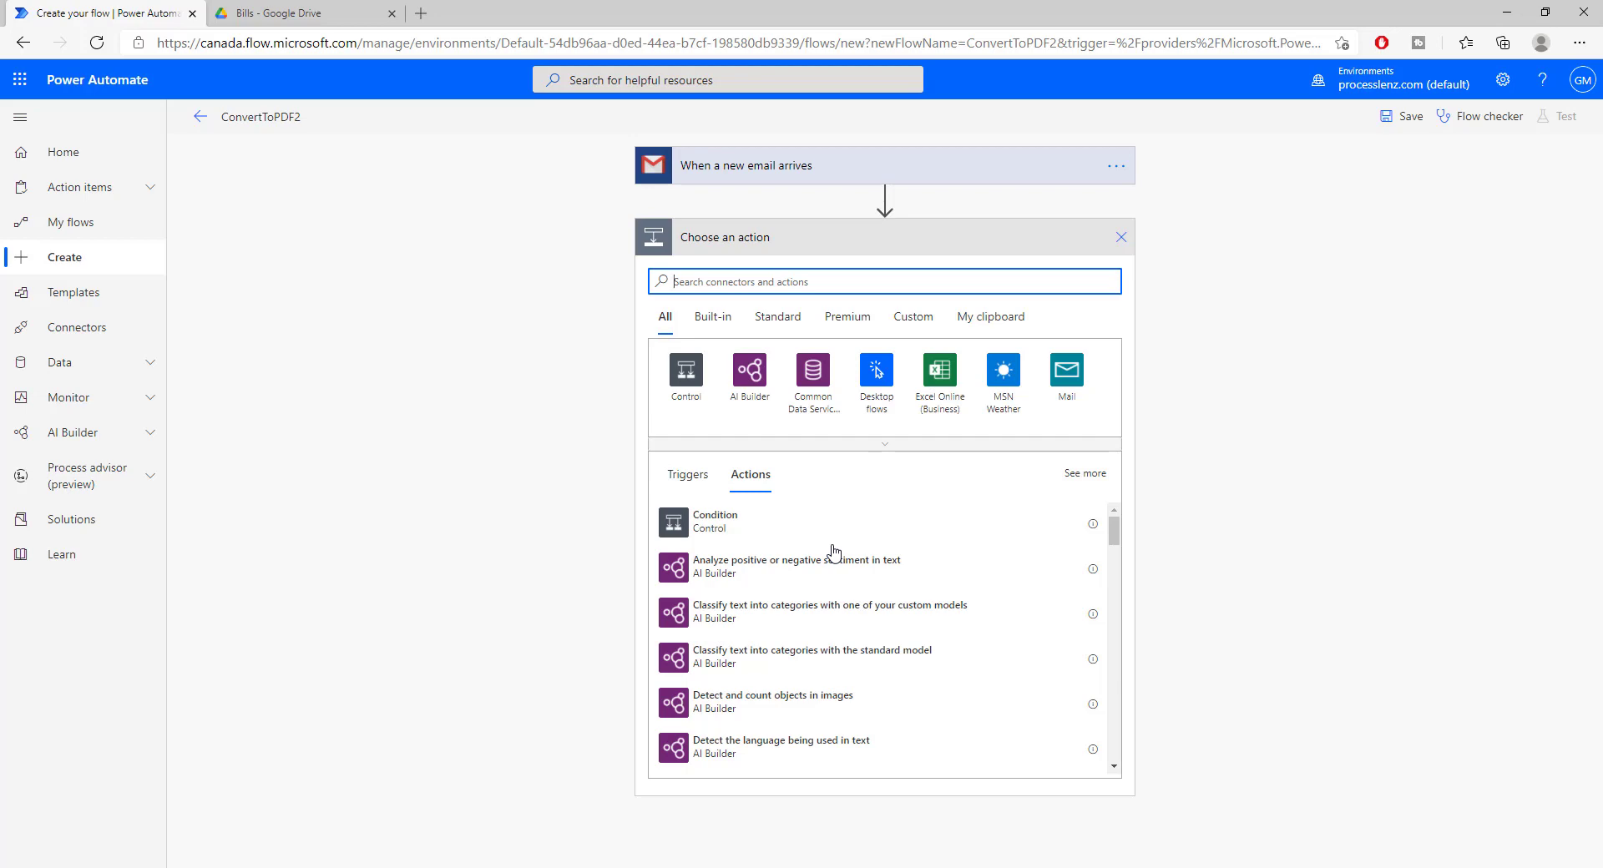
{"action": "mouse_move", "coordinate": [784, 172]}
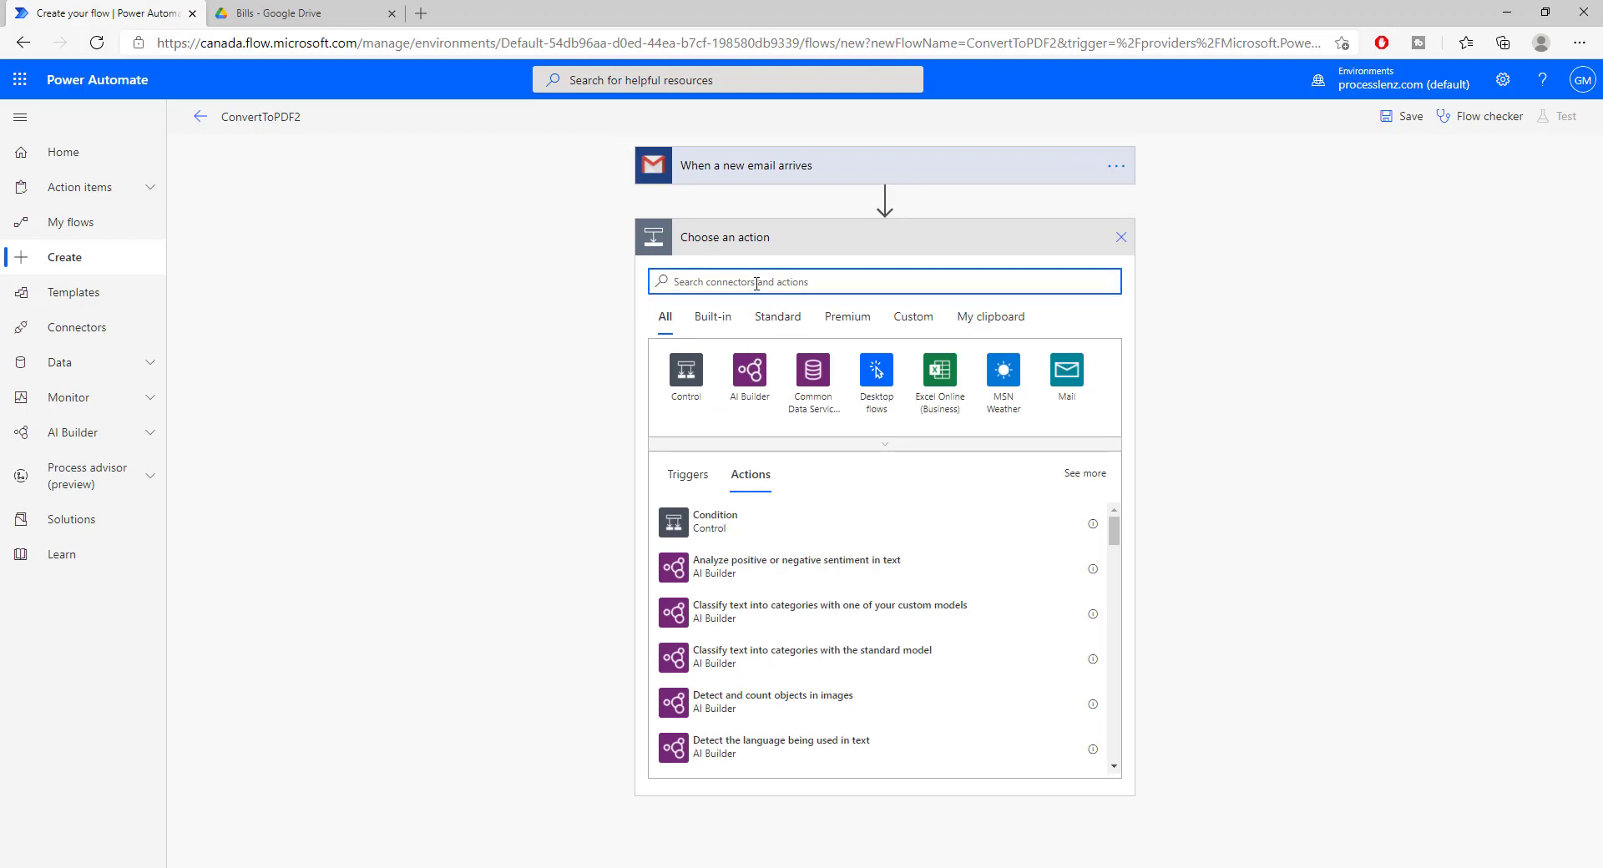
{"action": "type", "text": "CONVER"}
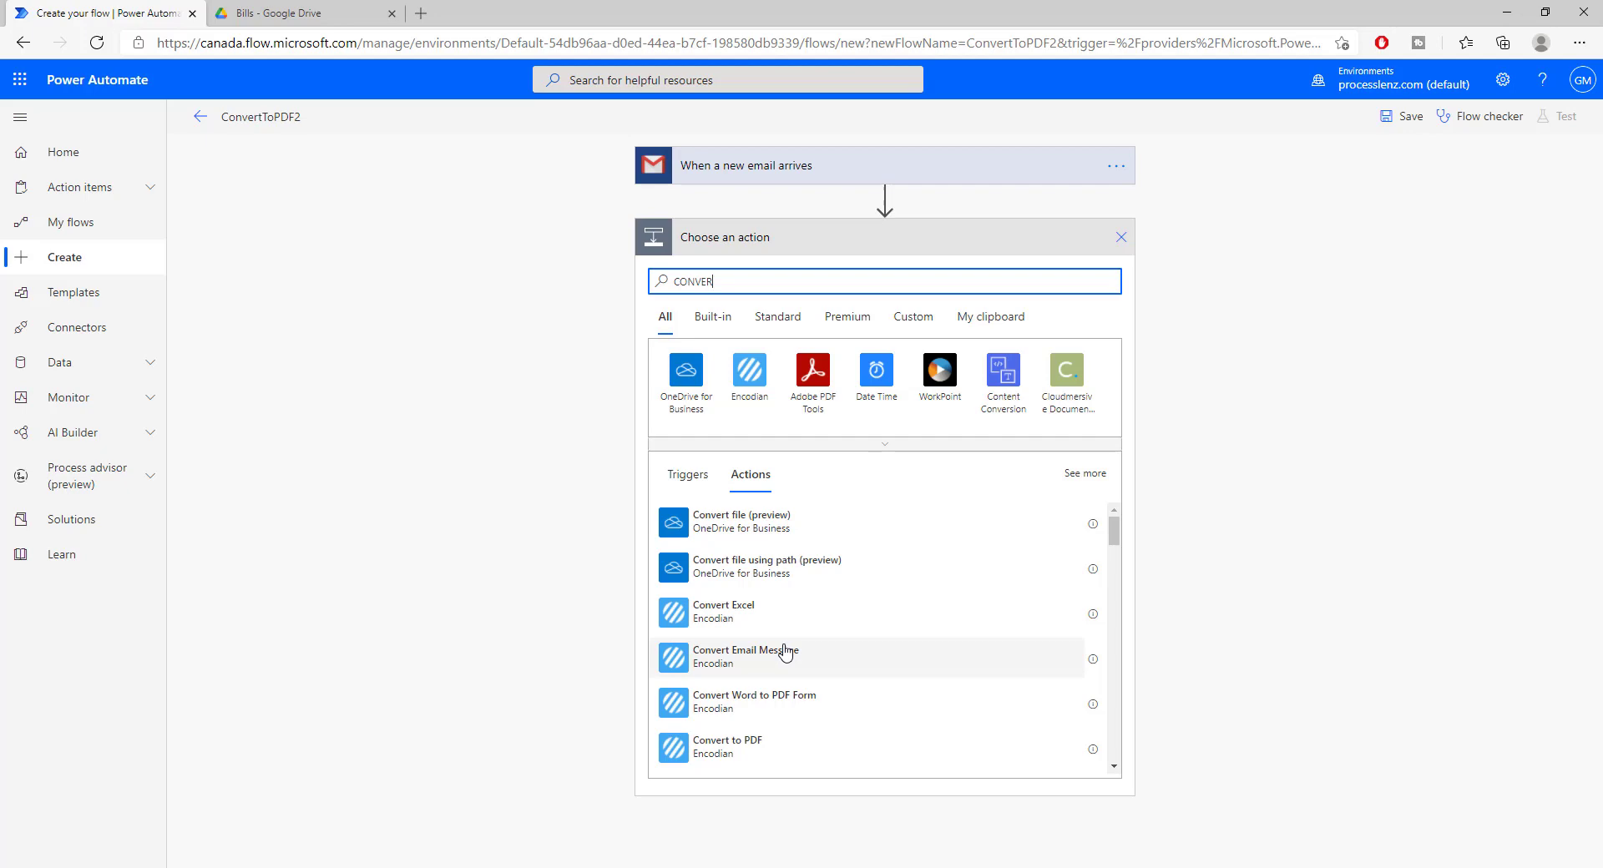
{"action": "scroll", "scroll_direction": "down", "scroll_amount": 3}
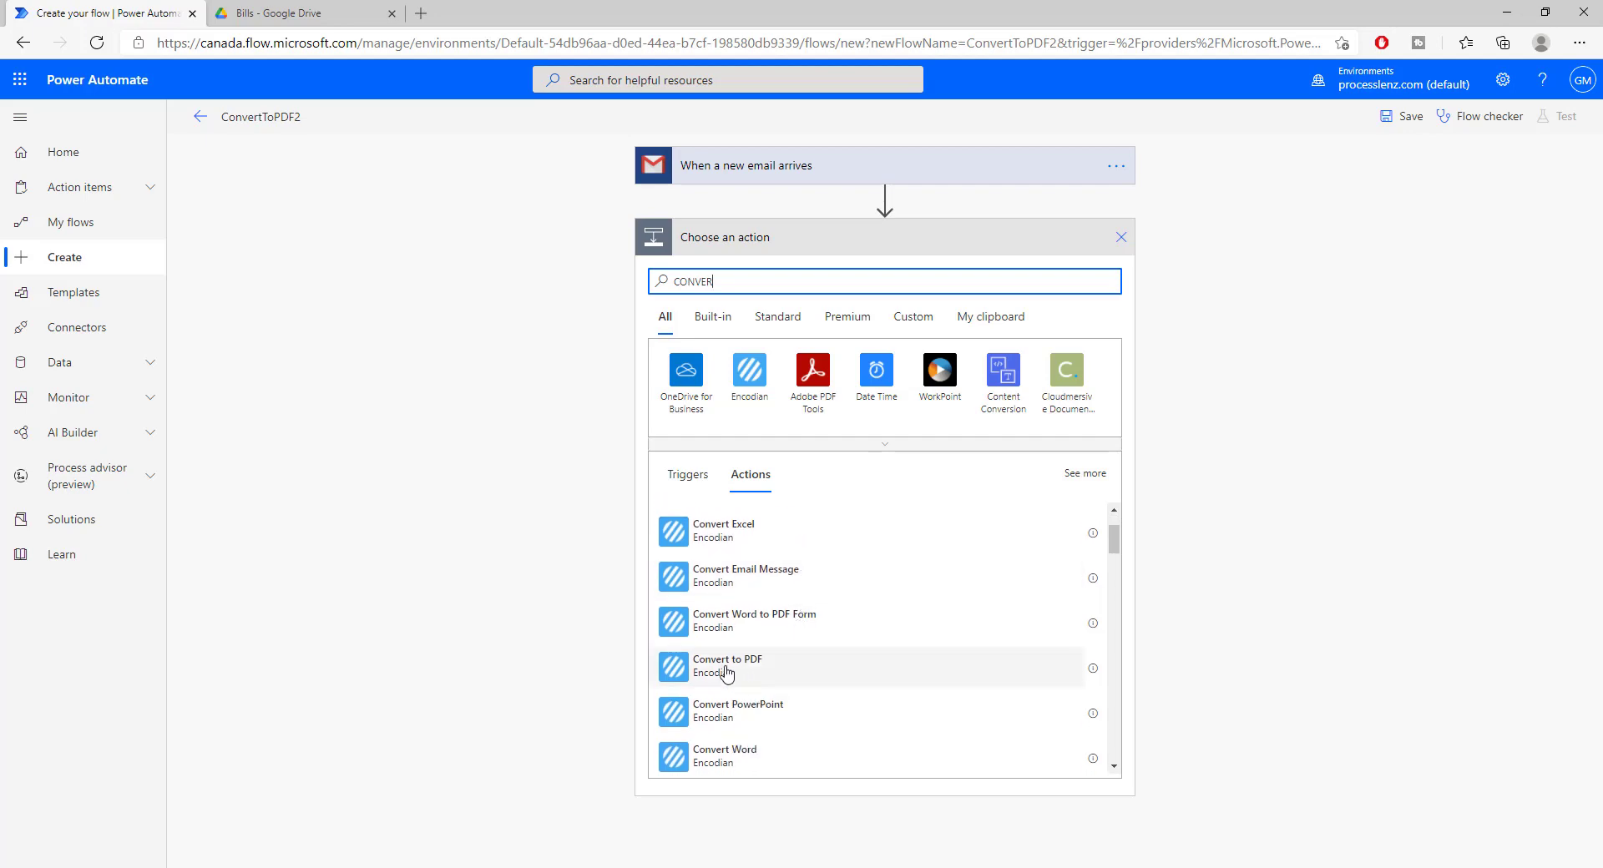
{"action": "left_click", "coordinate": [725, 665]}
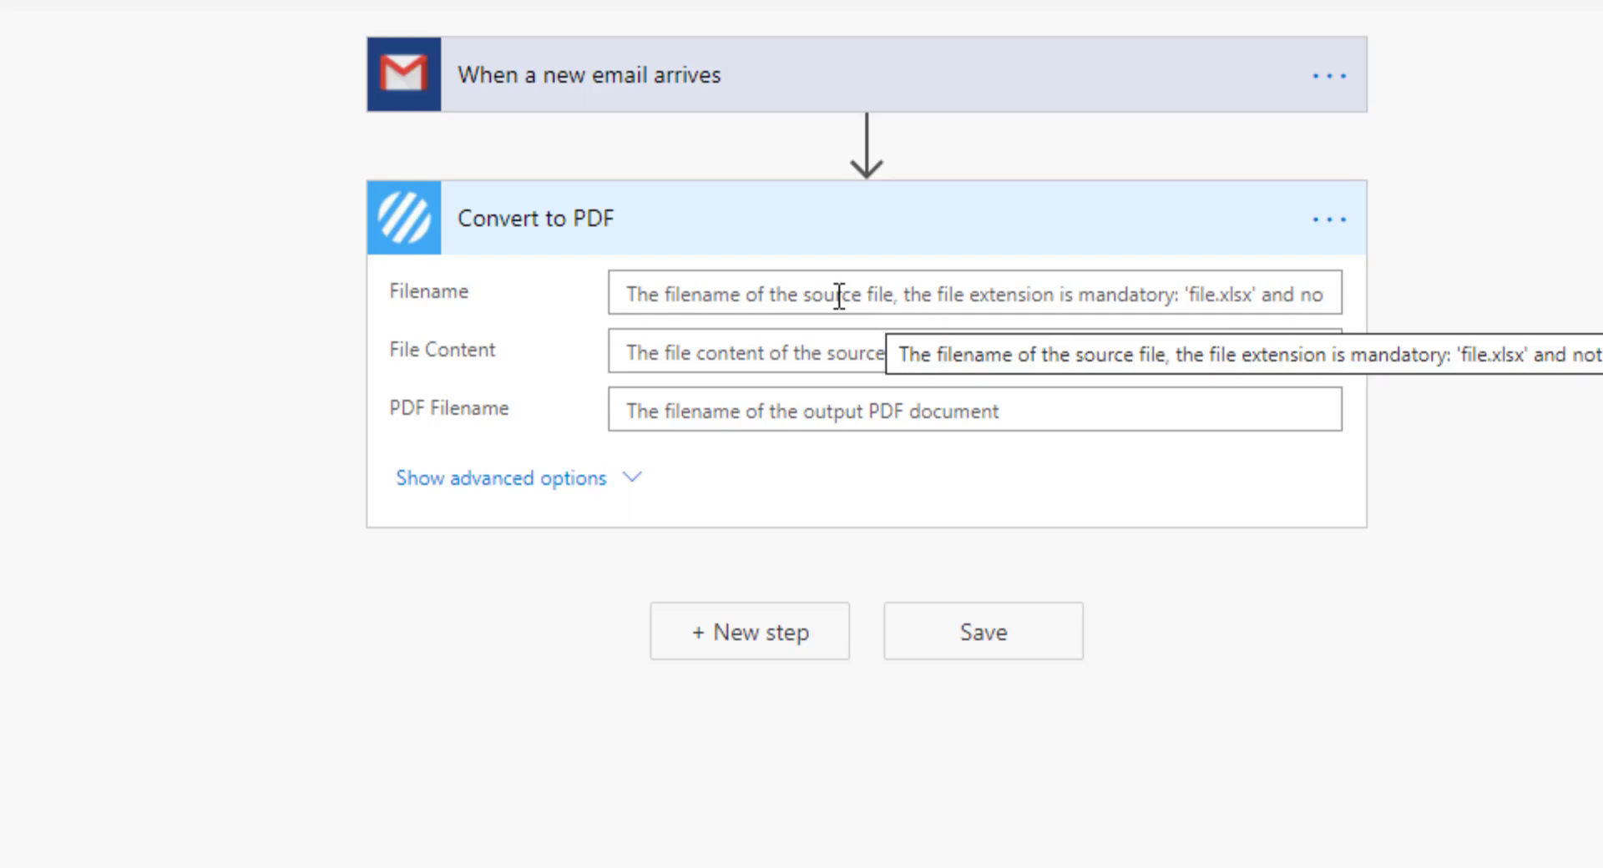
{"action": "left_click", "coordinate": [971, 294]}
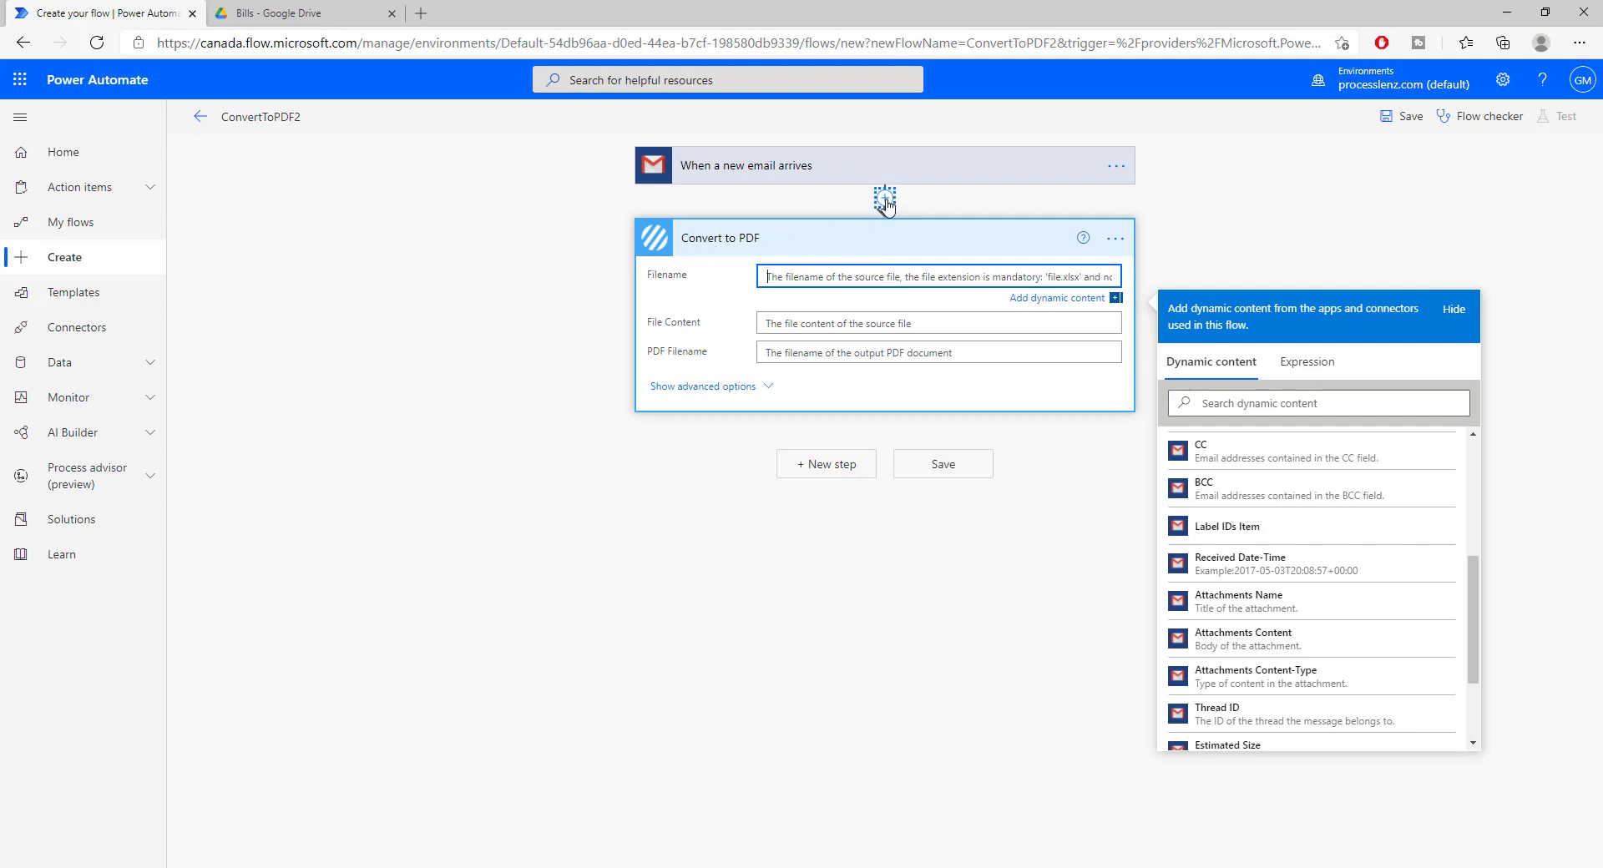
{"action": "left_click", "coordinate": [883, 197]}
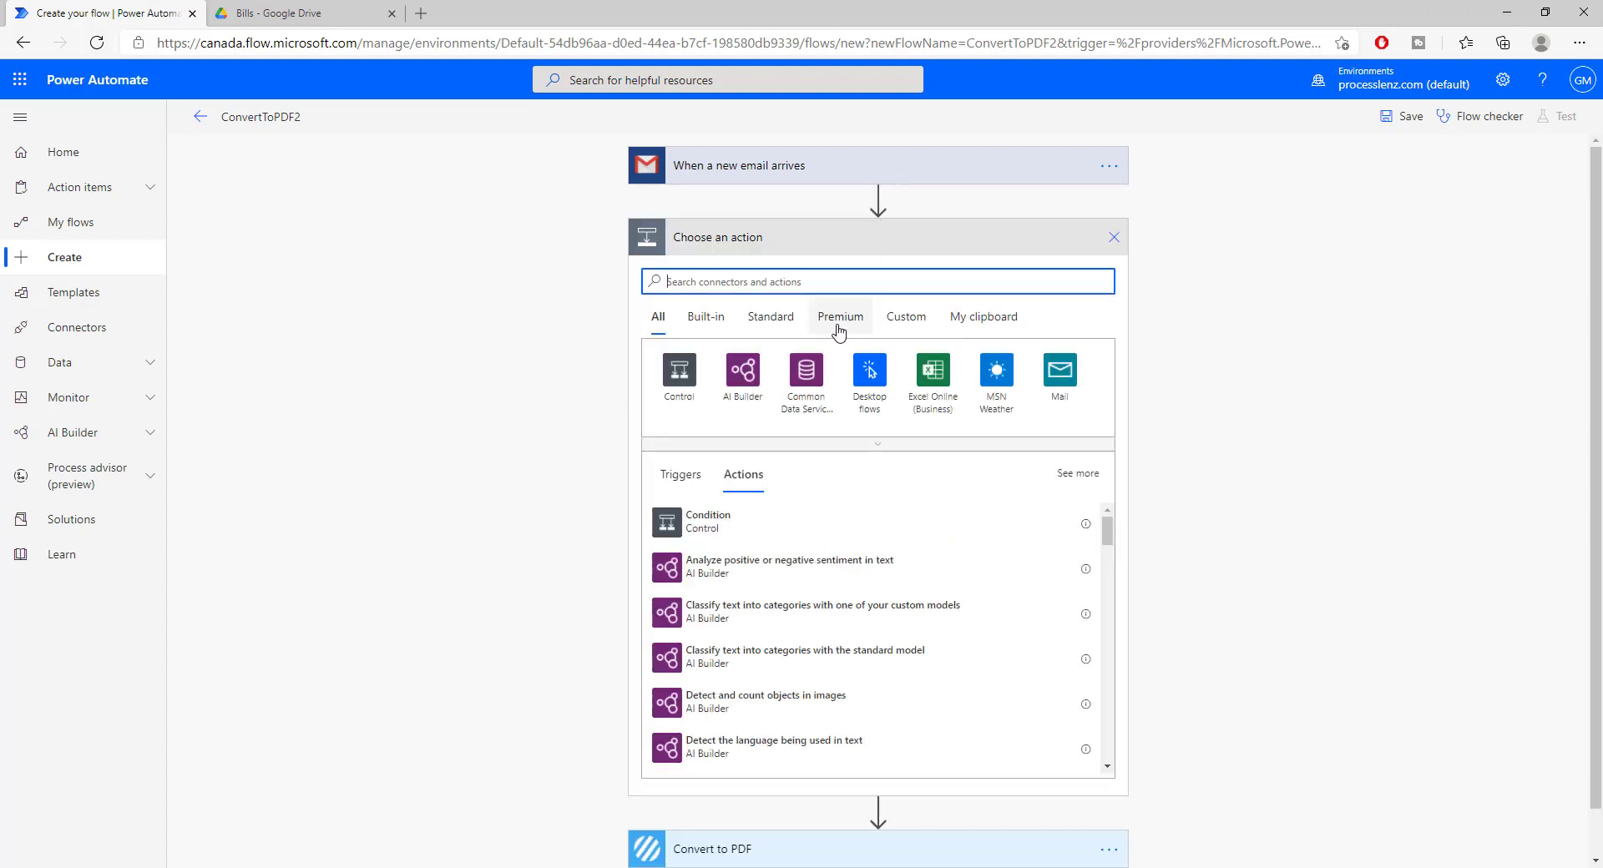
{"action": "type", "text": "CONVERT"}
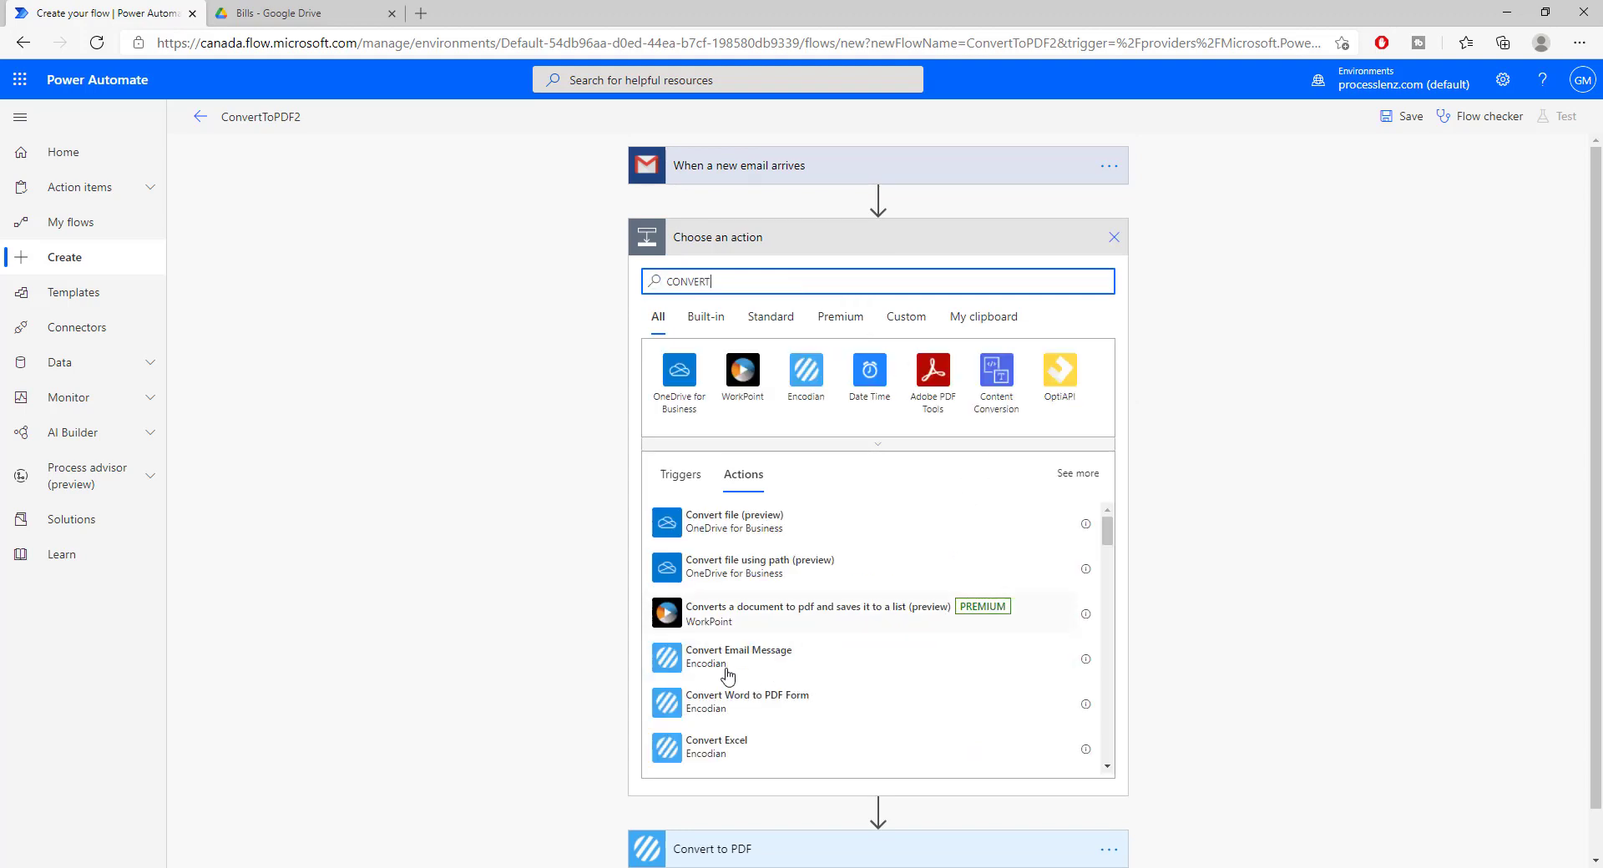
{"action": "mouse_move", "coordinate": [720, 678]}
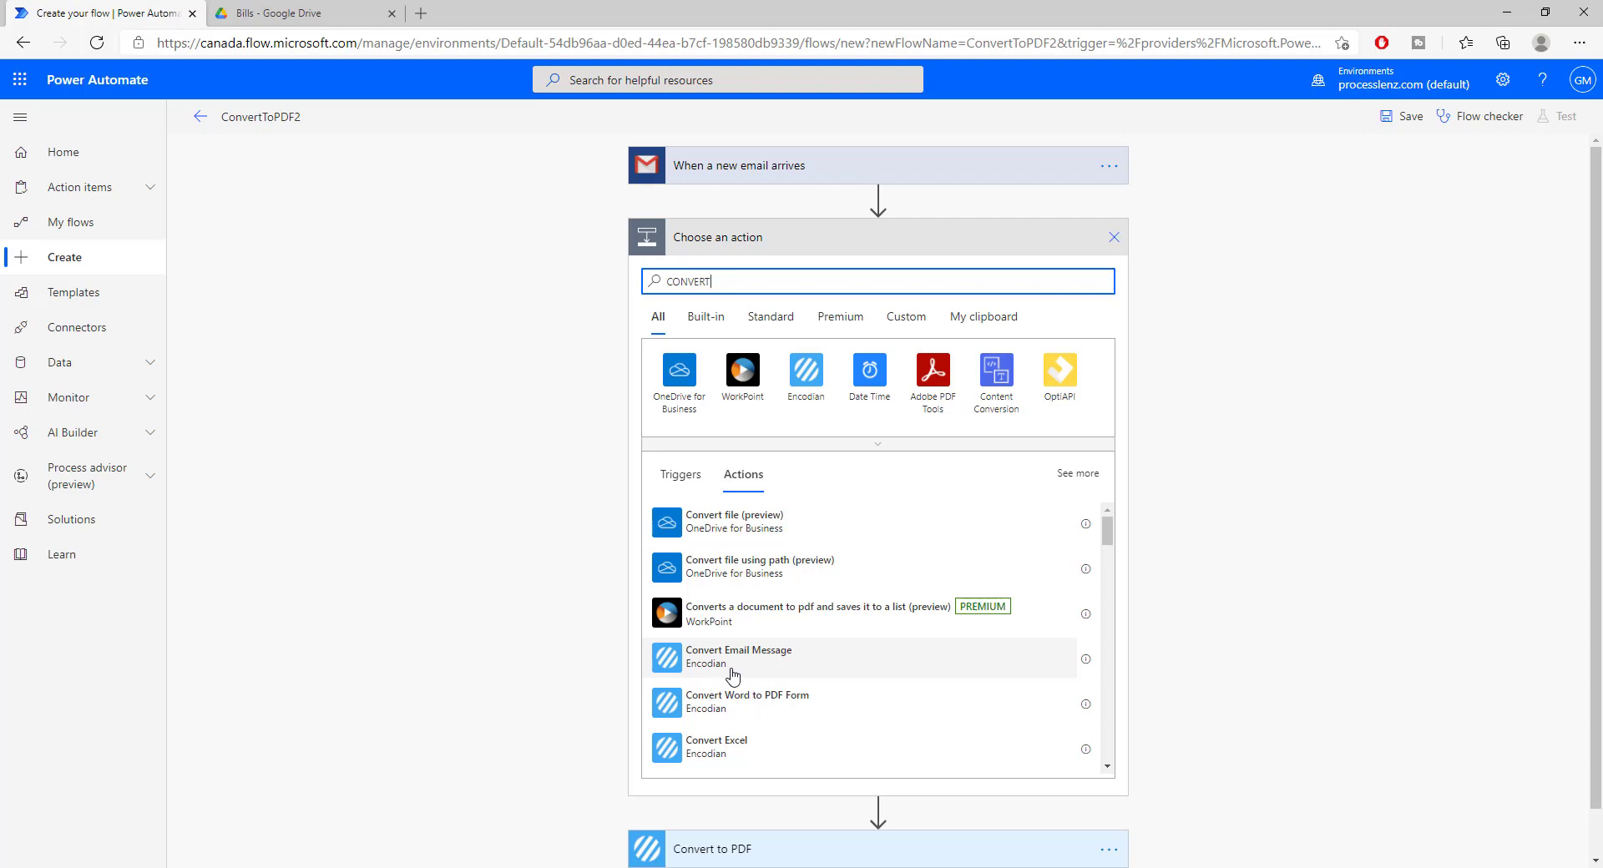
{"action": "mouse_move", "coordinate": [735, 671]}
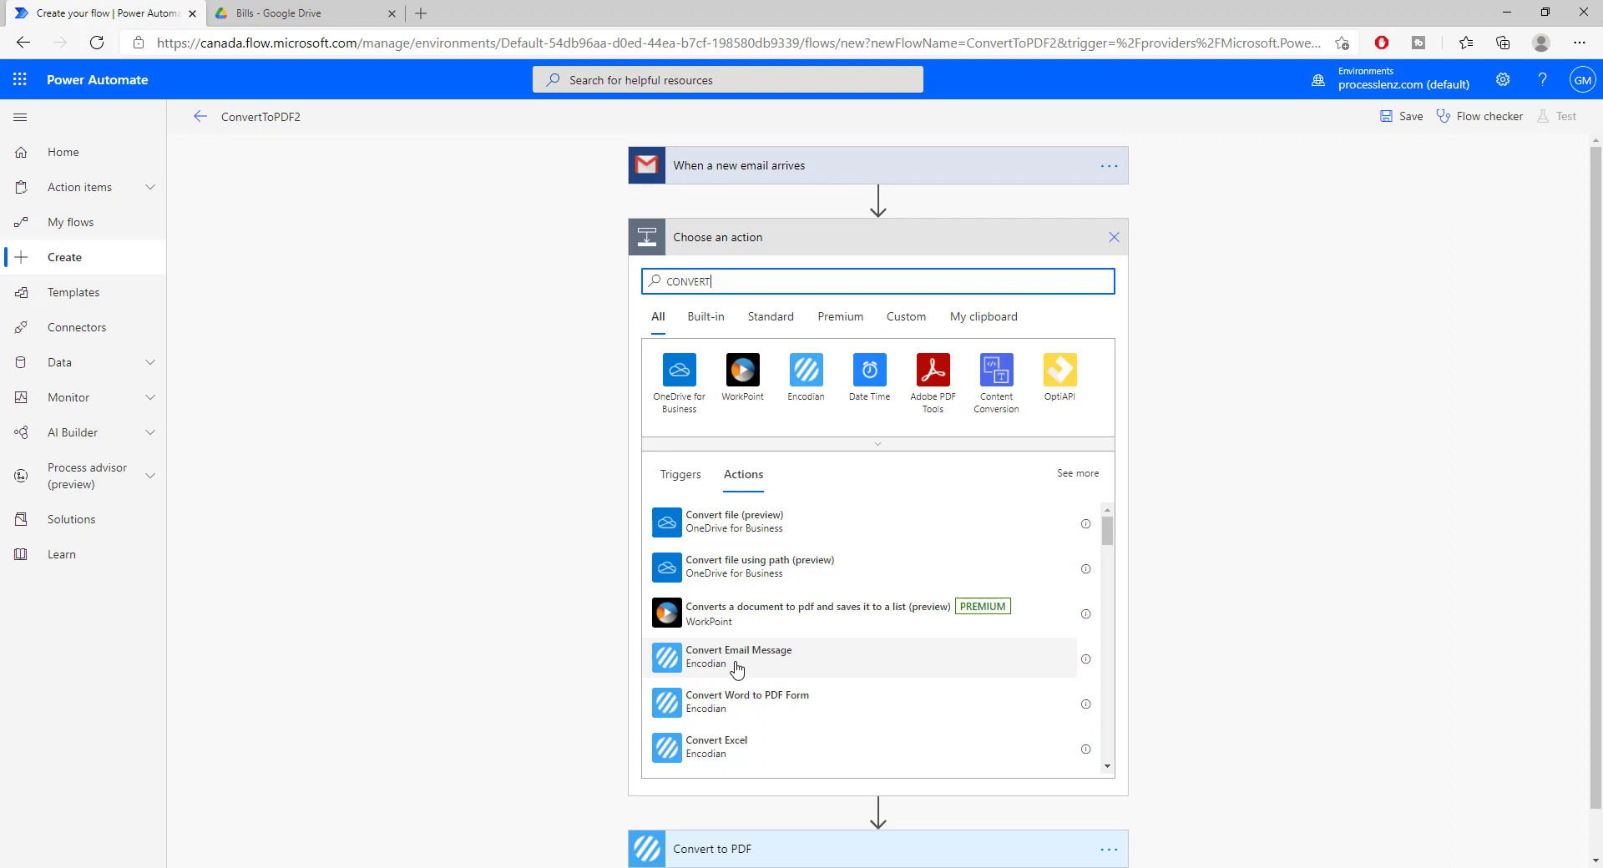
{"action": "mouse_move", "coordinate": [753, 663]}
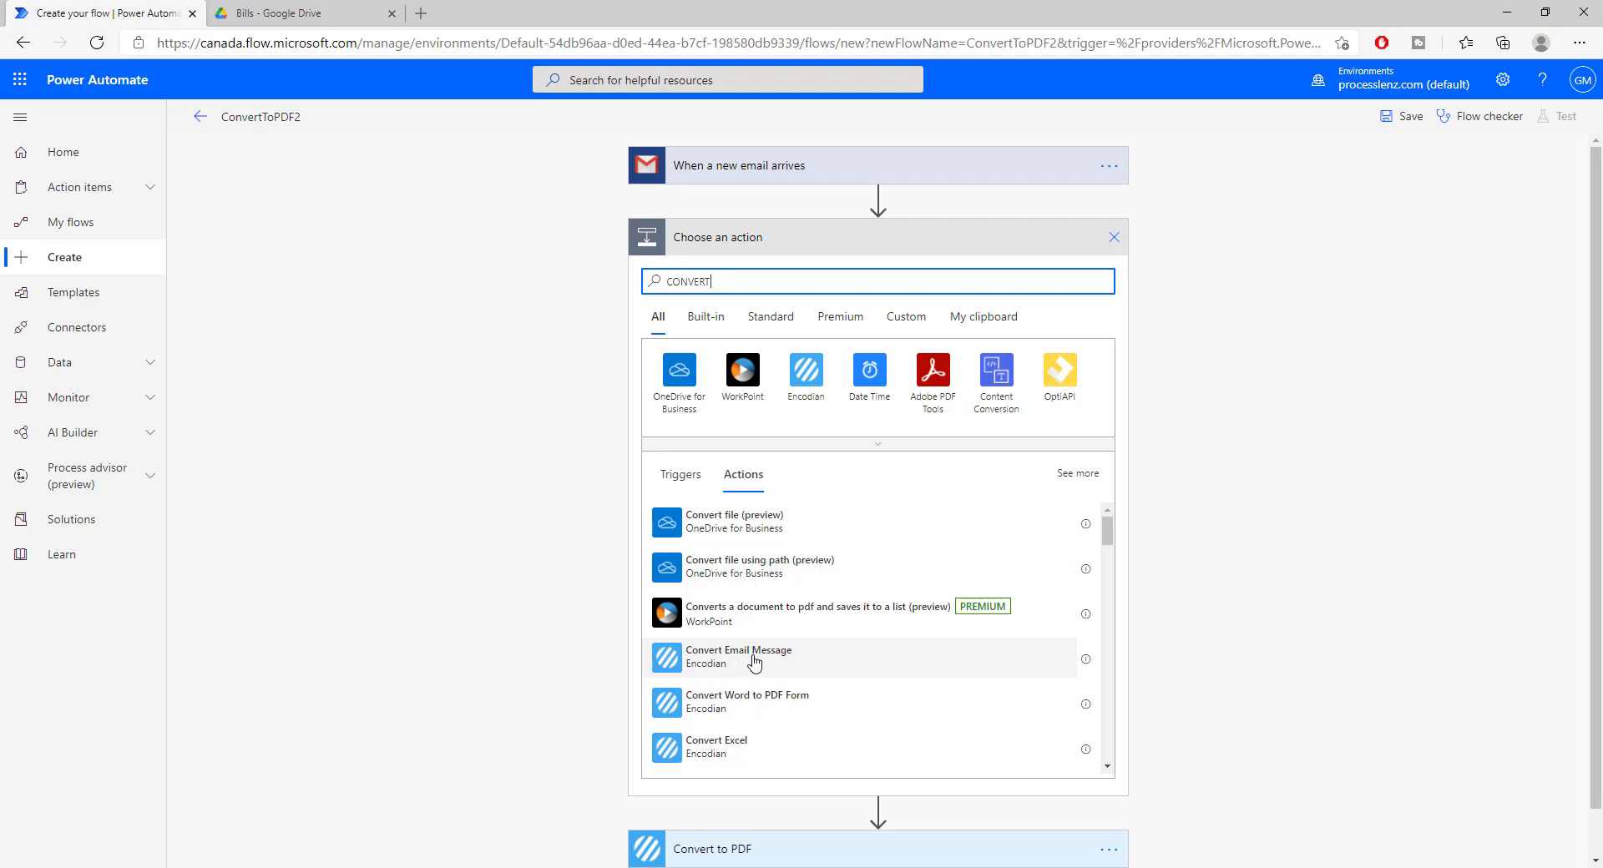
{"action": "scroll", "scroll_direction": "down", "scroll_amount": 3}
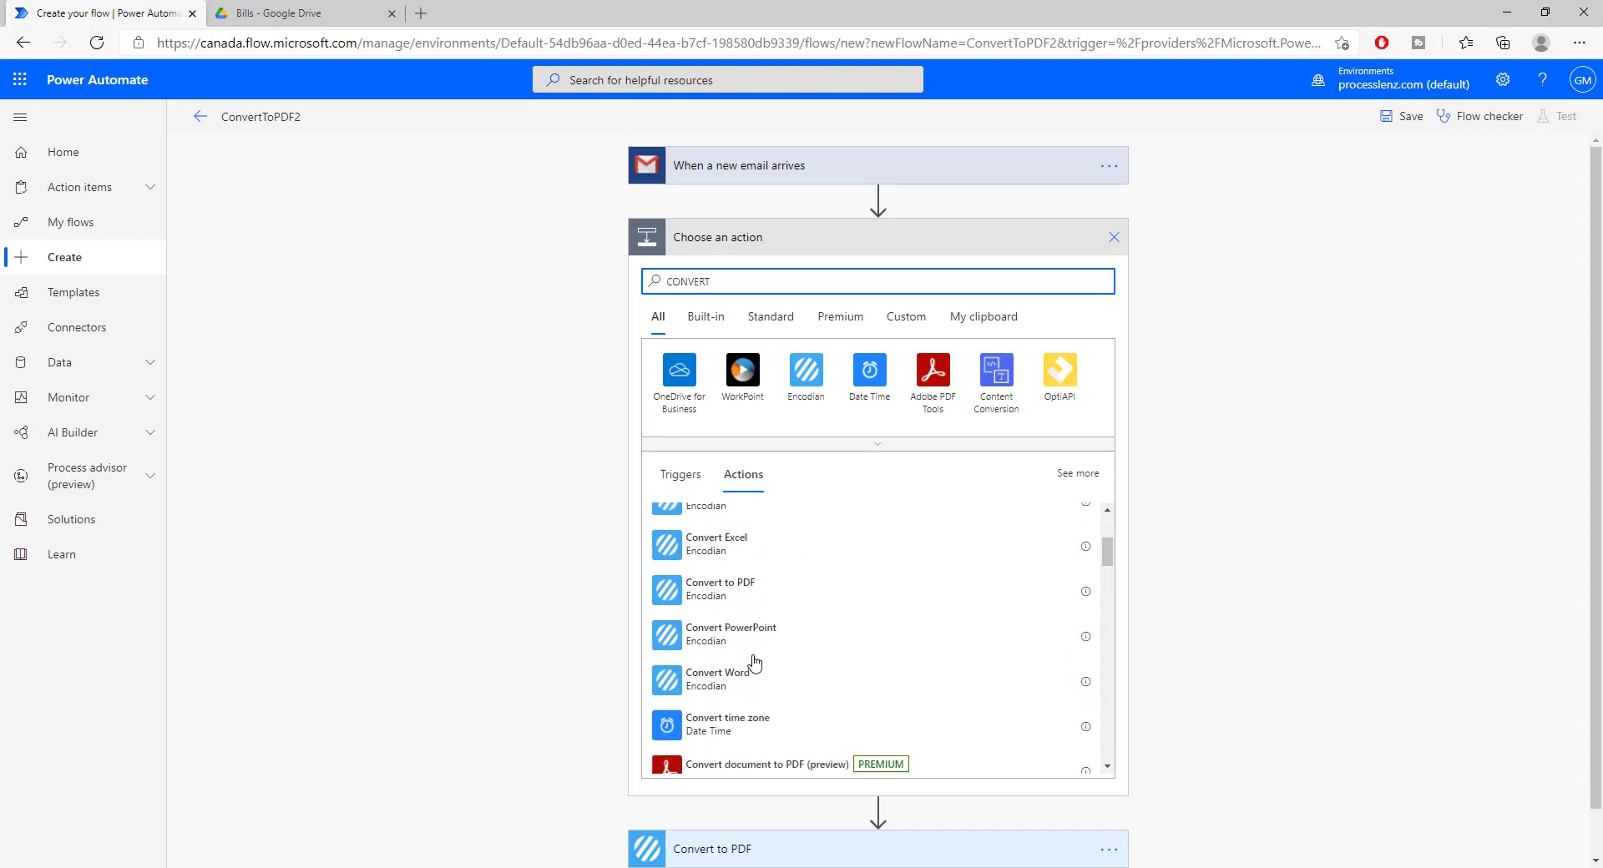
{"action": "mouse_move", "coordinate": [756, 642]}
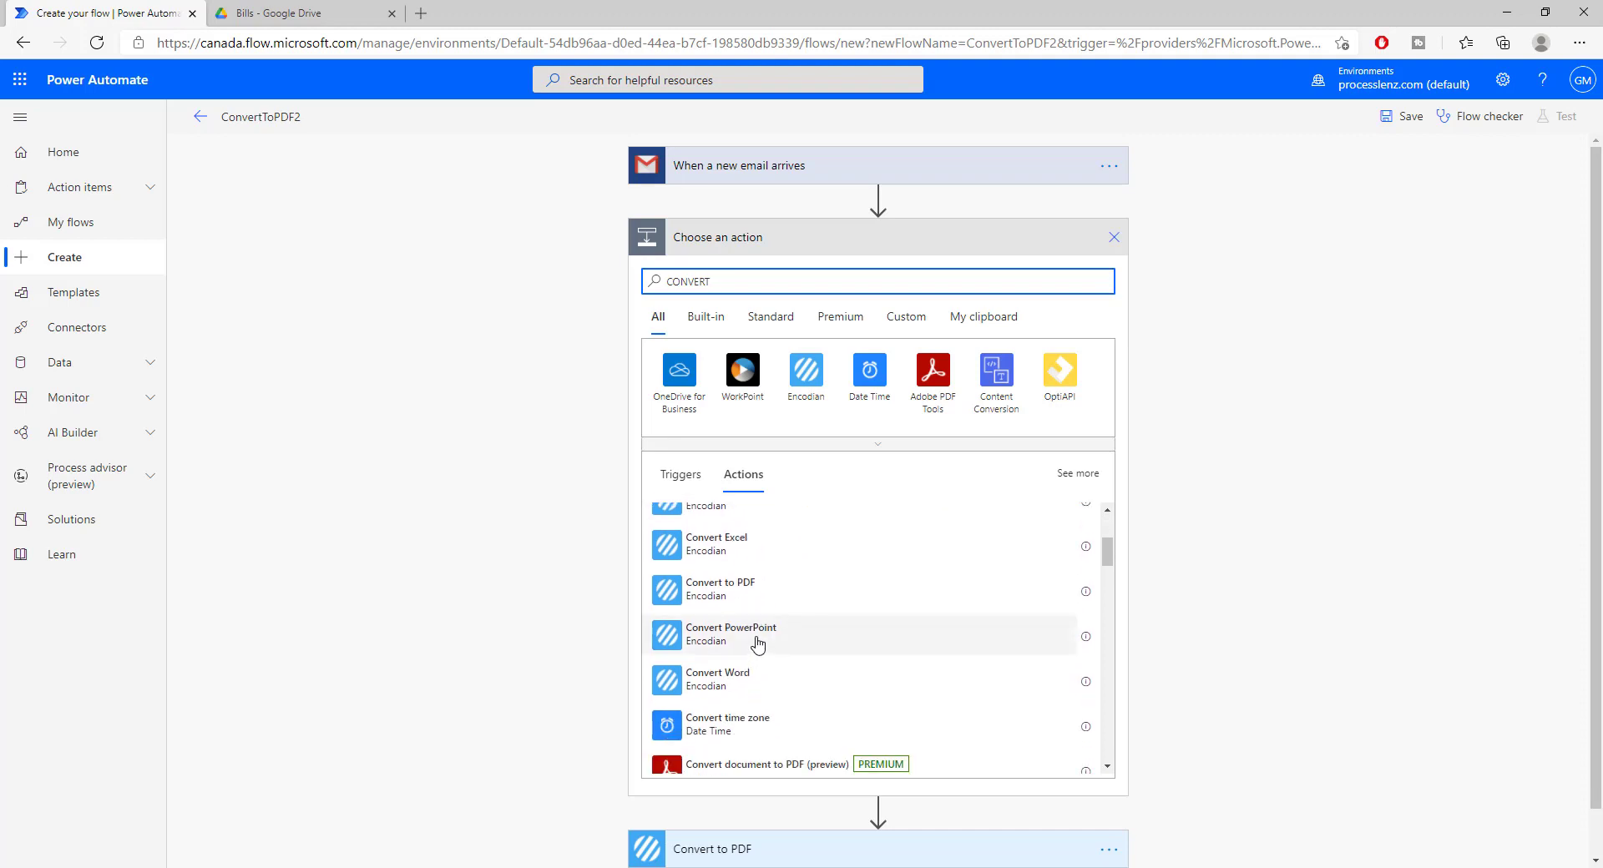
{"action": "mouse_move", "coordinate": [783, 542]}
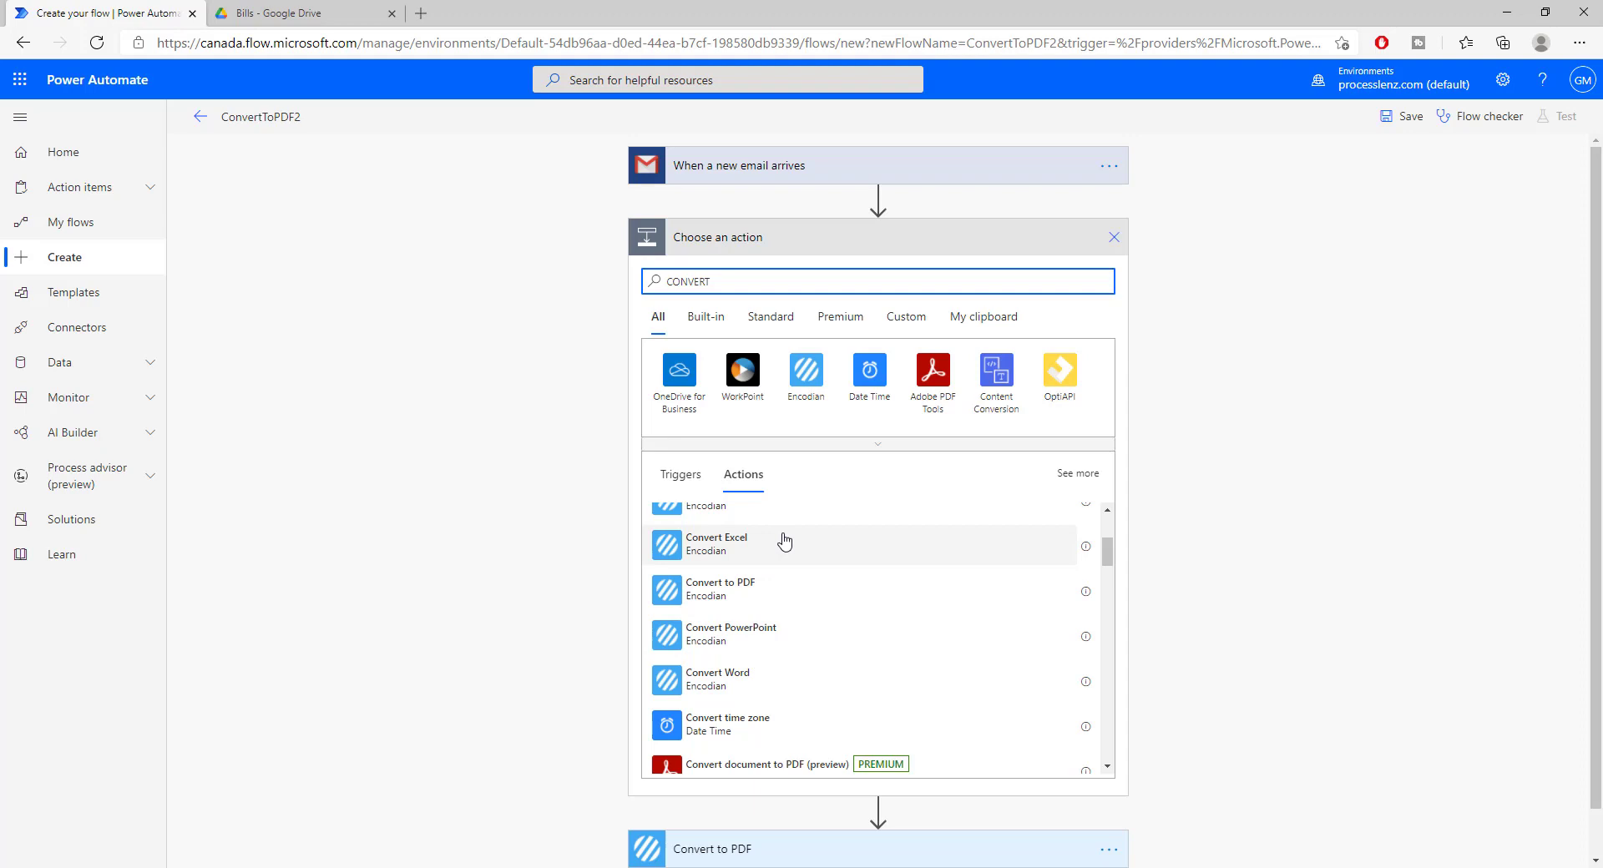
{"action": "scroll", "scroll_direction": "down", "scroll_amount": 3}
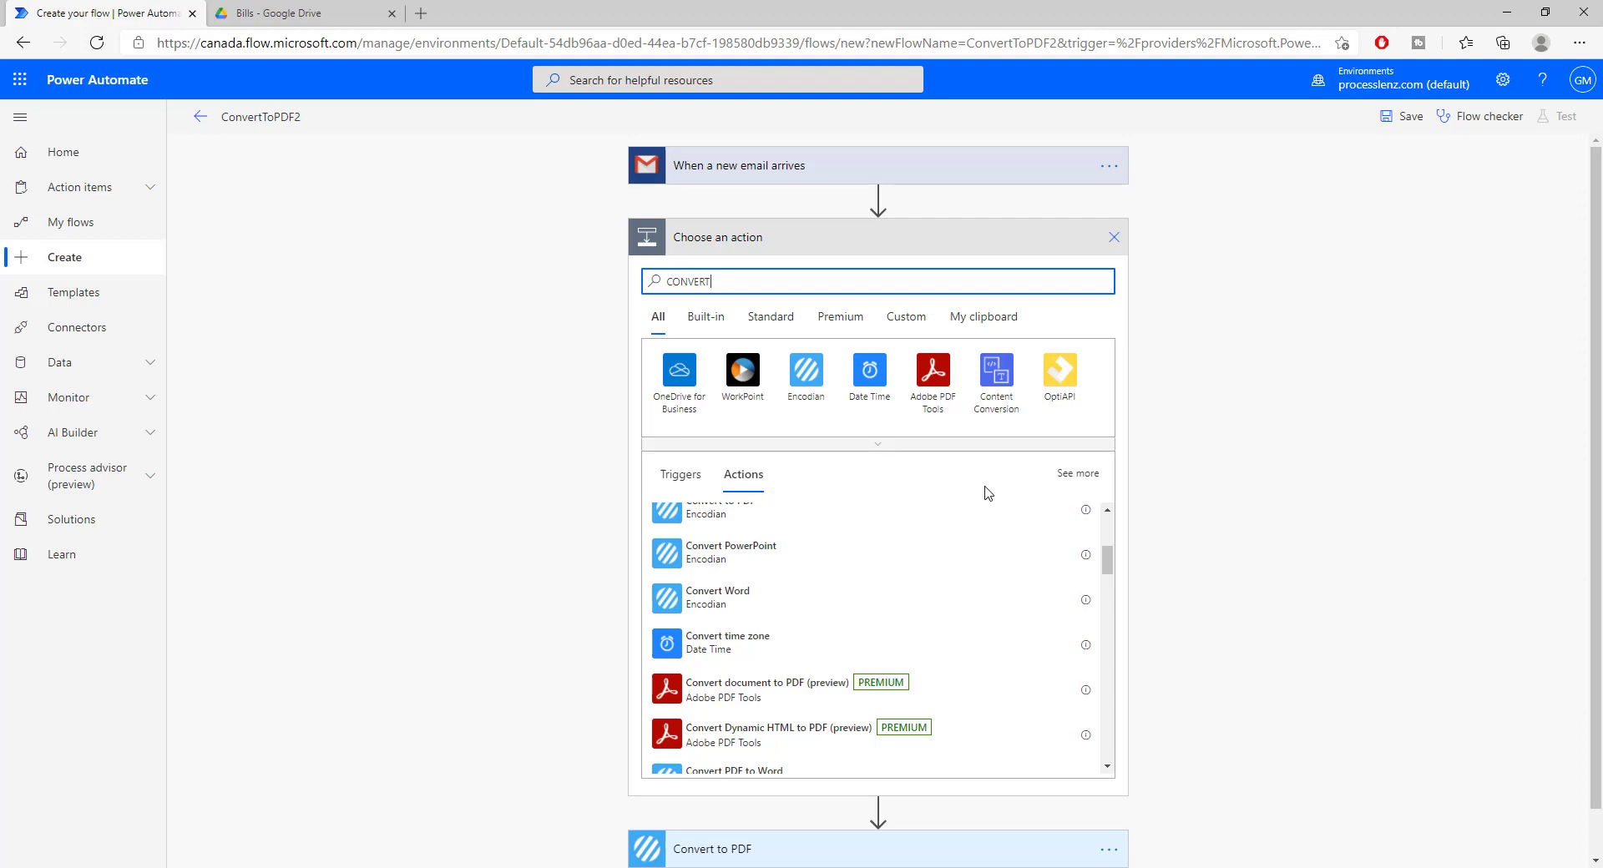
{"action": "mouse_move", "coordinate": [1092, 345]}
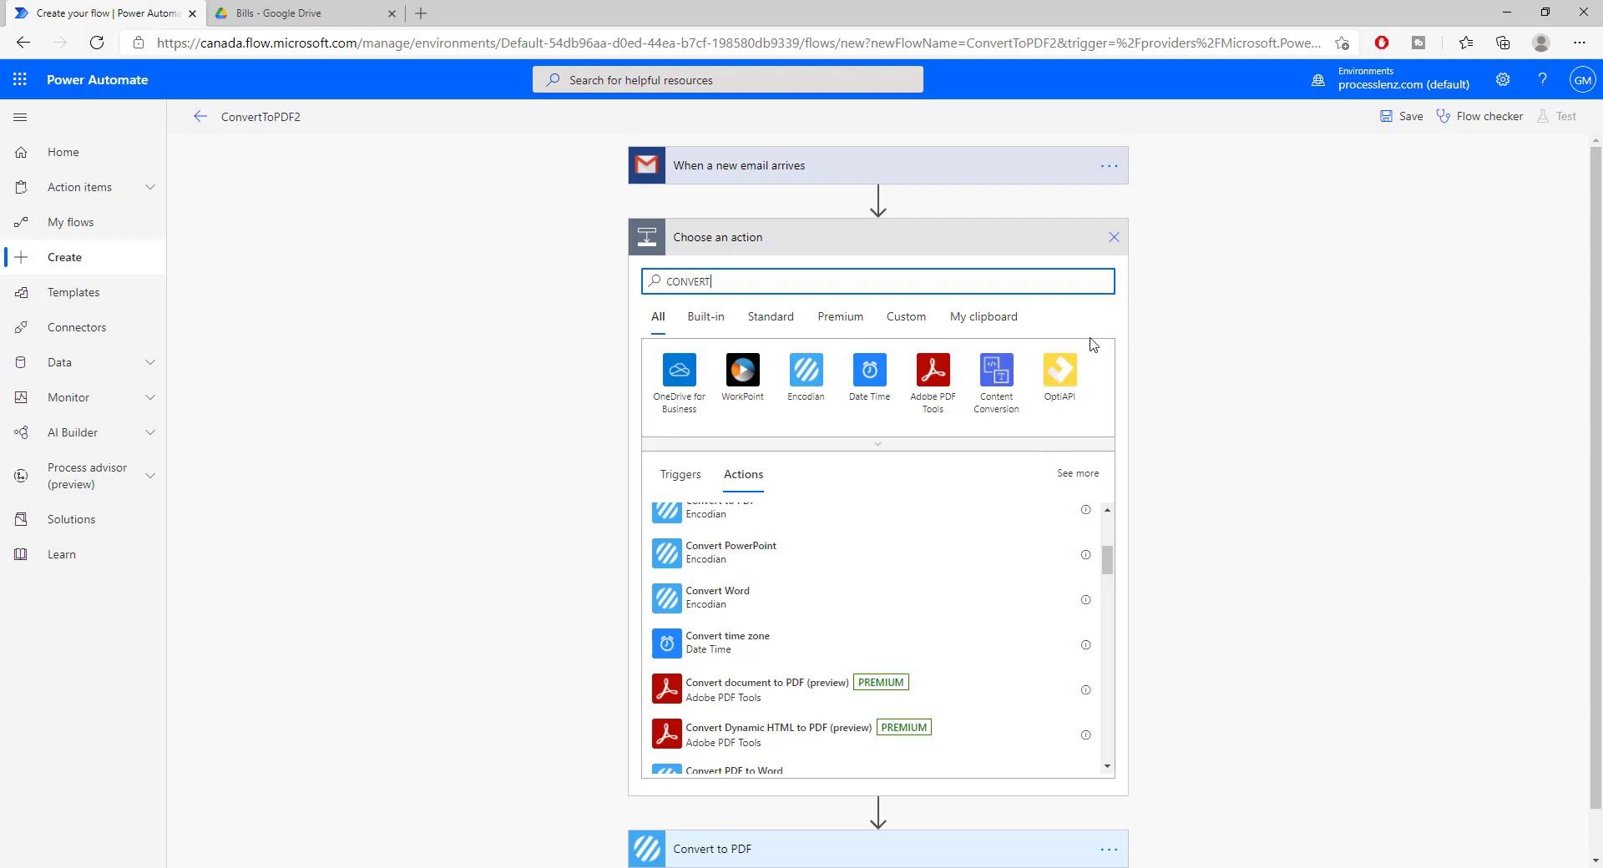
{"action": "mouse_move", "coordinate": [769, 317]}
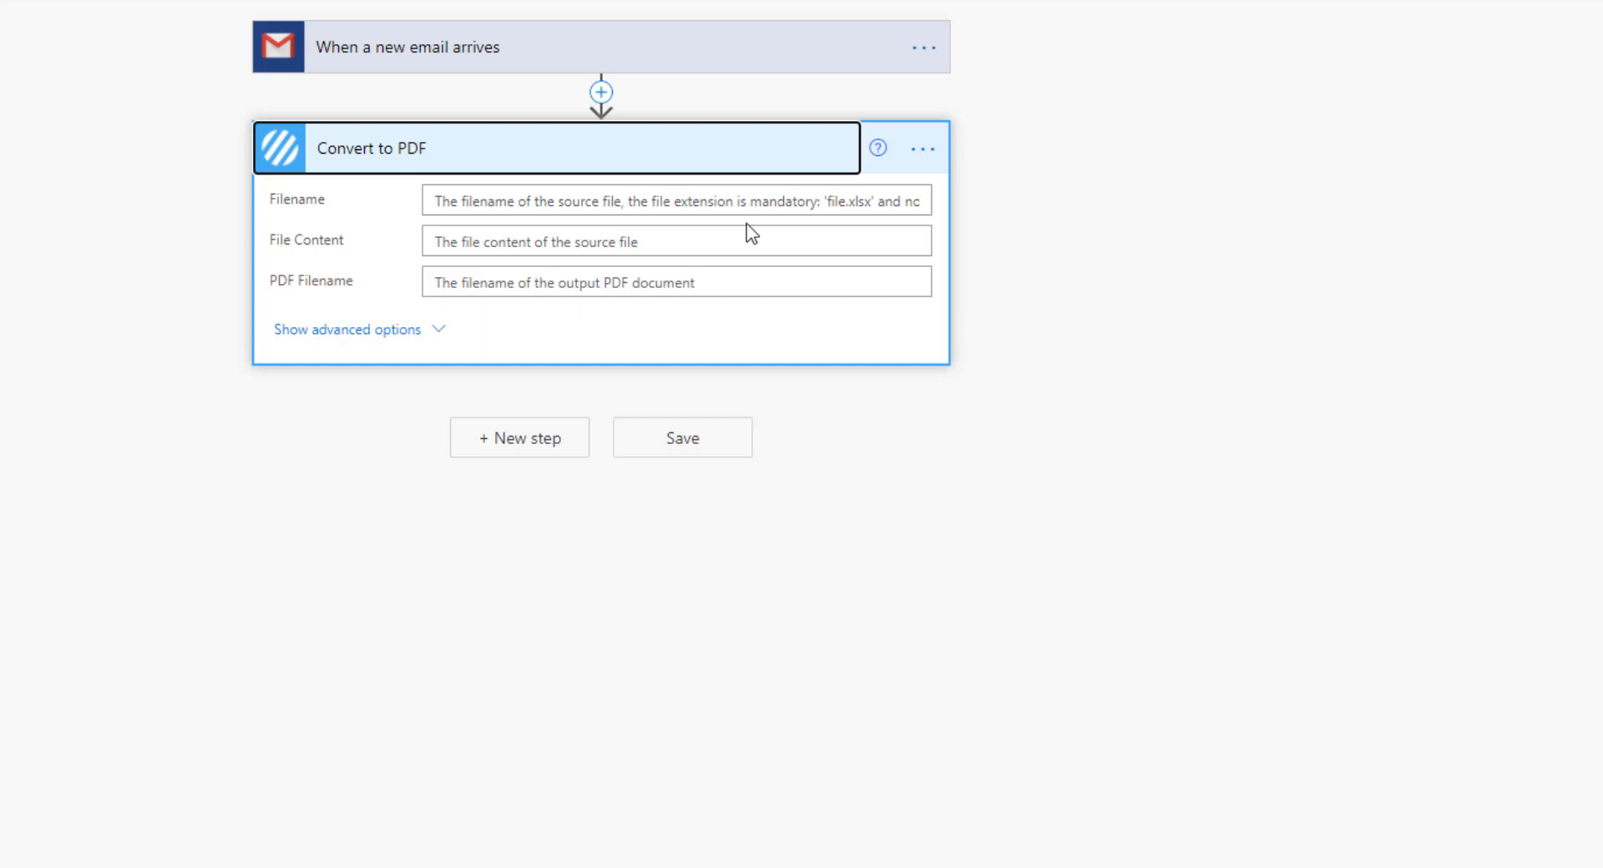
{"action": "mouse_move", "coordinate": [308, 245]}
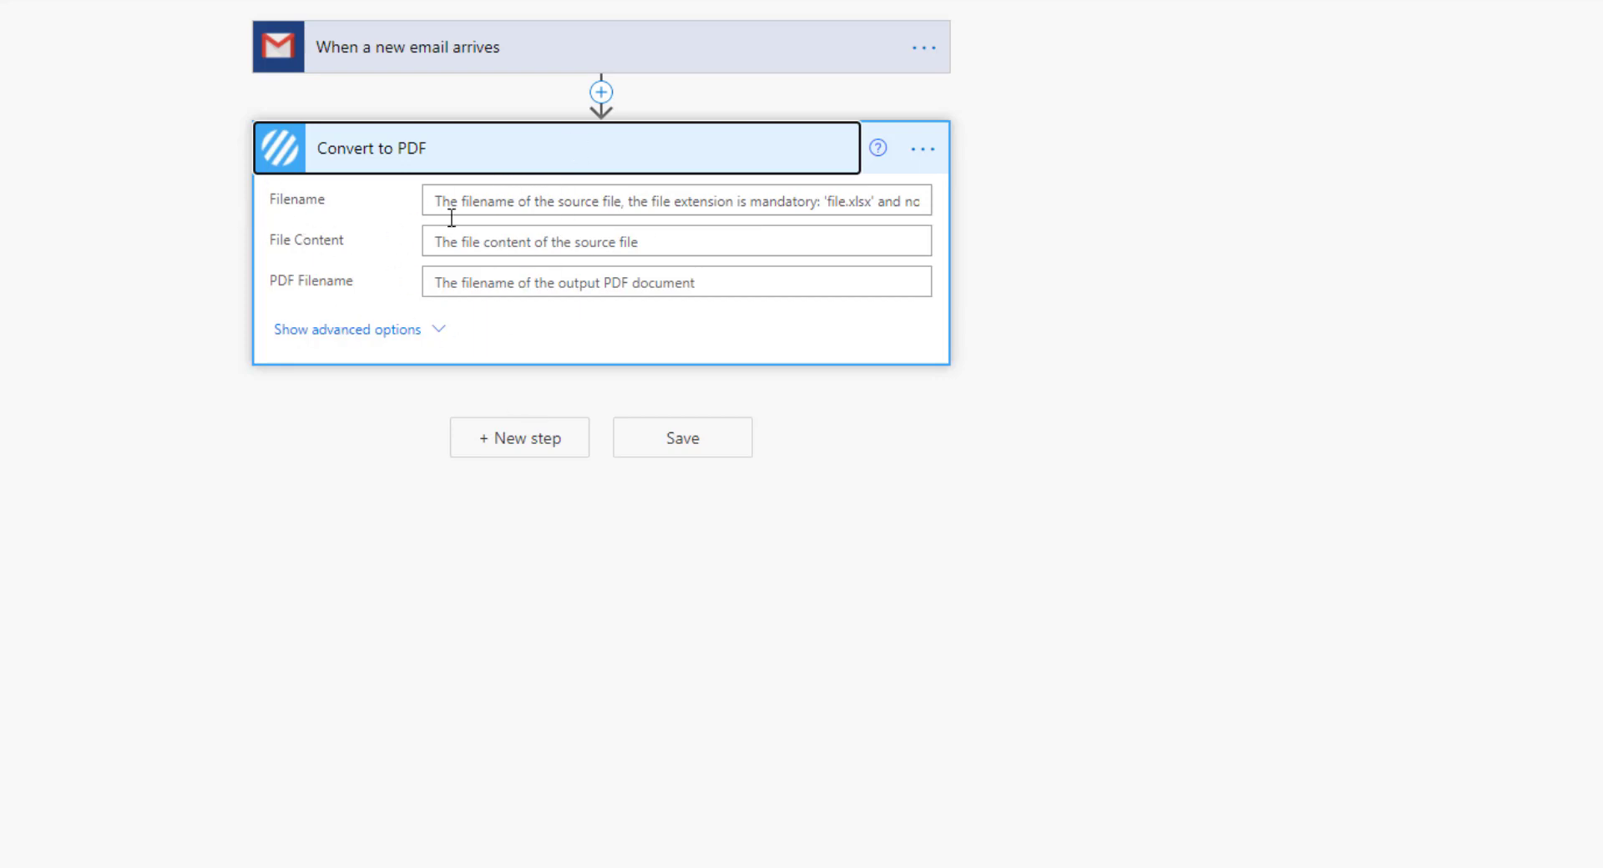
Step: Set the source filename to Attachments Name, wrapping Convert to PDF in Apply to each
{"action": "left_click", "coordinate": [675, 200]}
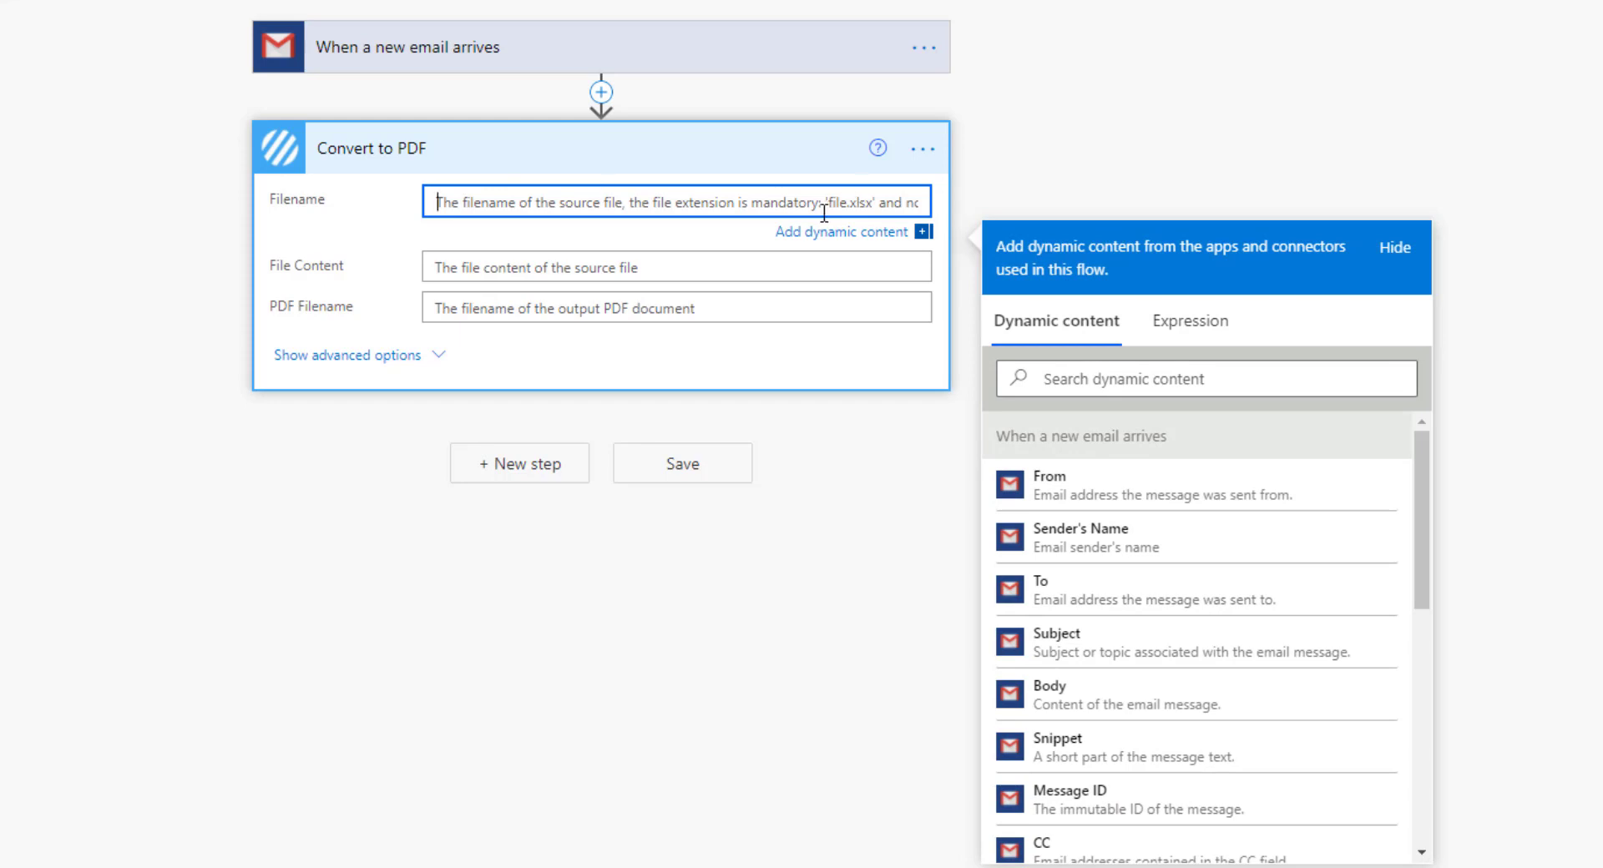
{"action": "mouse_move", "coordinate": [861, 240]}
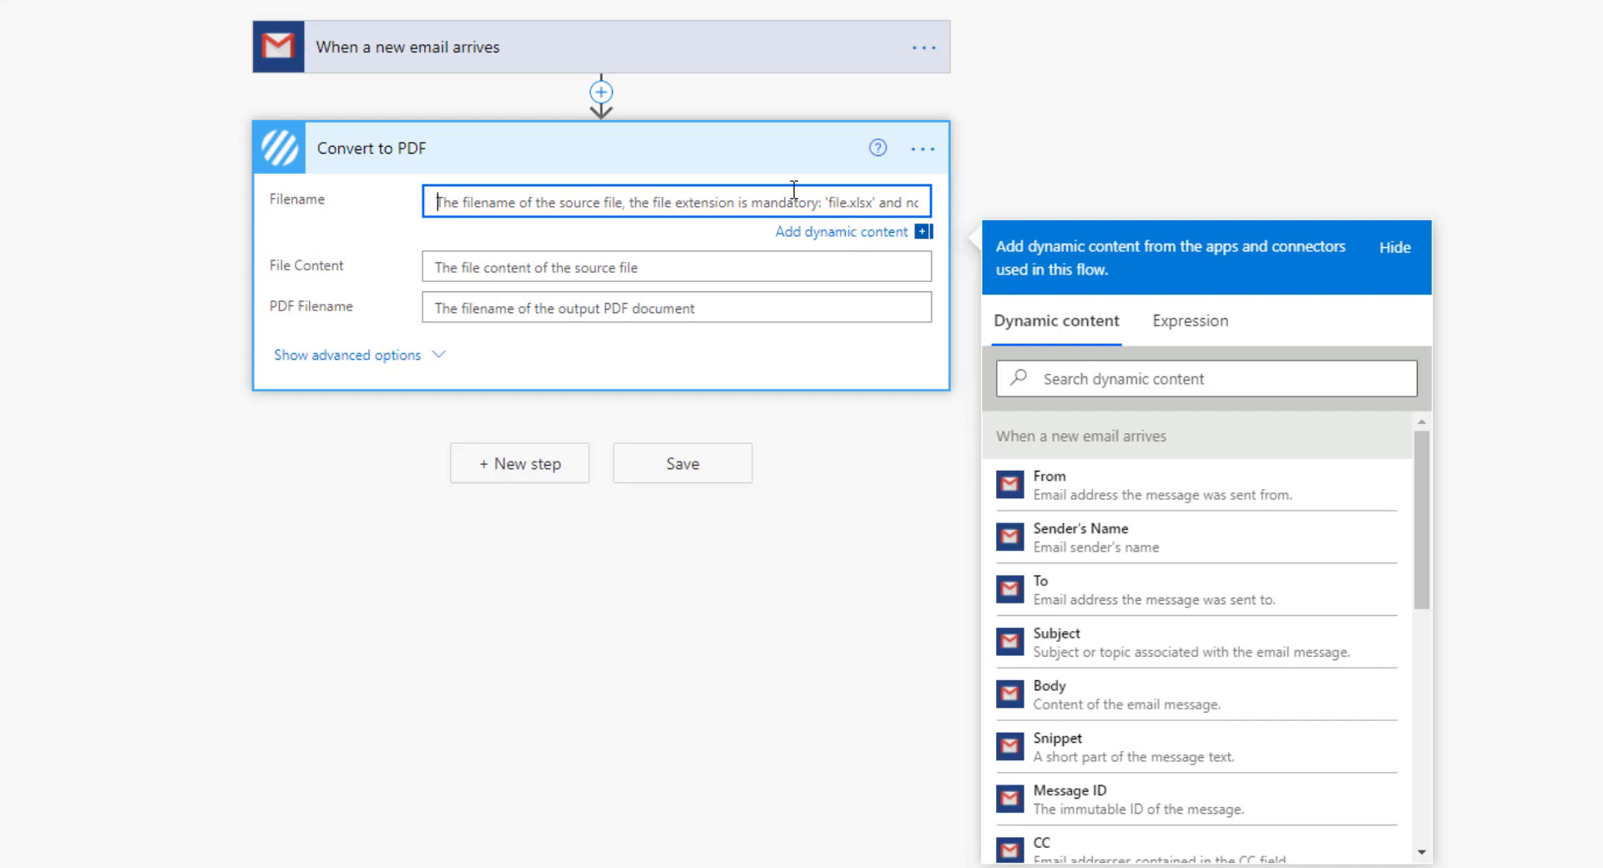
{"action": "mouse_move", "coordinate": [1213, 530]}
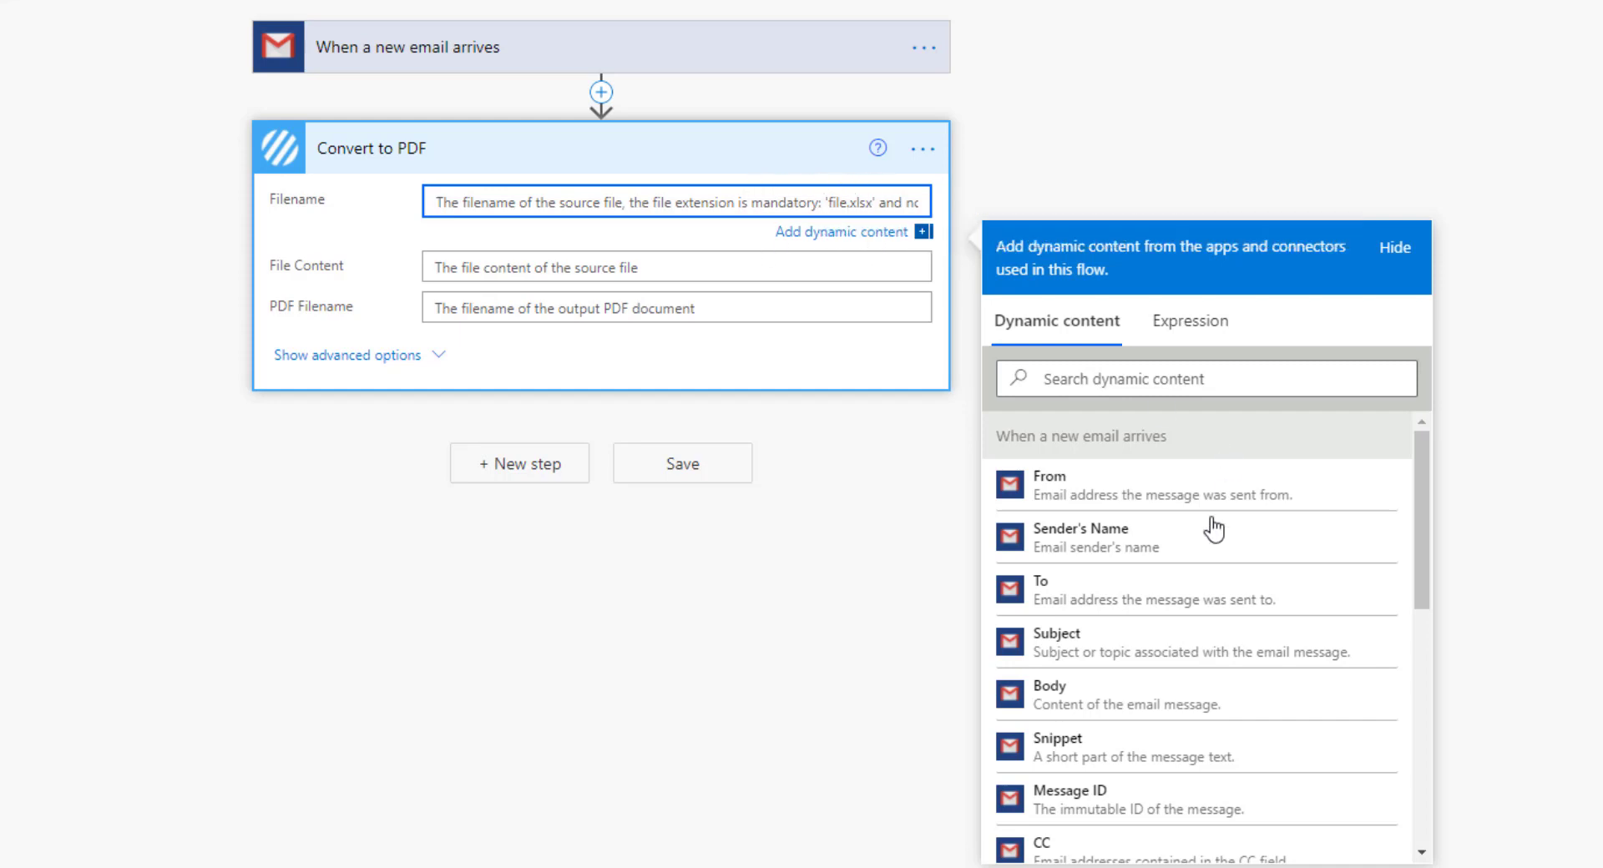
{"action": "scroll", "scroll_direction": "down", "scroll_amount": 3}
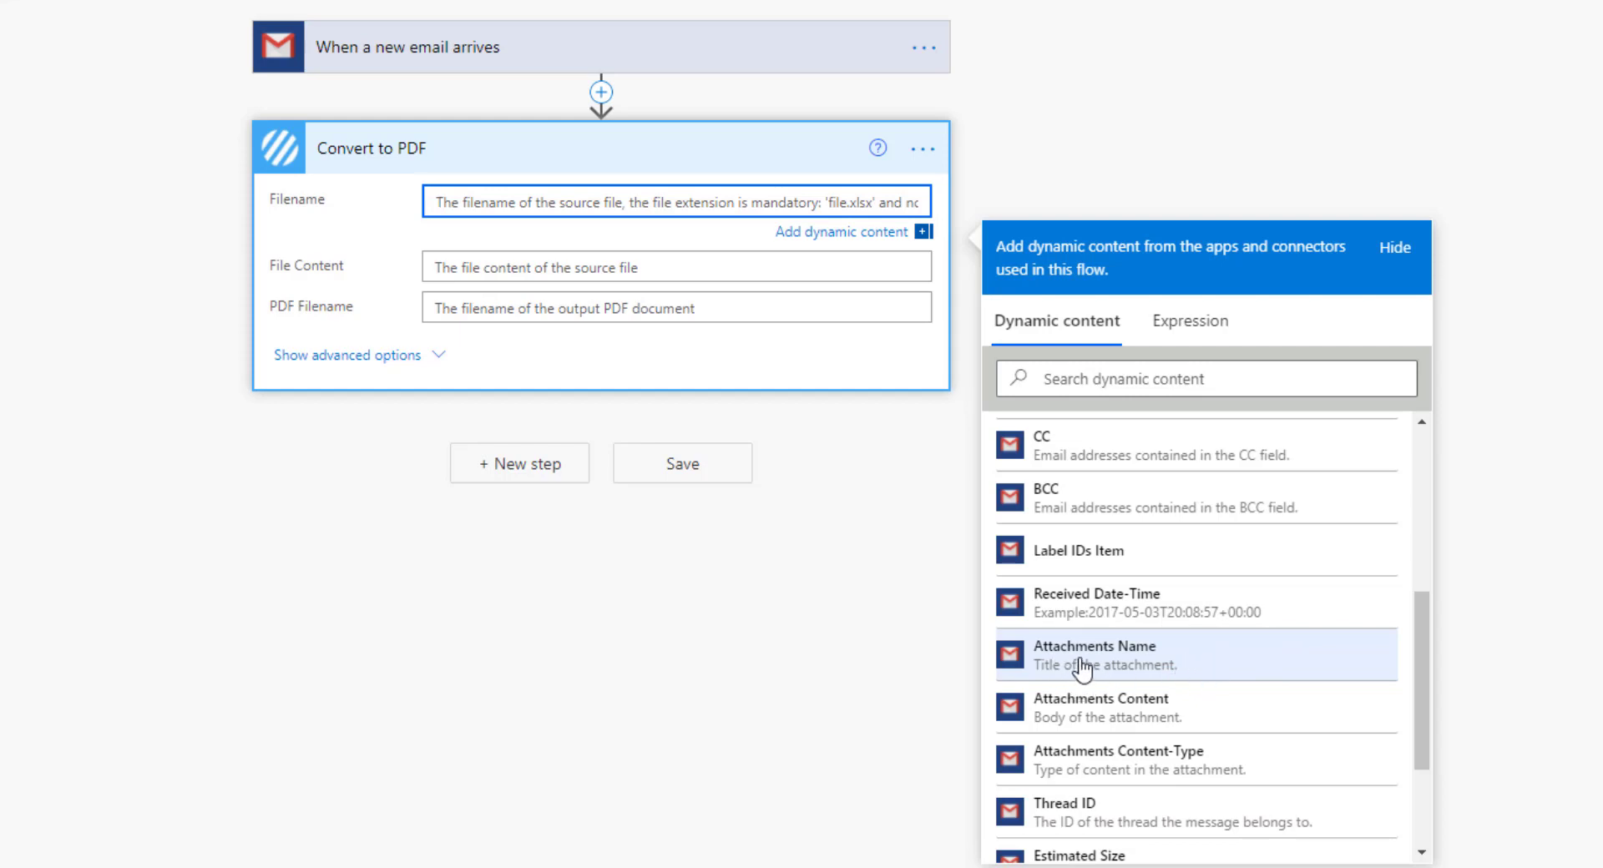
{"action": "left_click", "coordinate": [1096, 655]}
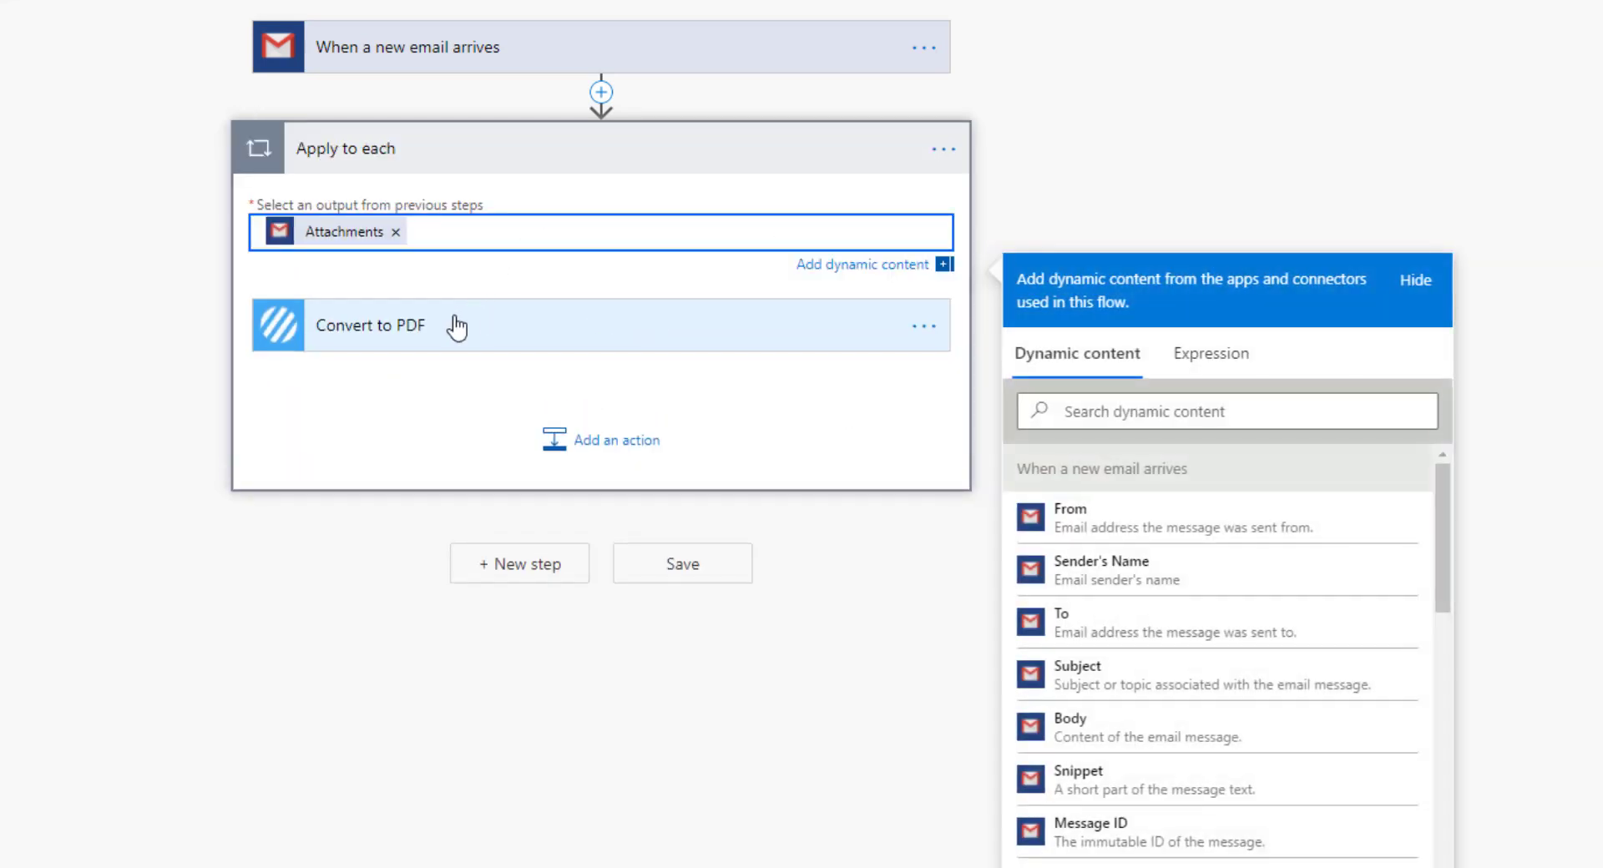
Step: Append the Attachments Content token after Attachments Name in the Convert to PDF filename
{"action": "left_click", "coordinate": [368, 326]}
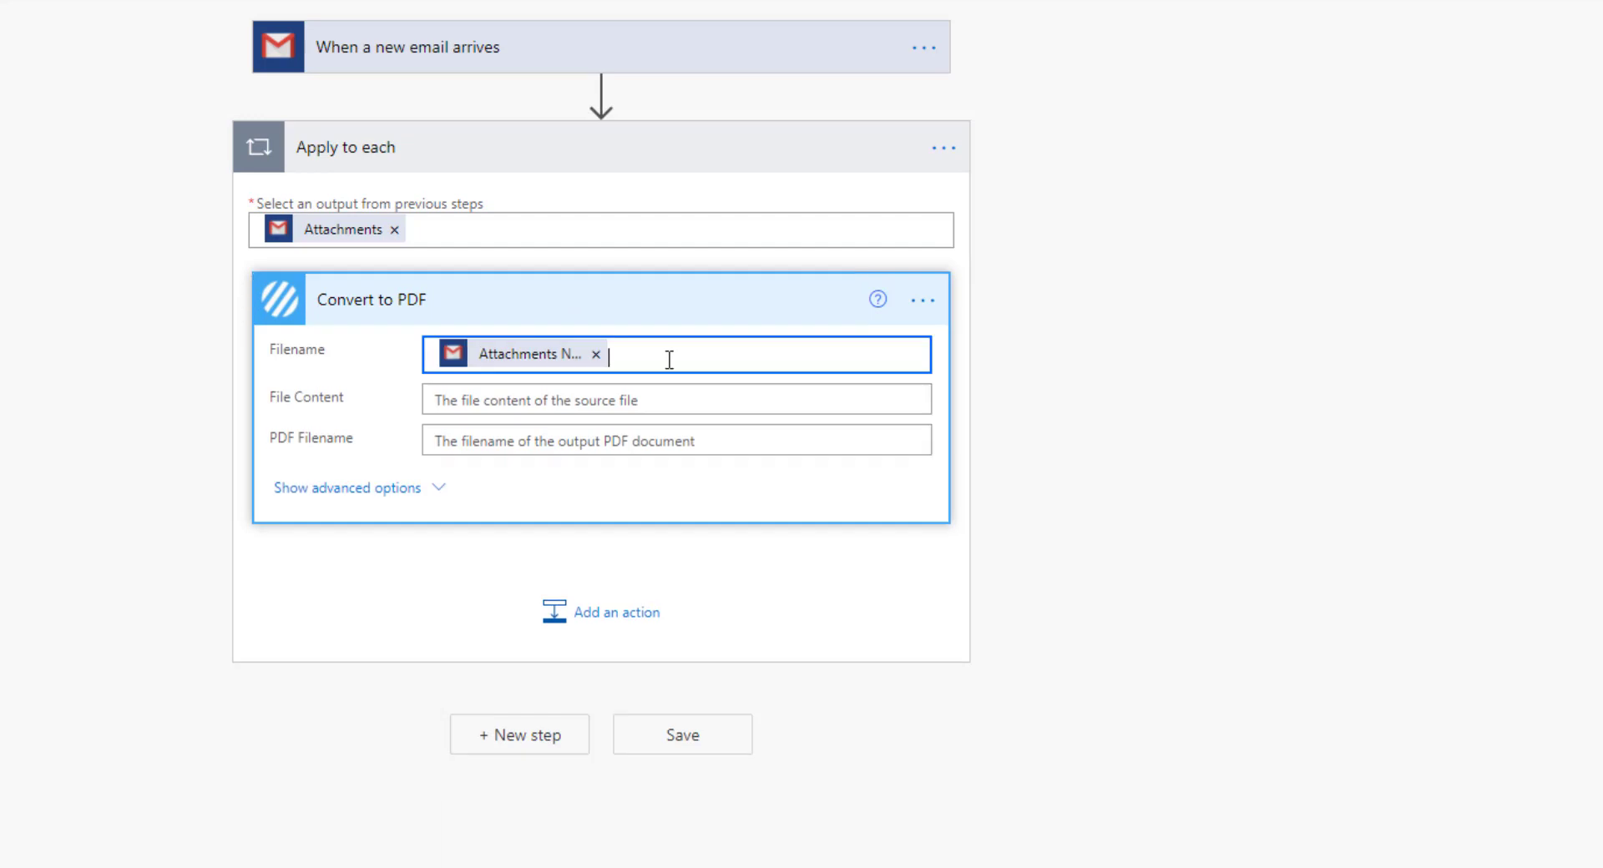
{"action": "left_click", "coordinate": [665, 355]}
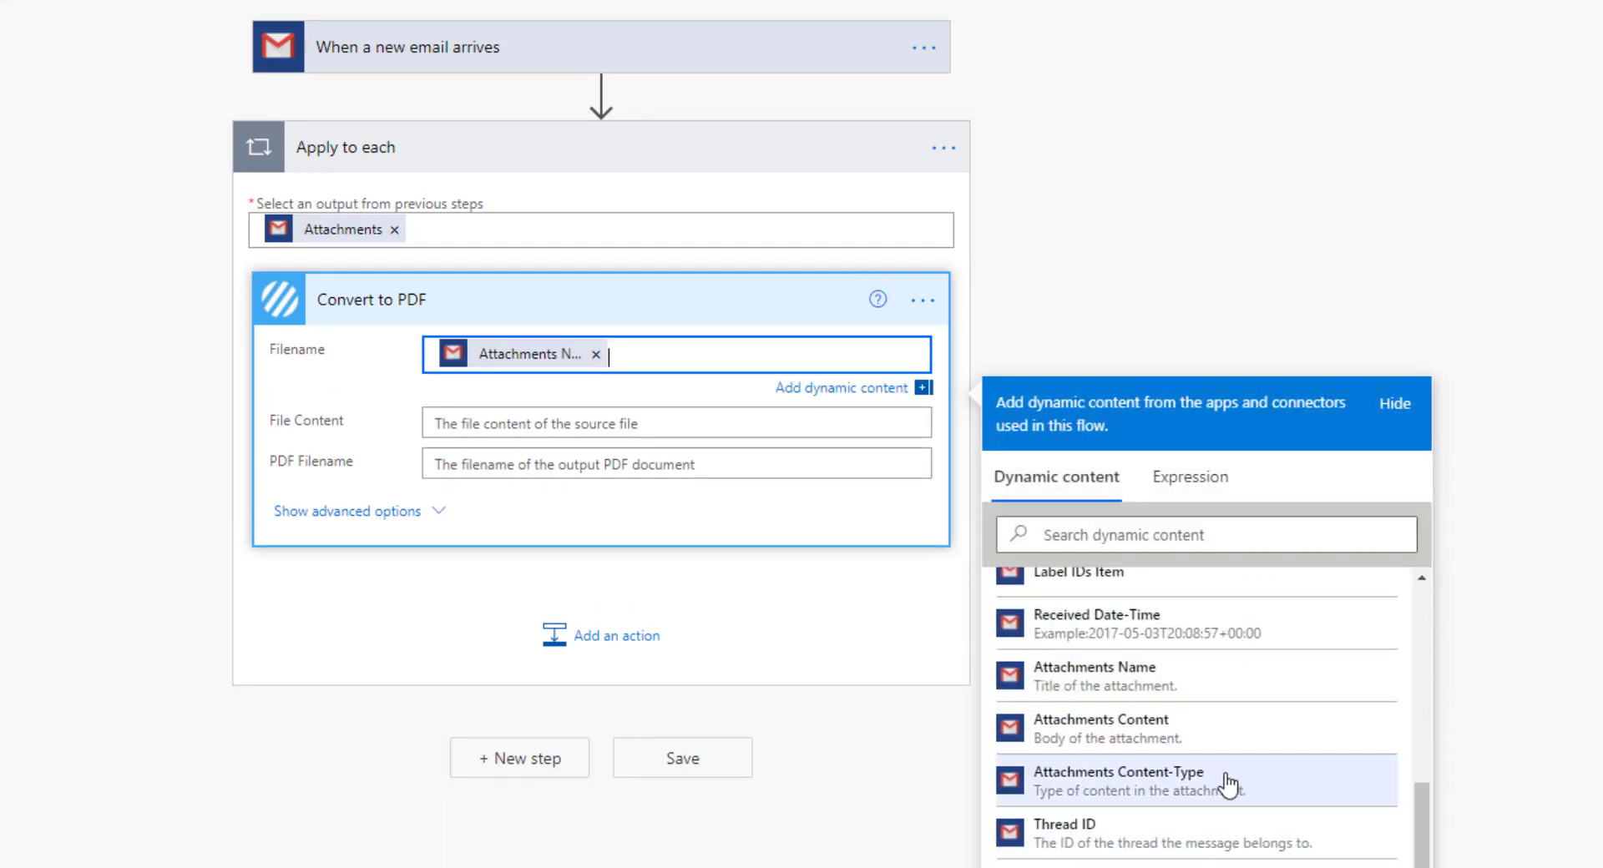
{"action": "left_click", "coordinate": [1119, 781]}
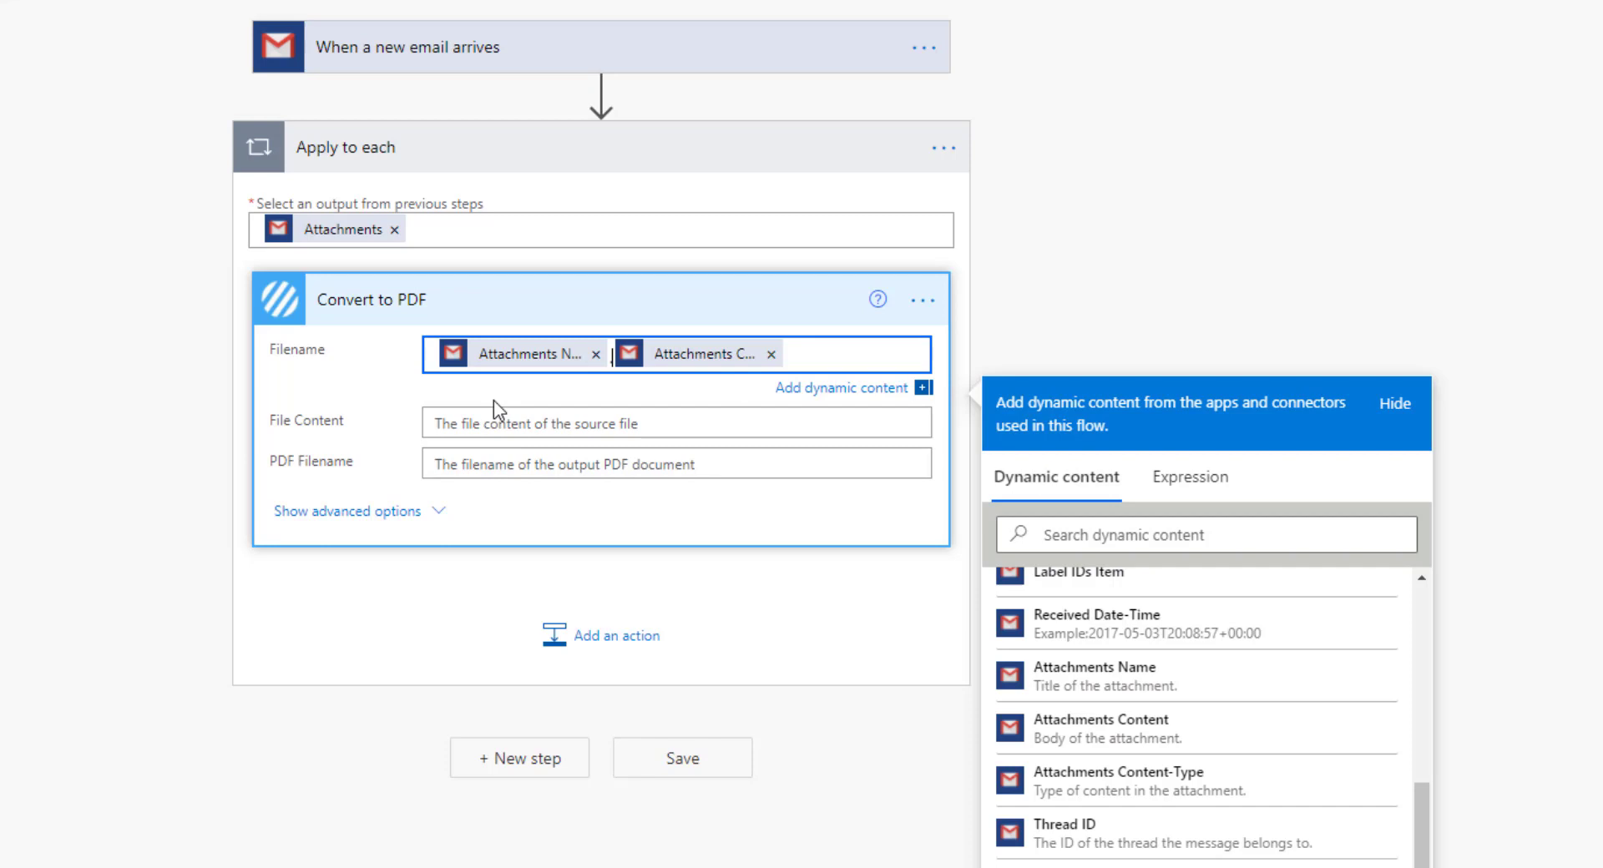
{"action": "mouse_move", "coordinate": [703, 356]}
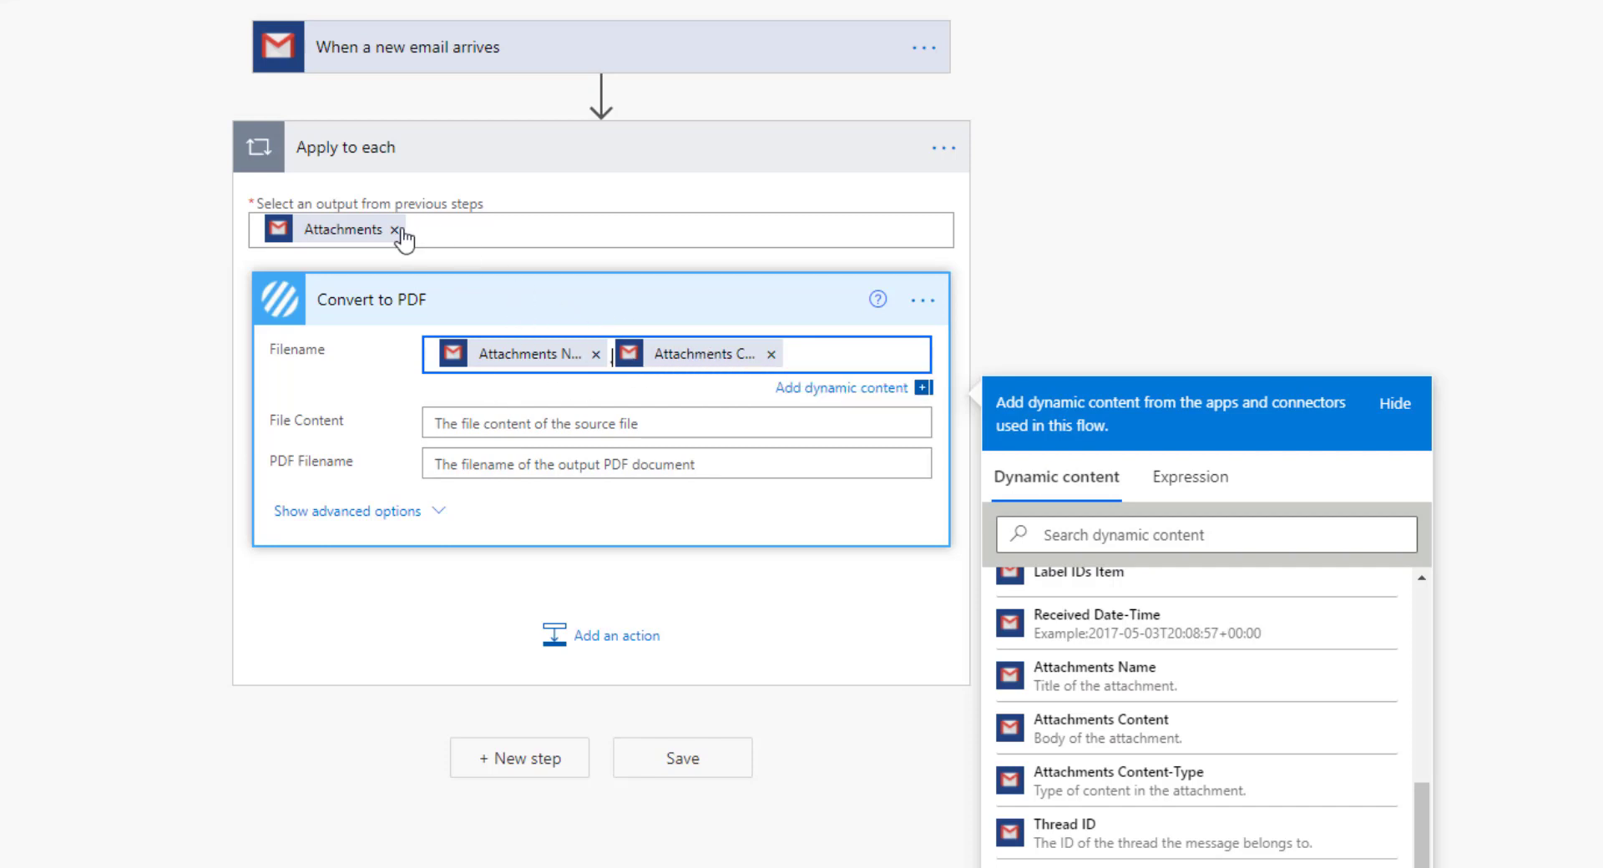
{"action": "mouse_move", "coordinate": [401, 133]}
{"action": "type", "text": ". "}
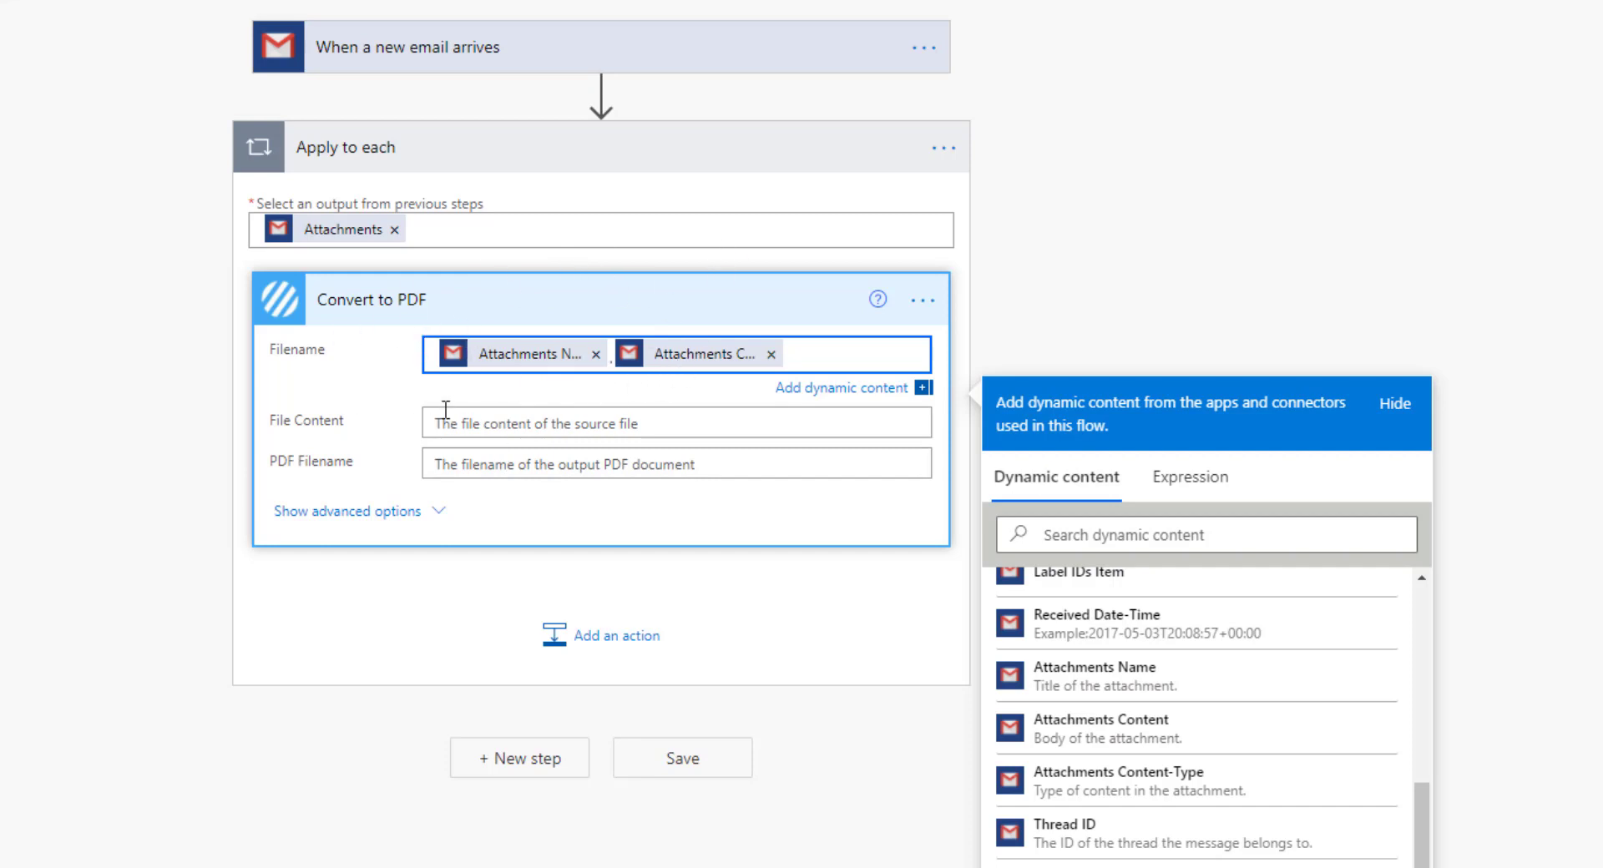
Step: Set Convert to PDF's File Content to the Attachments Content dynamic token
{"action": "left_click", "coordinate": [665, 423]}
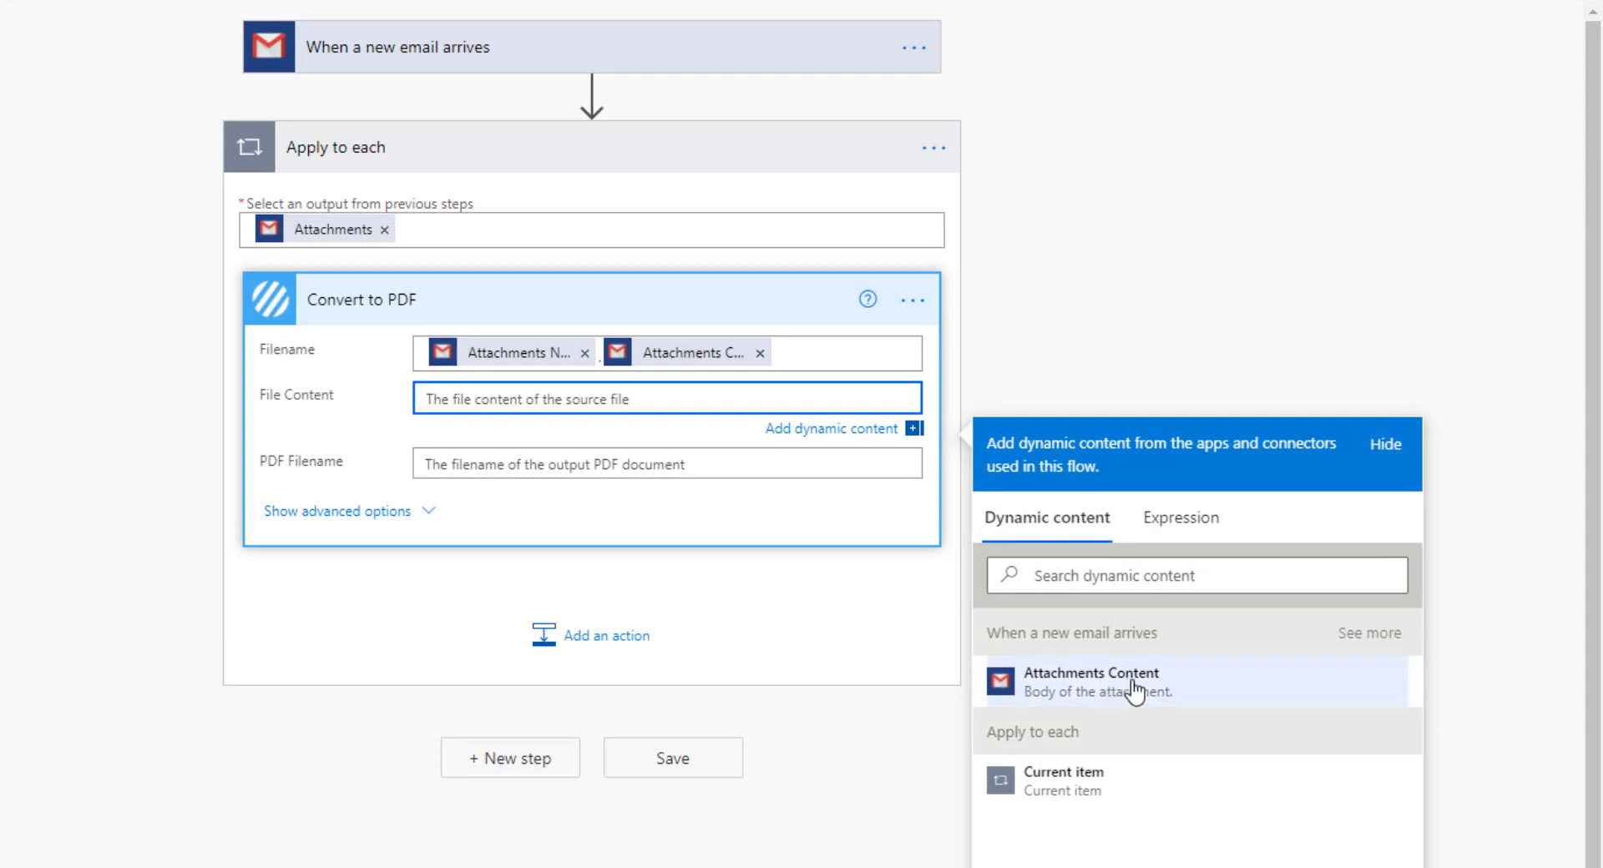
{"action": "left_click", "coordinate": [1092, 673]}
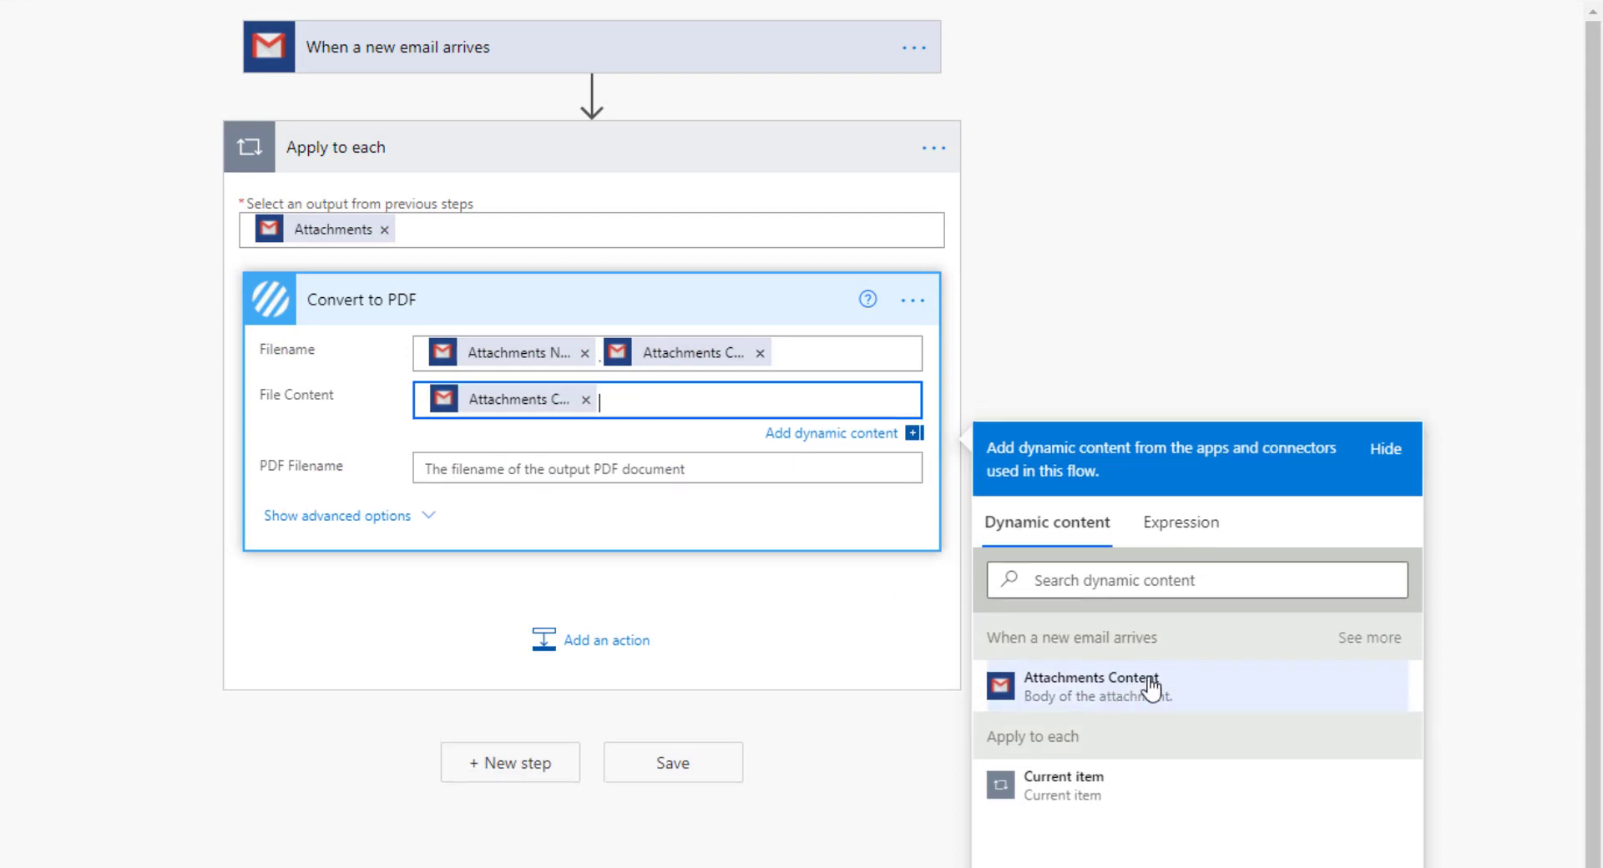
{"action": "left_click", "coordinate": [665, 467]}
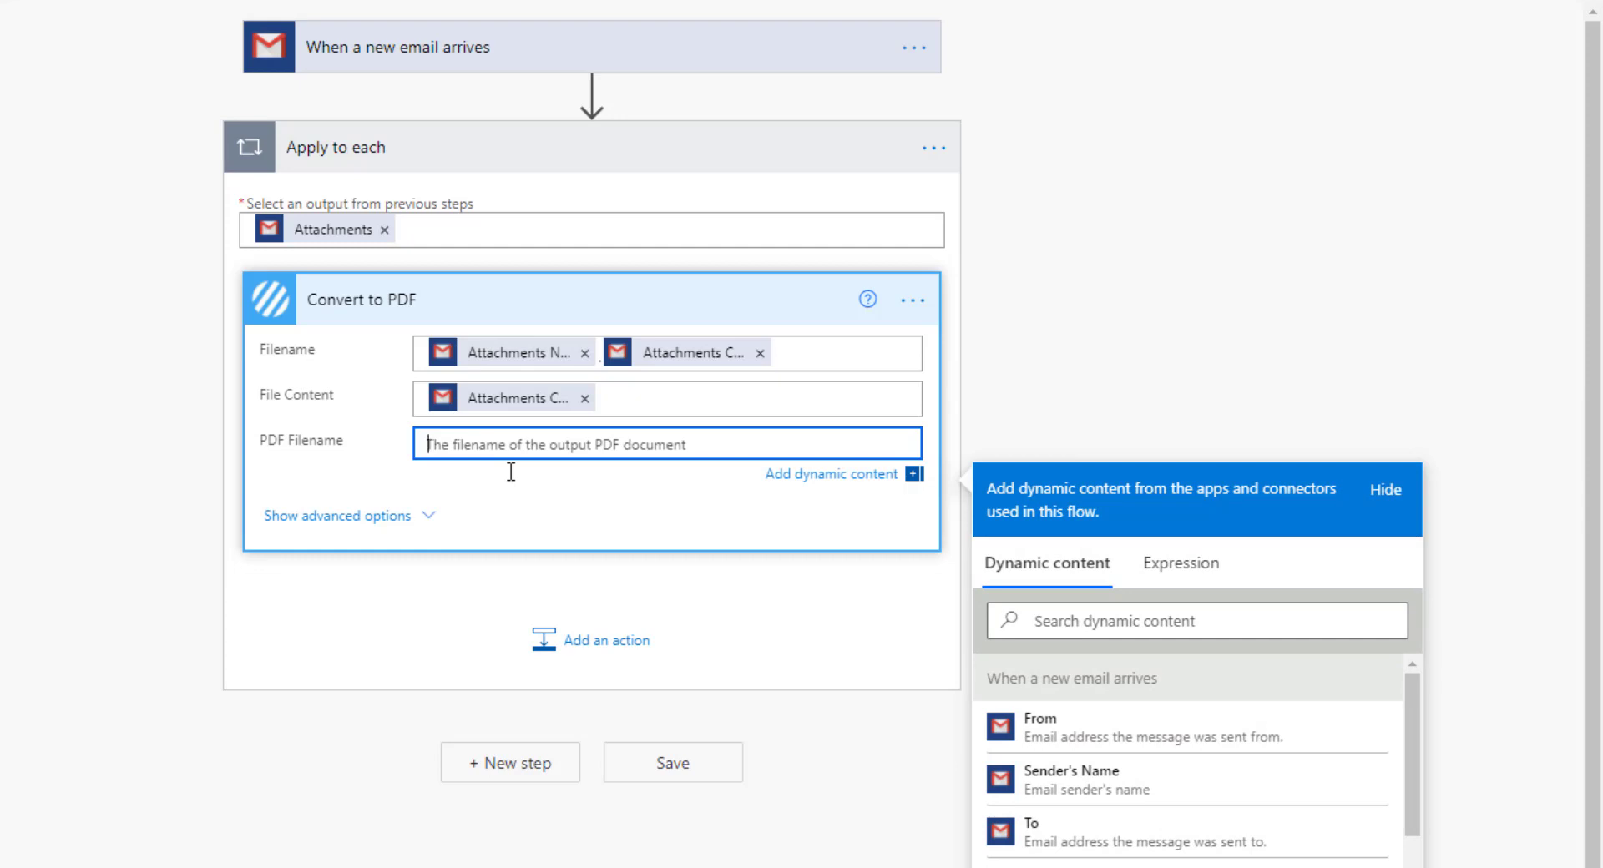
Step: Set PDF Filename to the Attachments Name token followed by '.pdf'
{"action": "scroll", "scroll_direction": "down", "scroll_amount": 3}
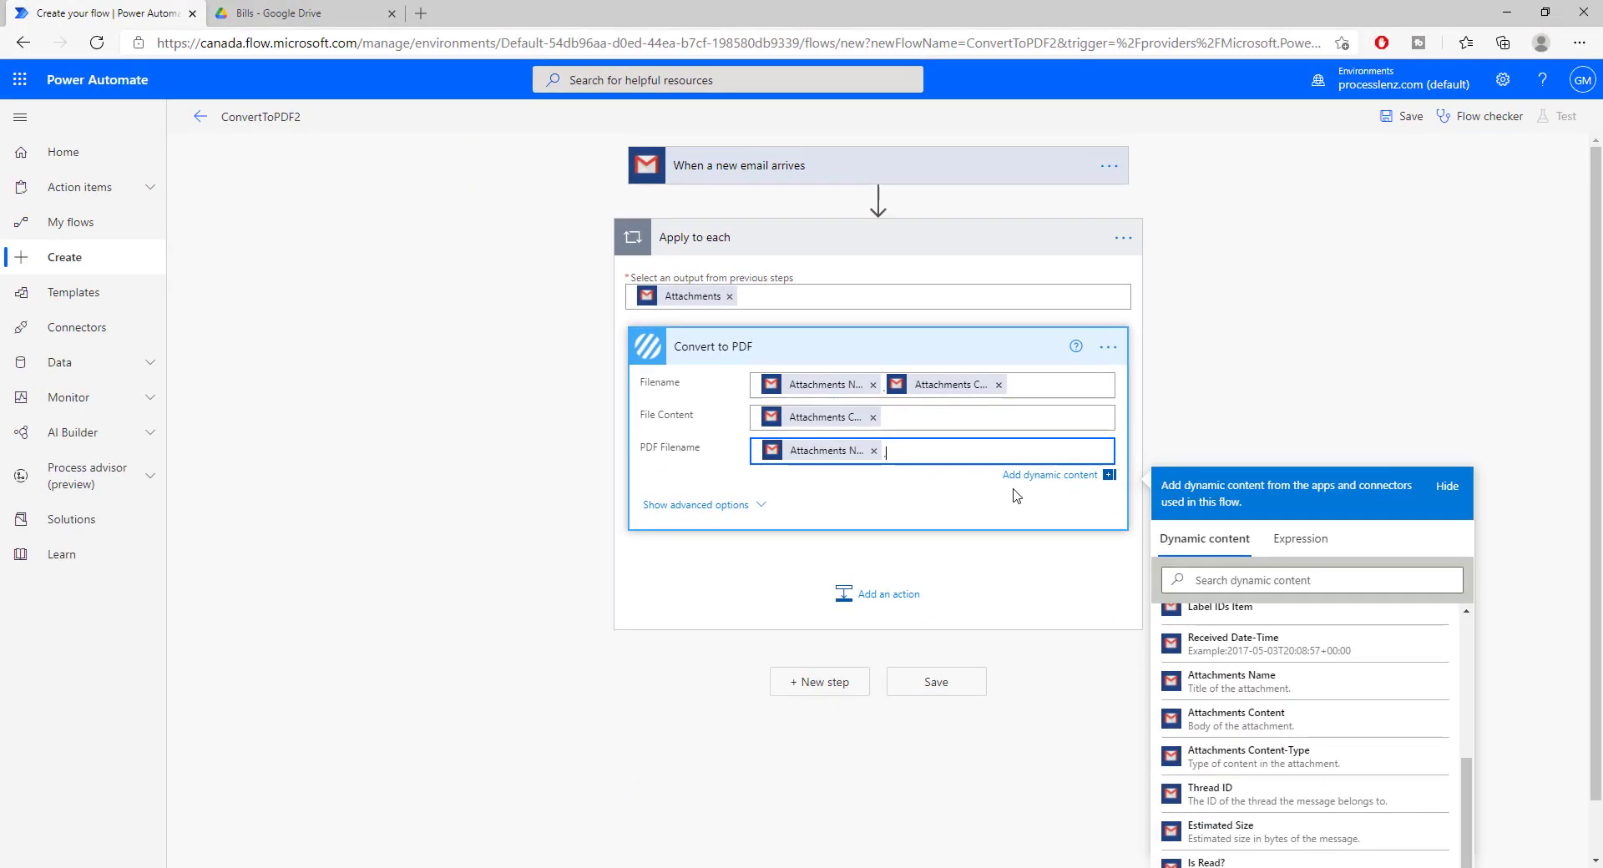
{"action": "type", "text": ".pdf"}
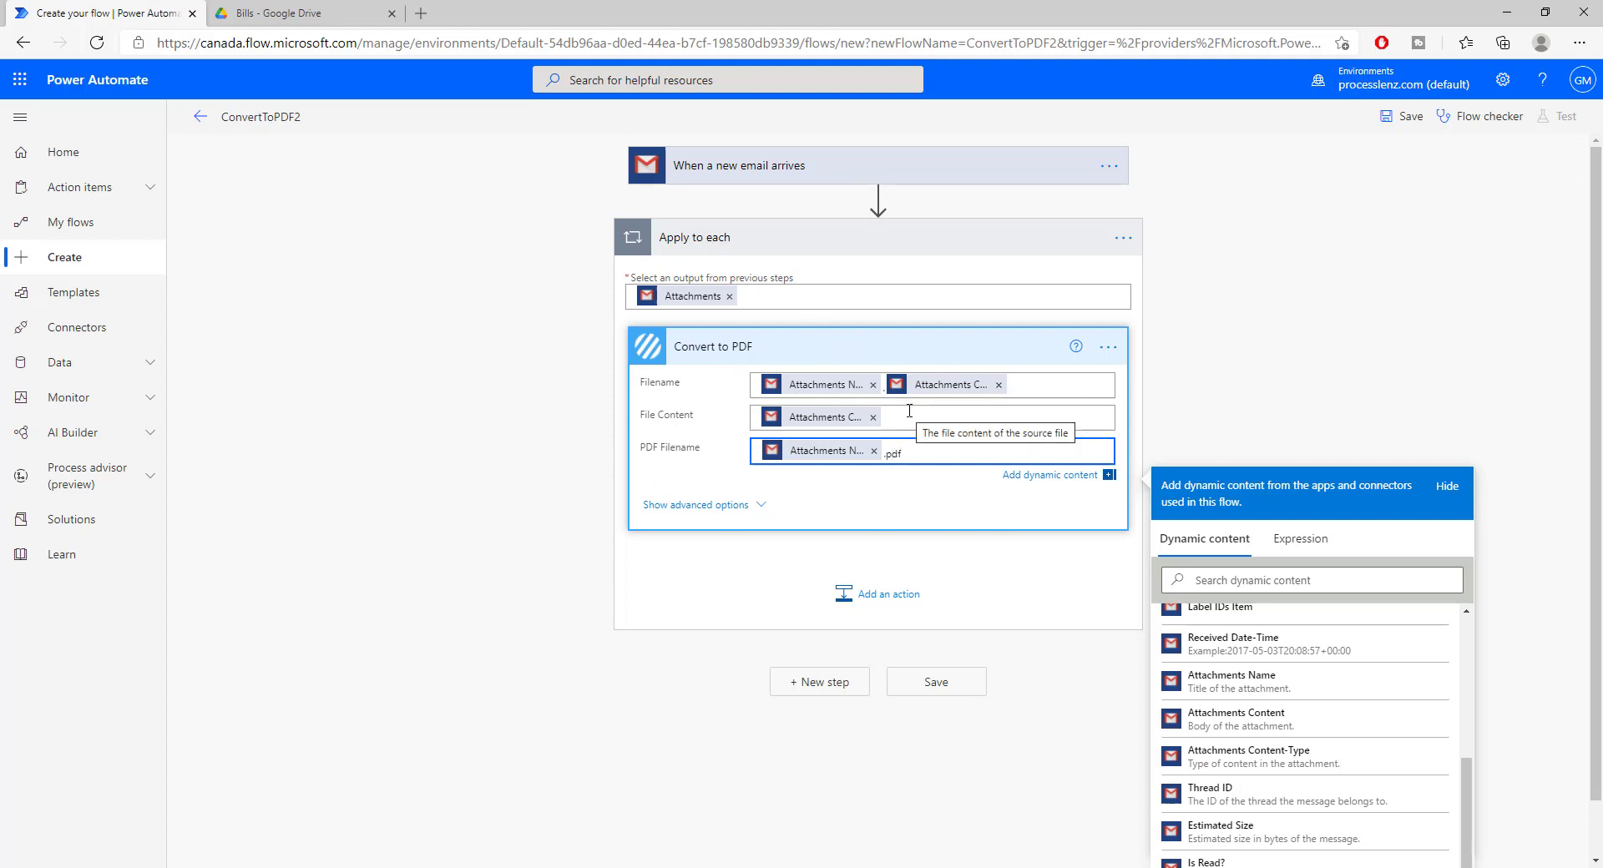
{"action": "mouse_move", "coordinate": [871, 385]}
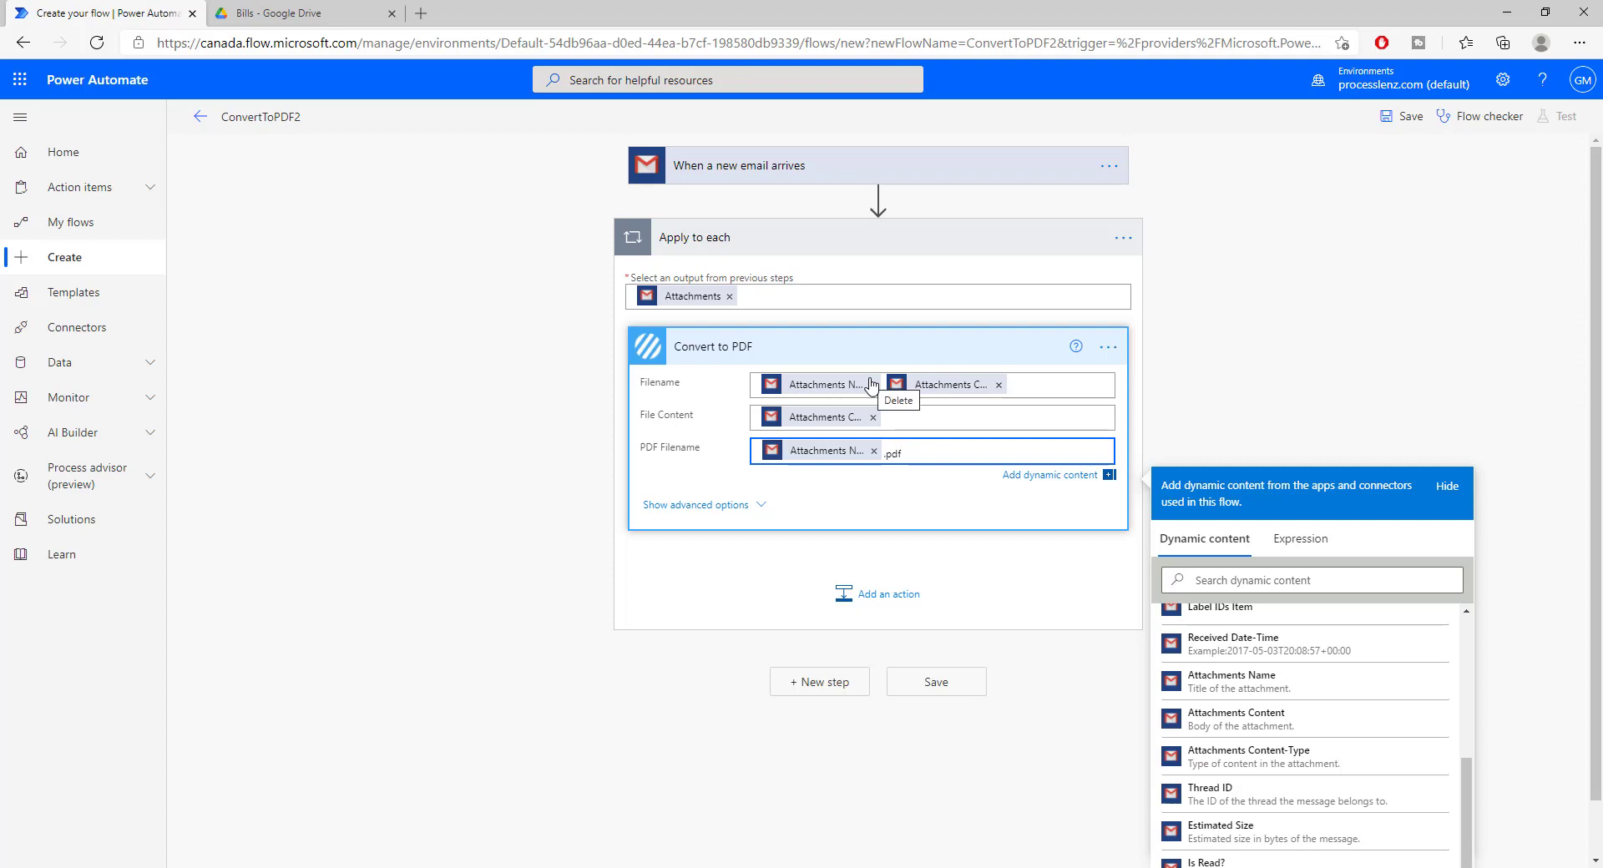
{"action": "left_click", "coordinate": [885, 594]}
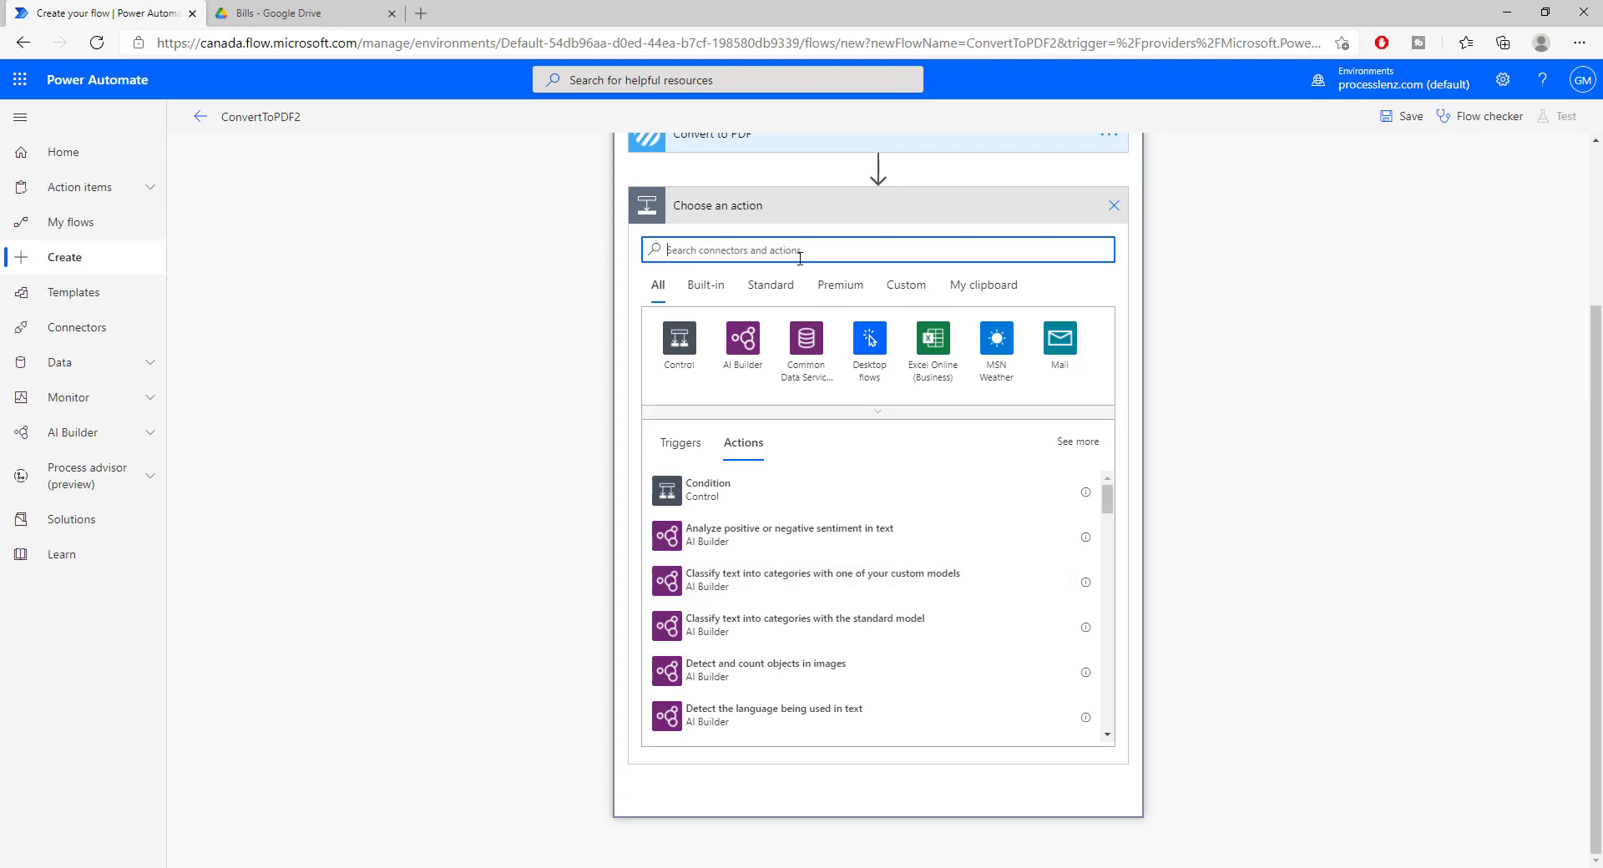
{"action": "mouse_move", "coordinate": [801, 249]}
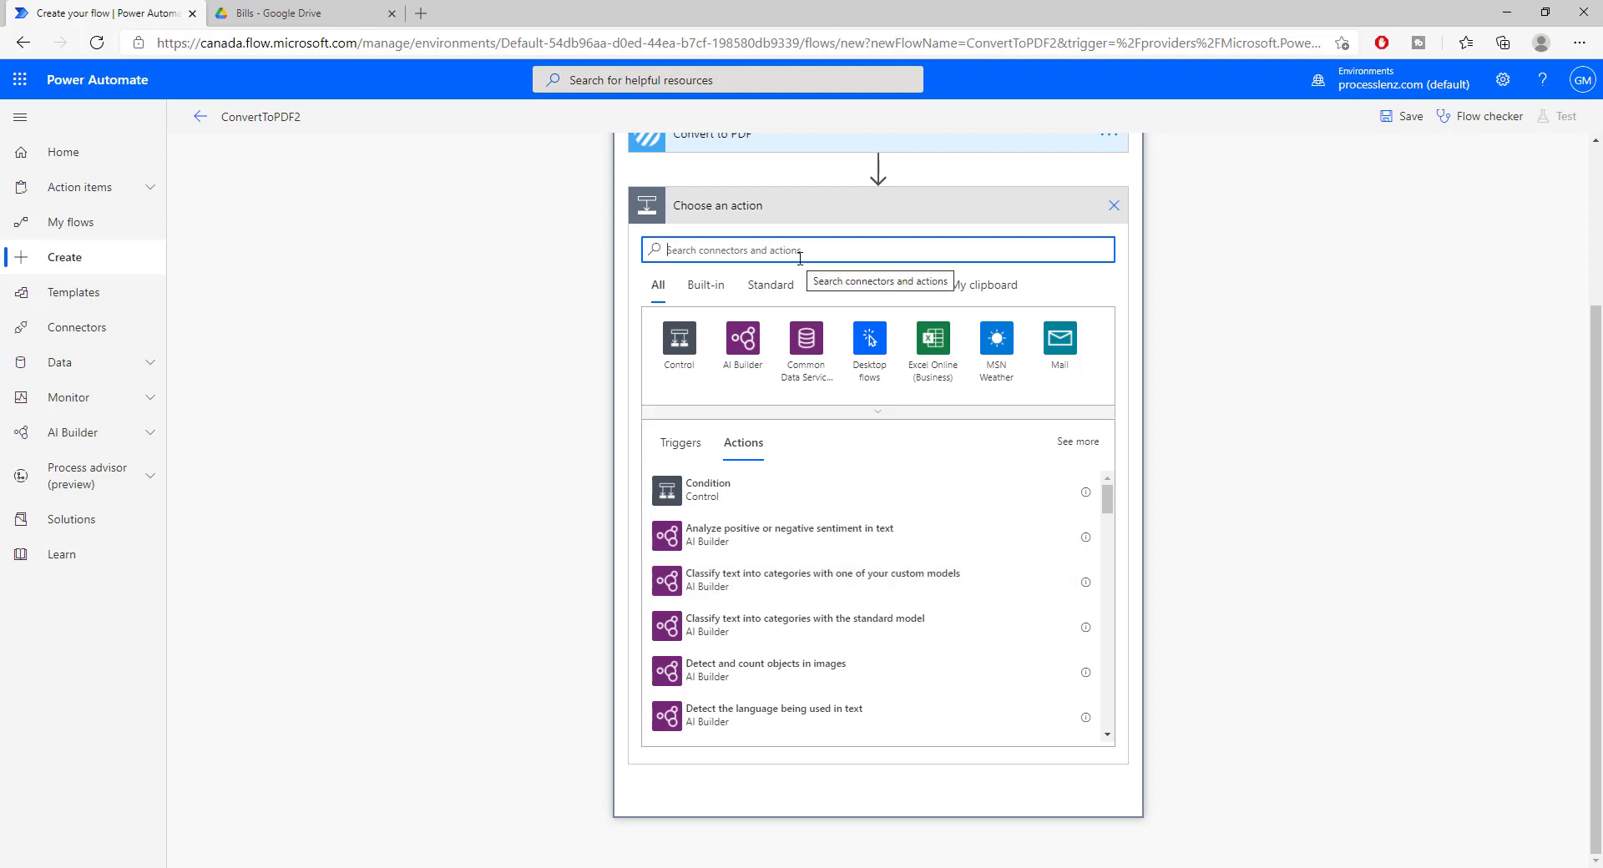
Step: Search connectors for 'dr' and add Google Drive Create file after Convert to PDF
{"action": "type", "text": "dr"}
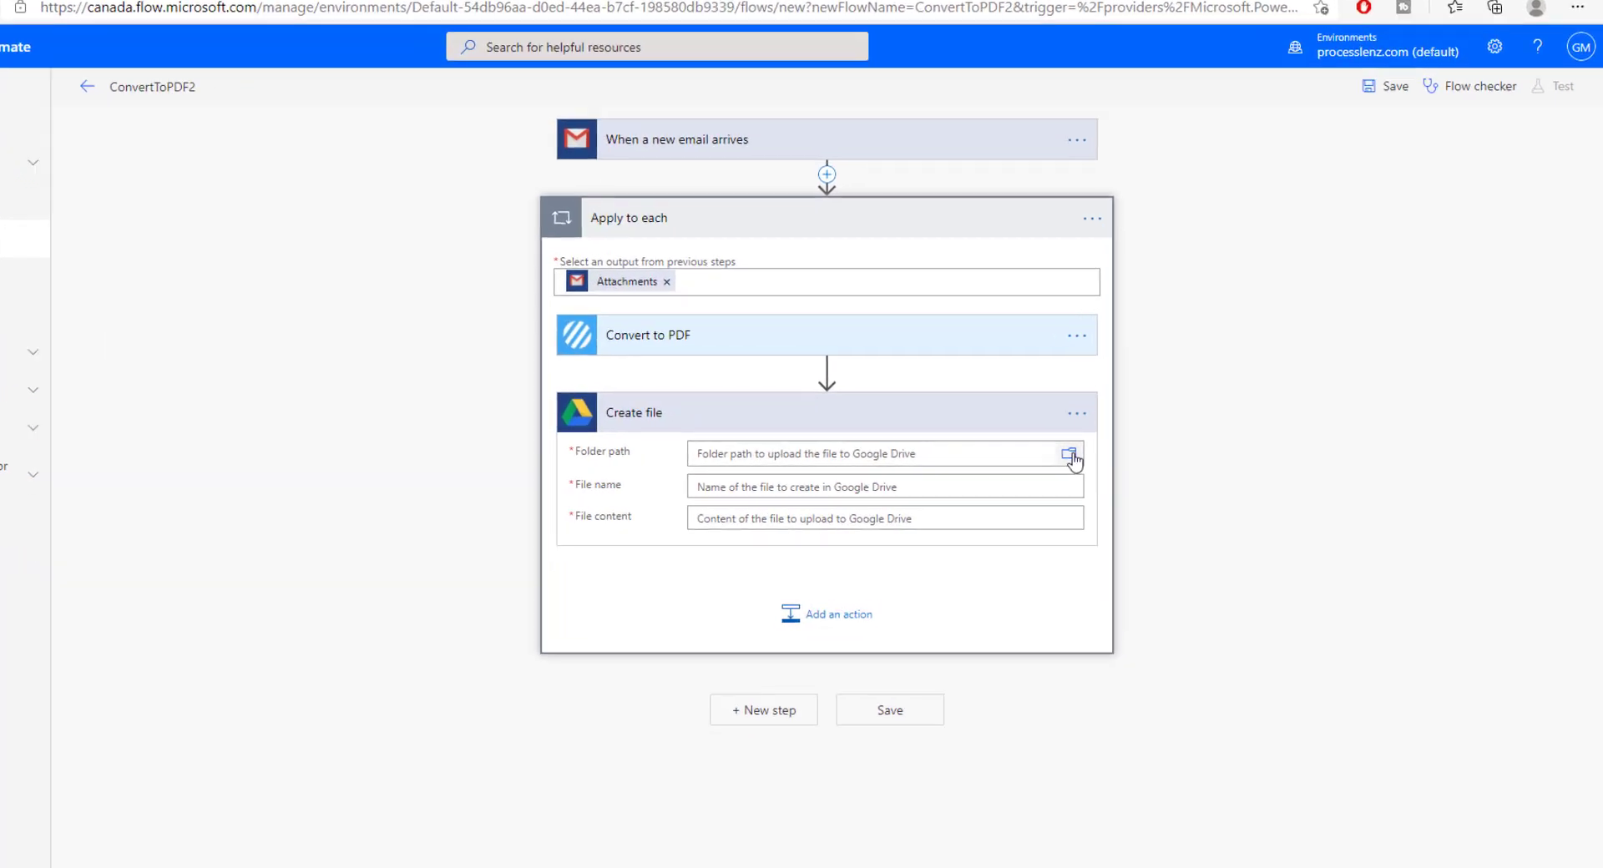
Step: Browse GoogleDrive to set Create file's folder path to /PowerAutomate/Bills
{"action": "left_click", "coordinate": [1069, 454]}
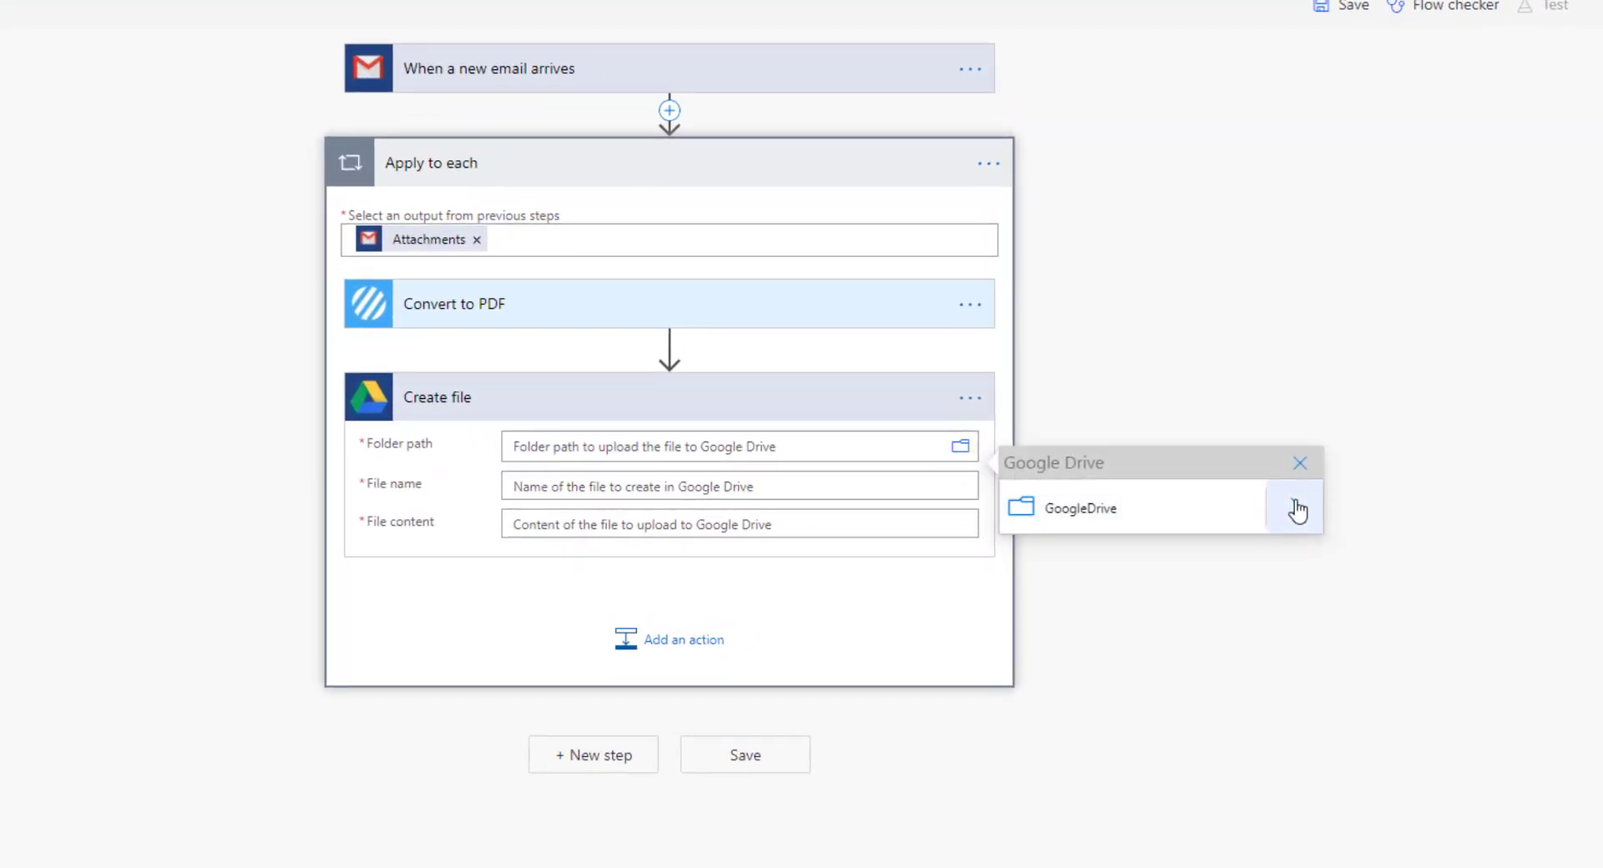
{"action": "left_click", "coordinate": [1299, 462]}
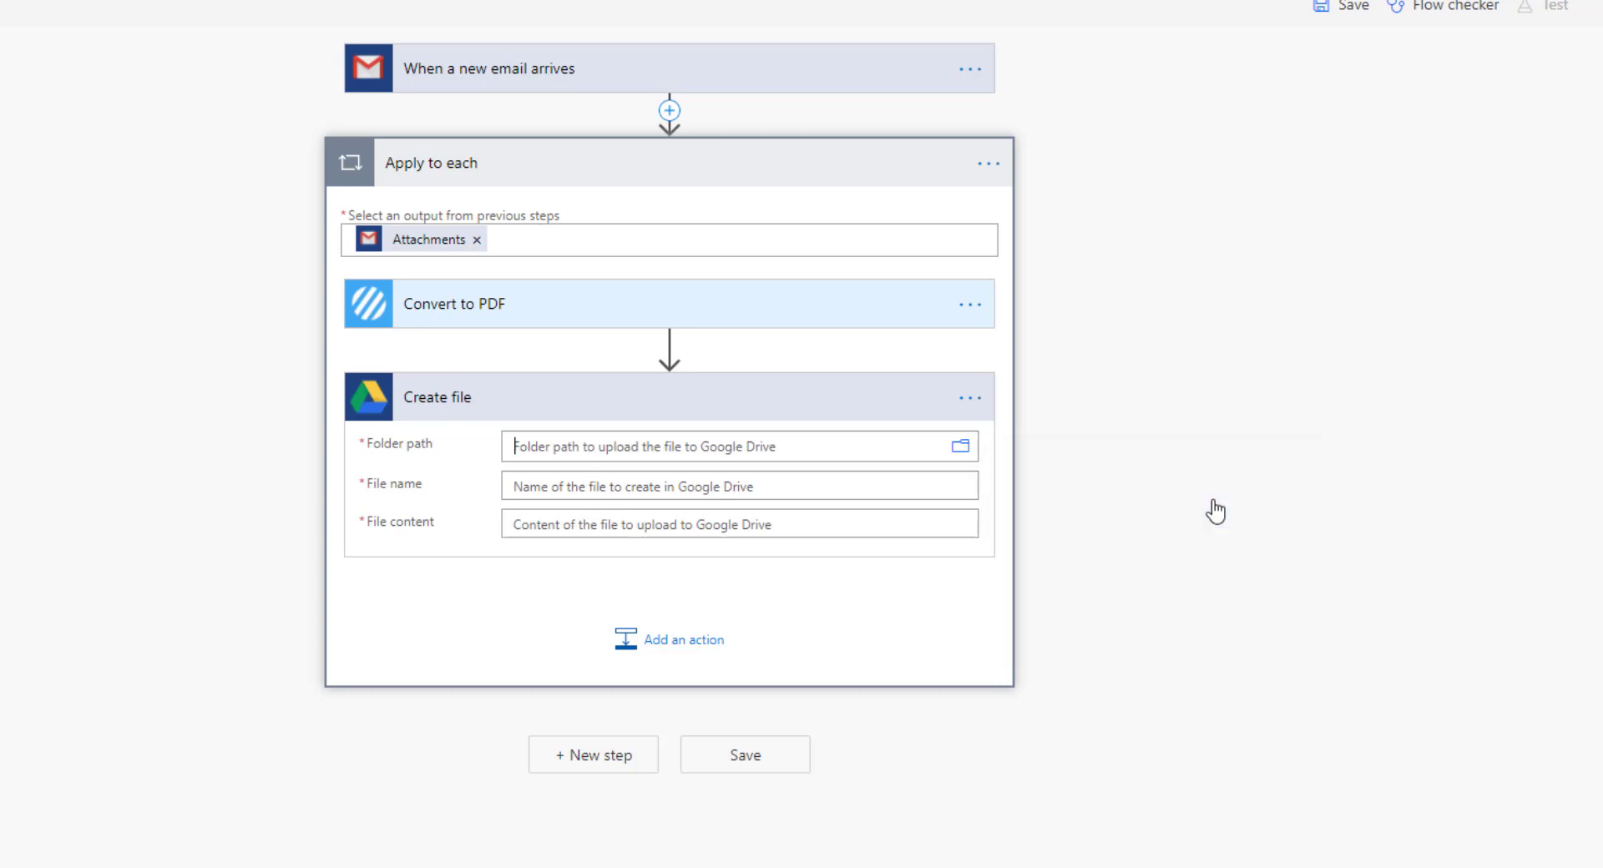
{"action": "left_click", "coordinate": [957, 449]}
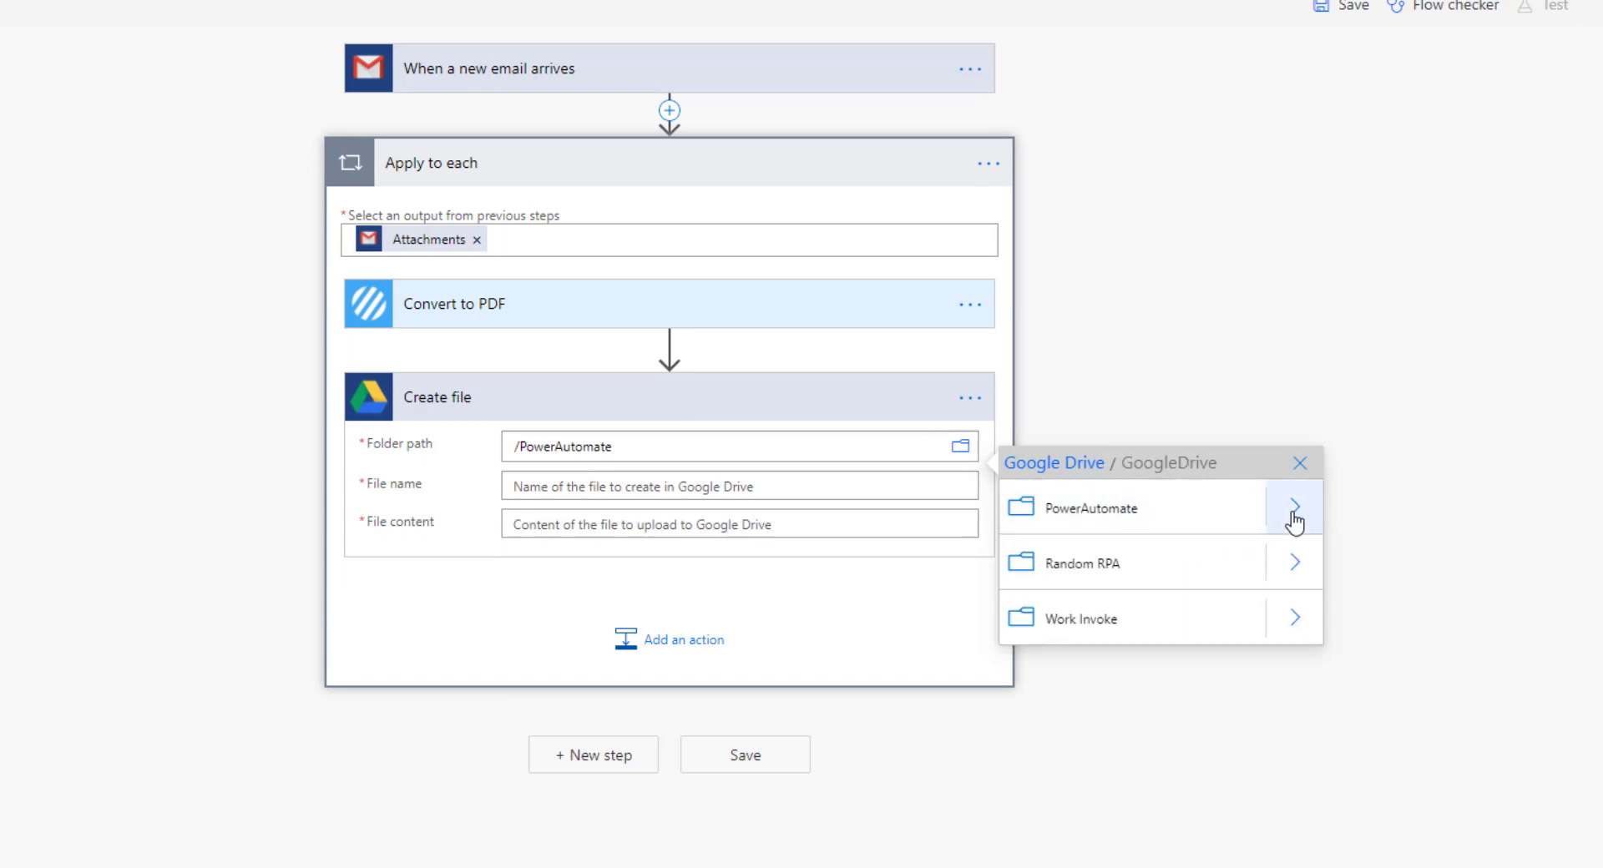
{"action": "left_click", "coordinate": [1299, 463]}
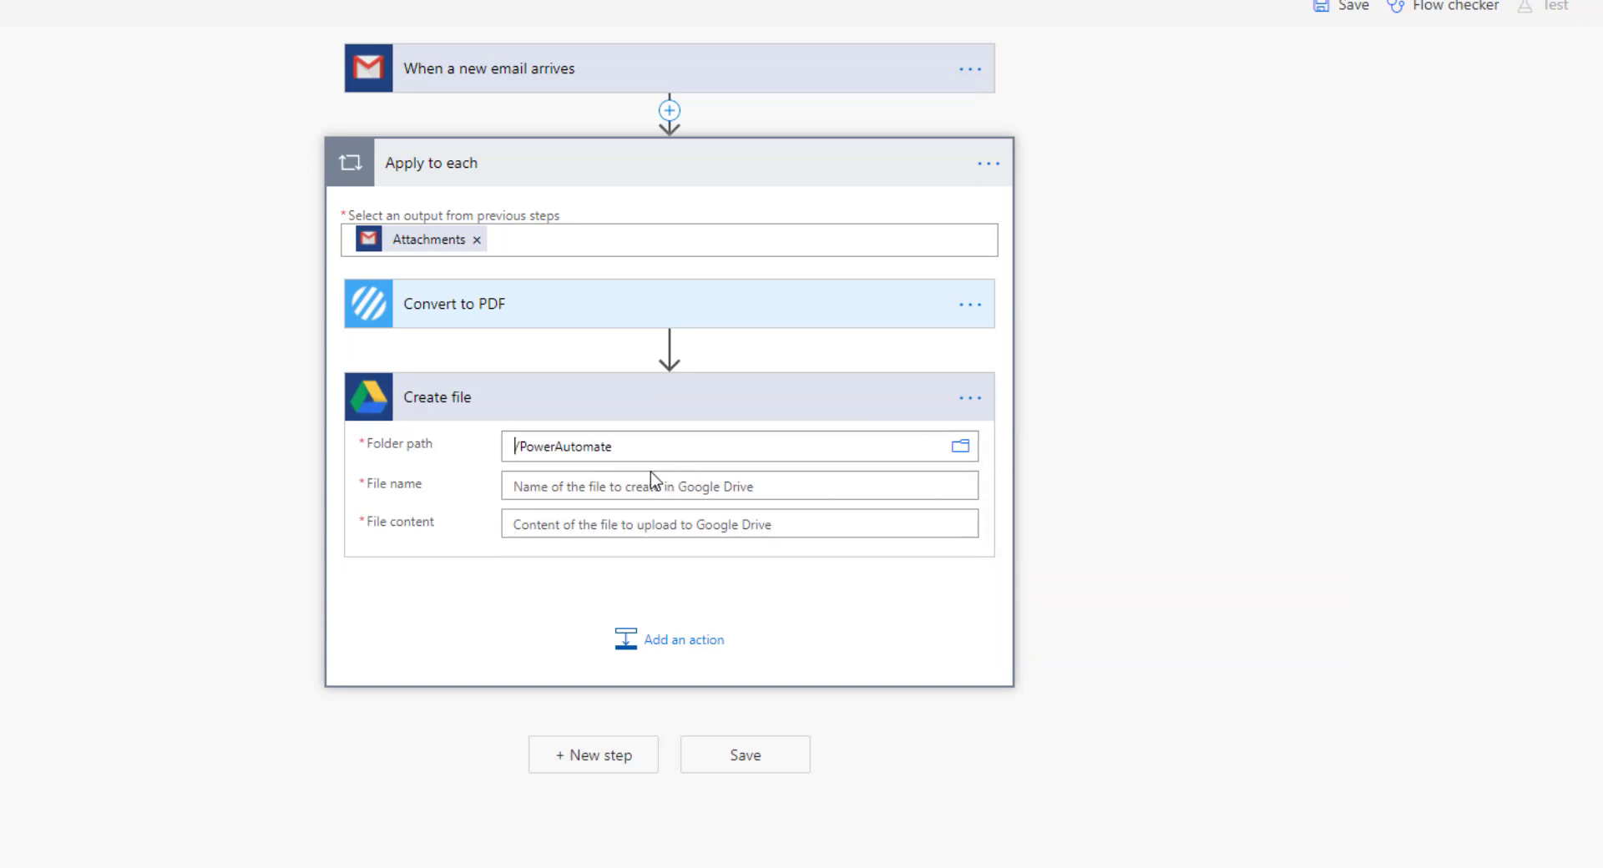
{"action": "left_click", "coordinate": [728, 486]}
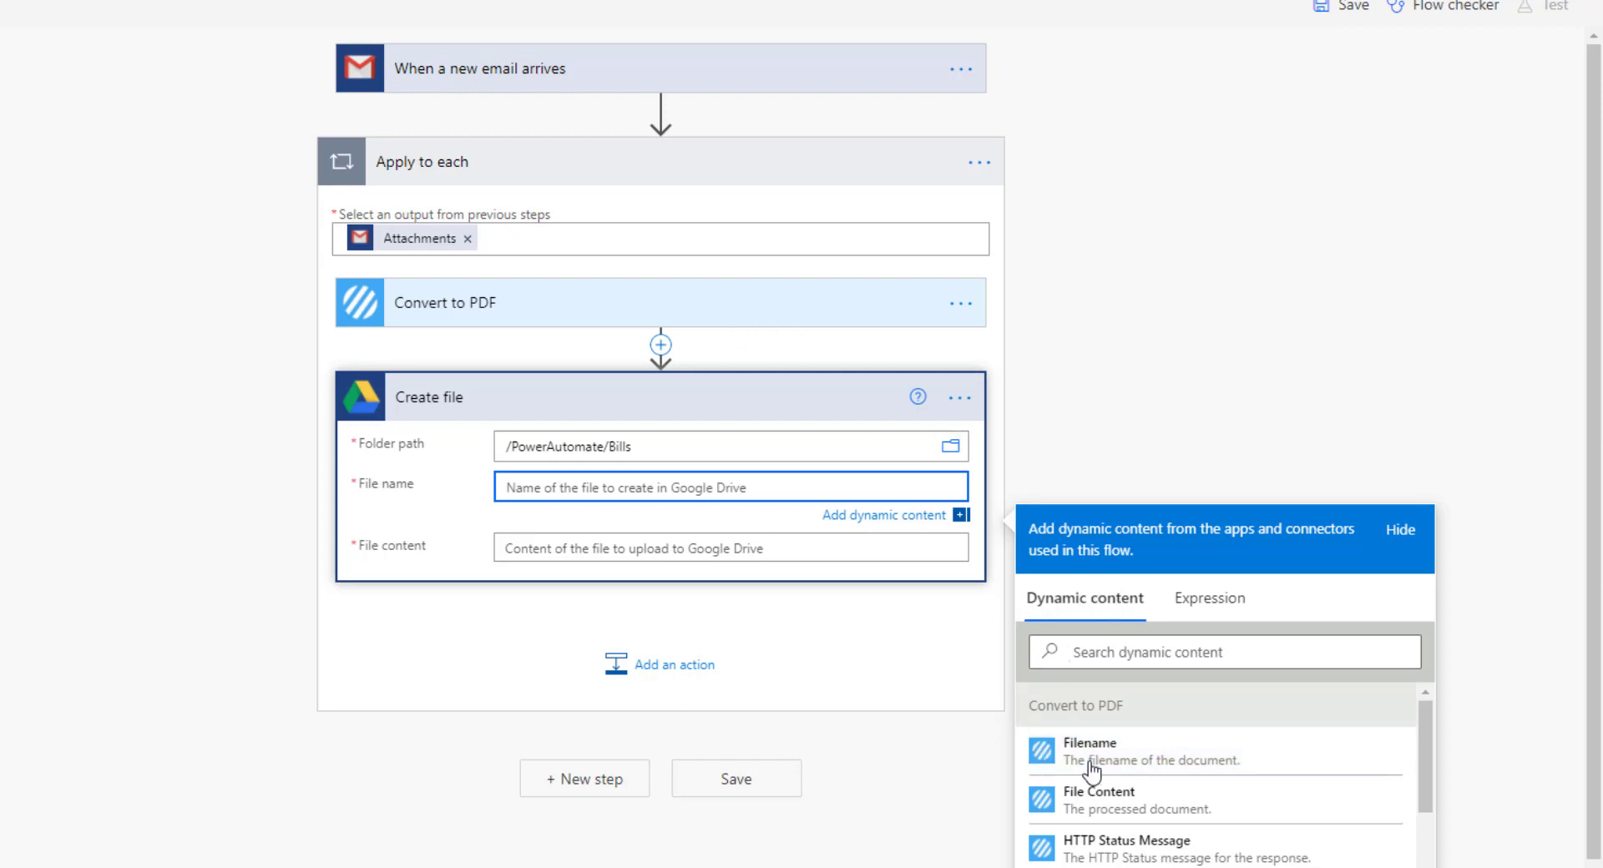
Step: Fill File name with the Convert to PDF Filename token and start setting File content
{"action": "left_click", "coordinate": [1090, 751]}
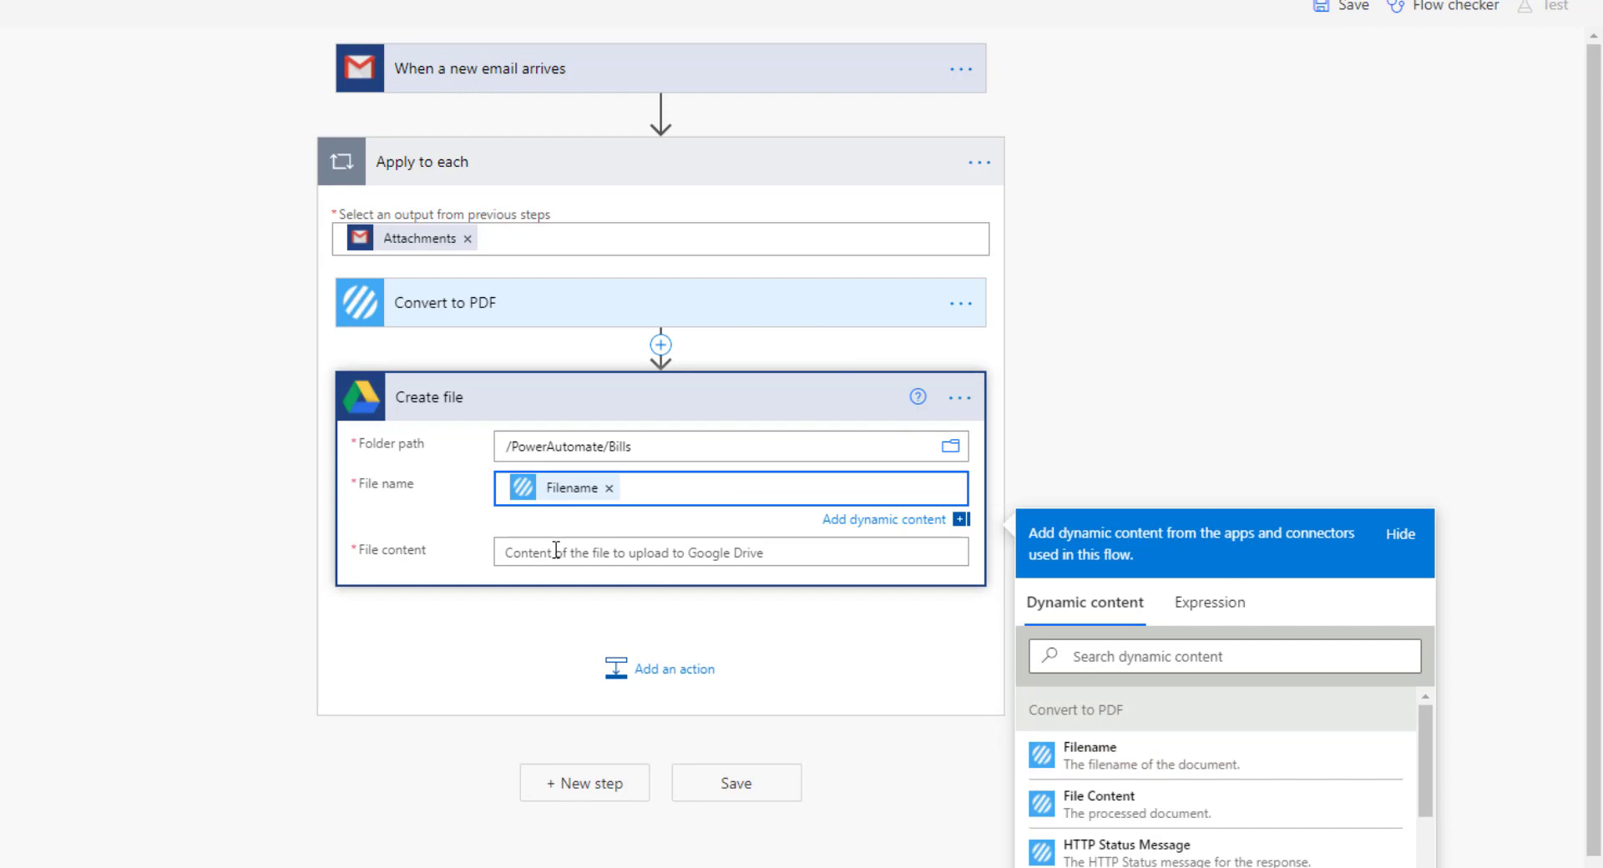
{"action": "left_click", "coordinate": [1099, 803]}
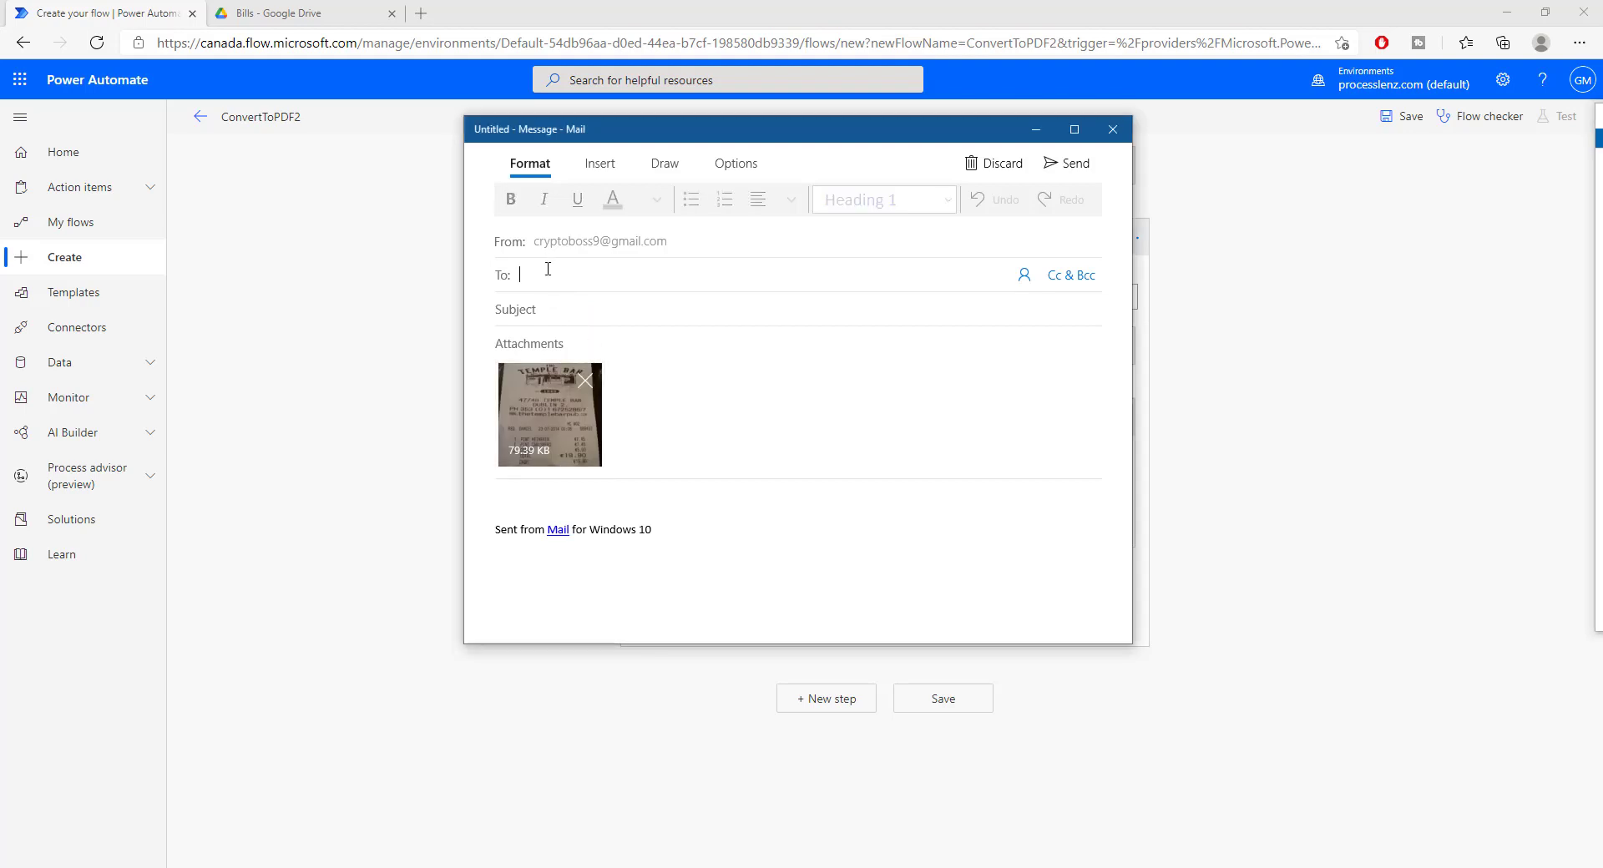
Step: Address the receipt email to the suggested recipient found by typing 'greg'
{"action": "type", "text": "greg"}
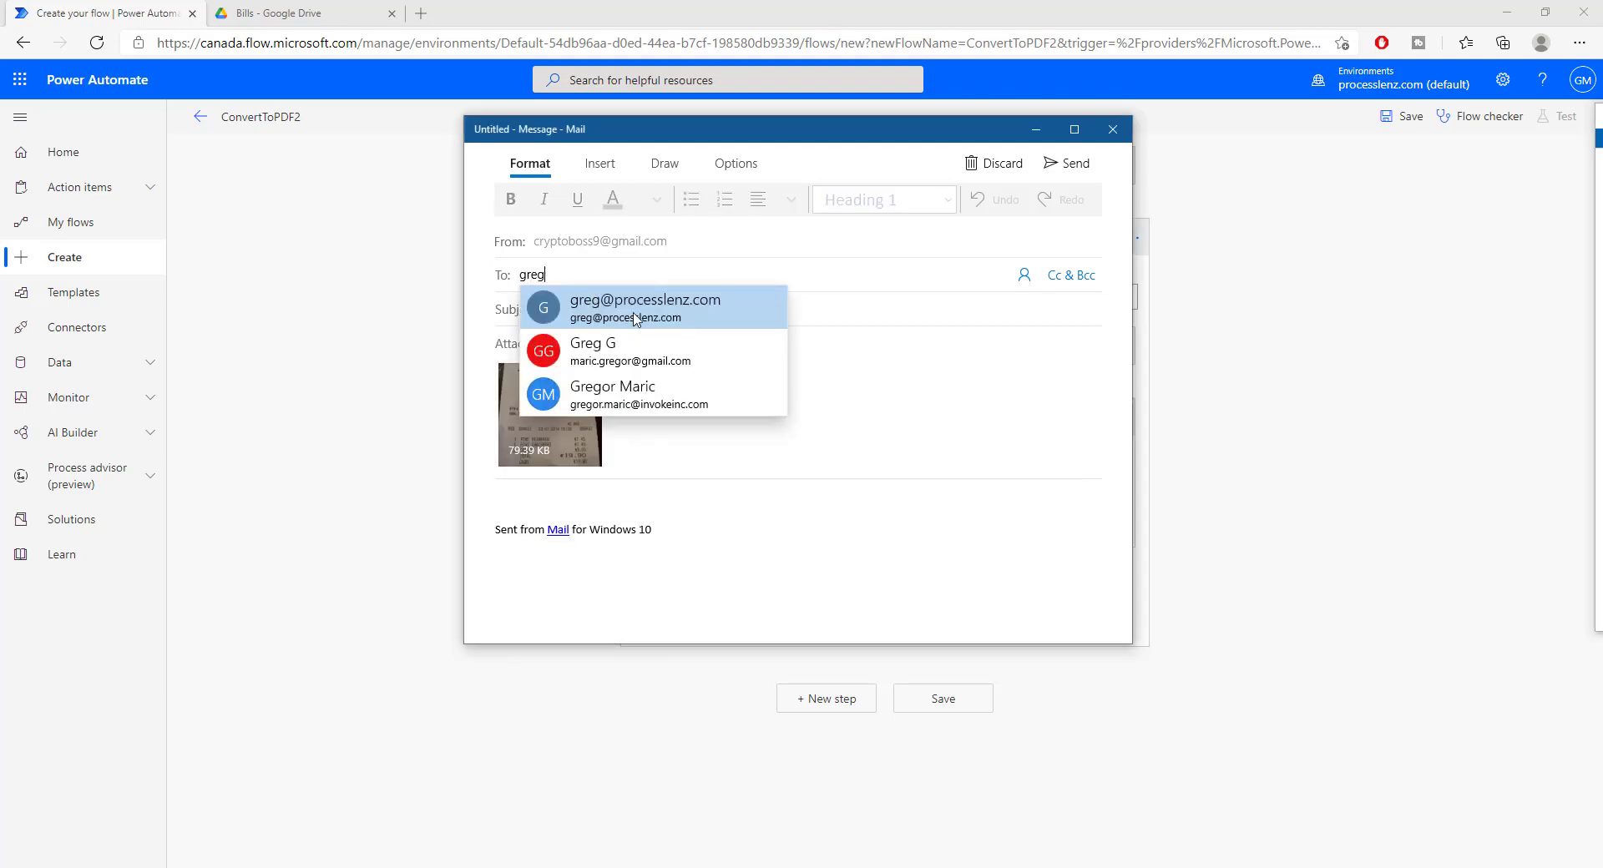
{"action": "left_click", "coordinate": [645, 307]}
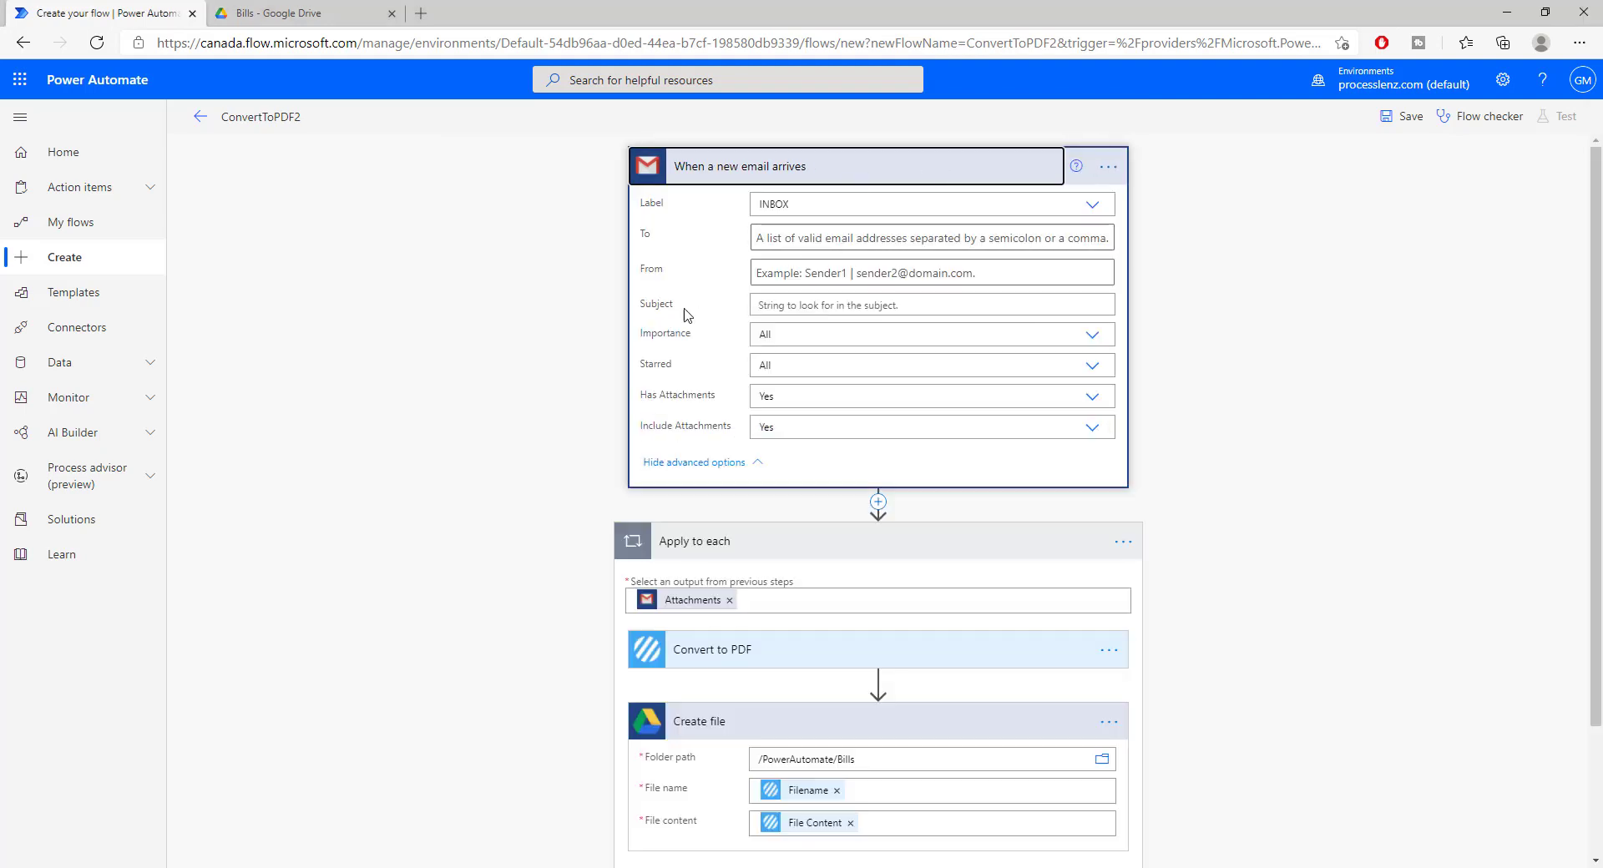
{"action": "mouse_move", "coordinate": [693, 313]}
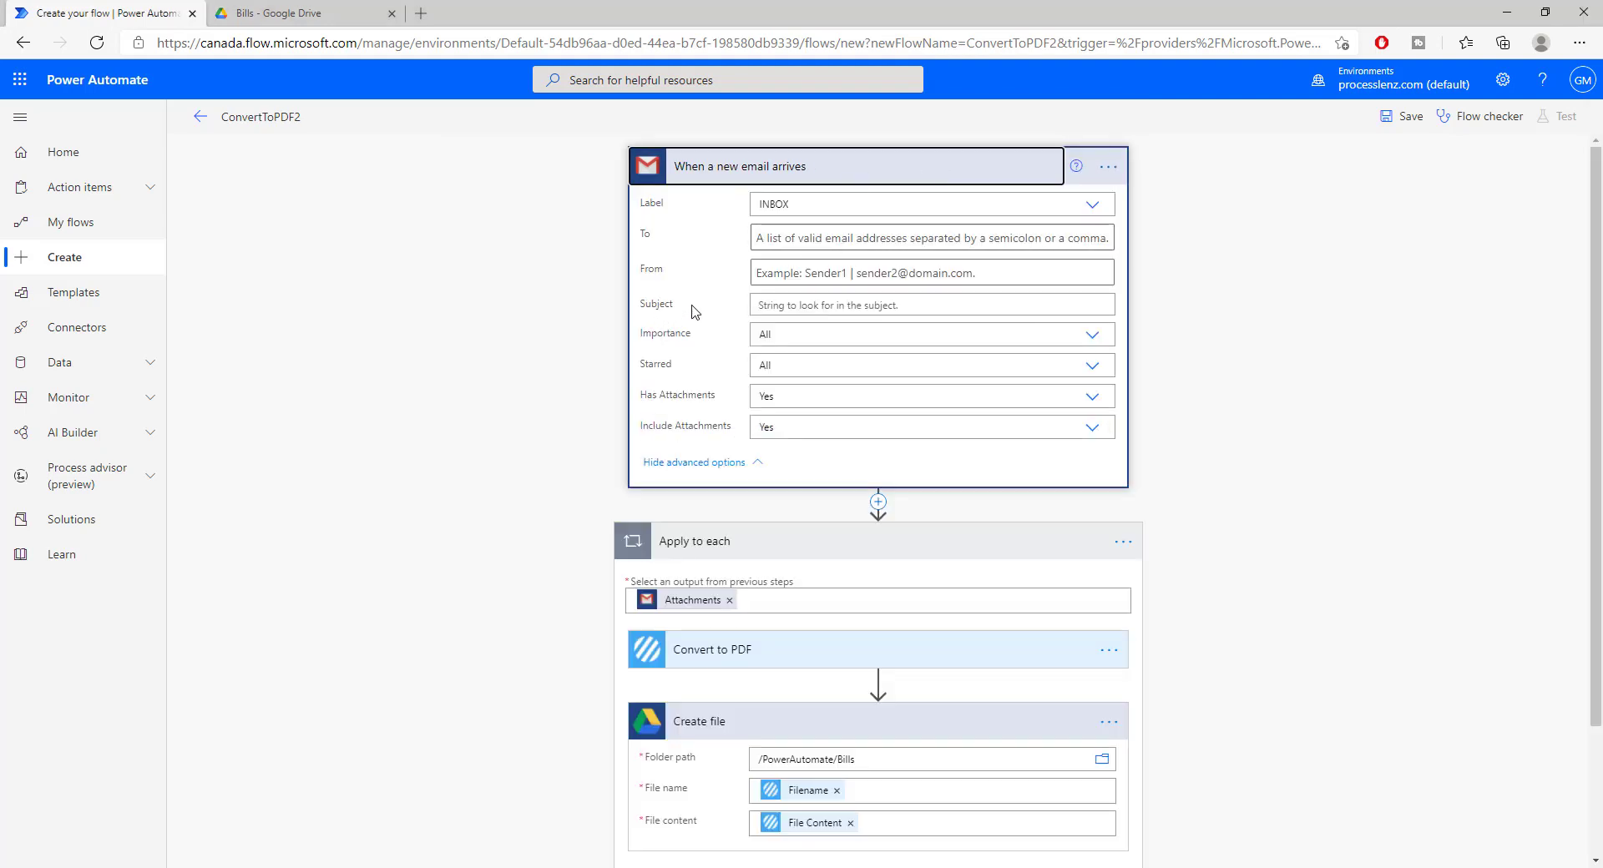
{"action": "mouse_move", "coordinate": [701, 308]}
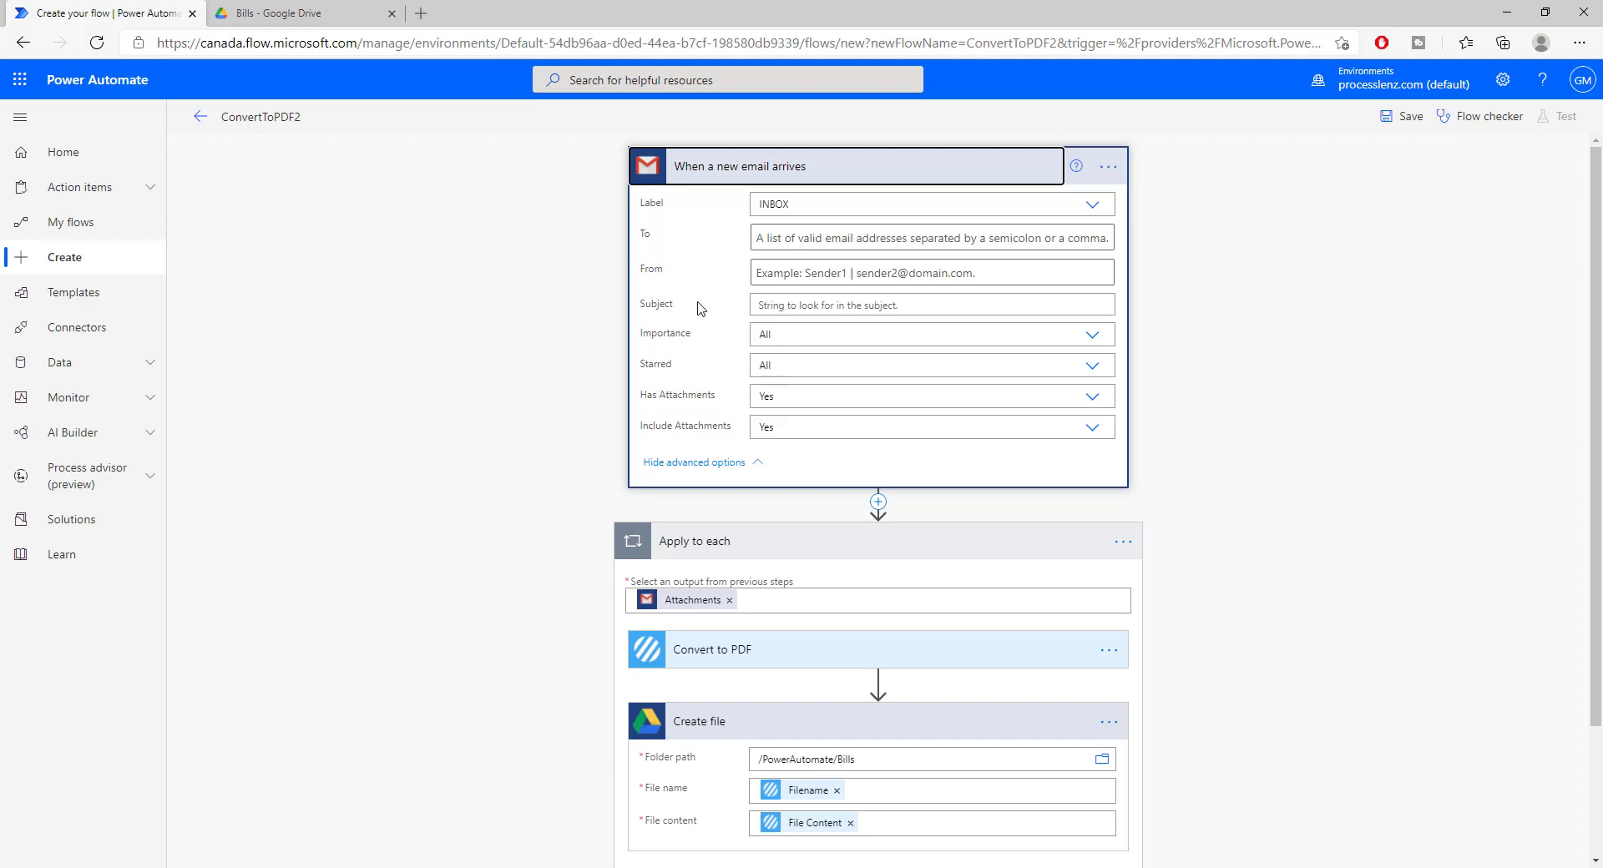
{"action": "mouse_move", "coordinate": [352, 845]}
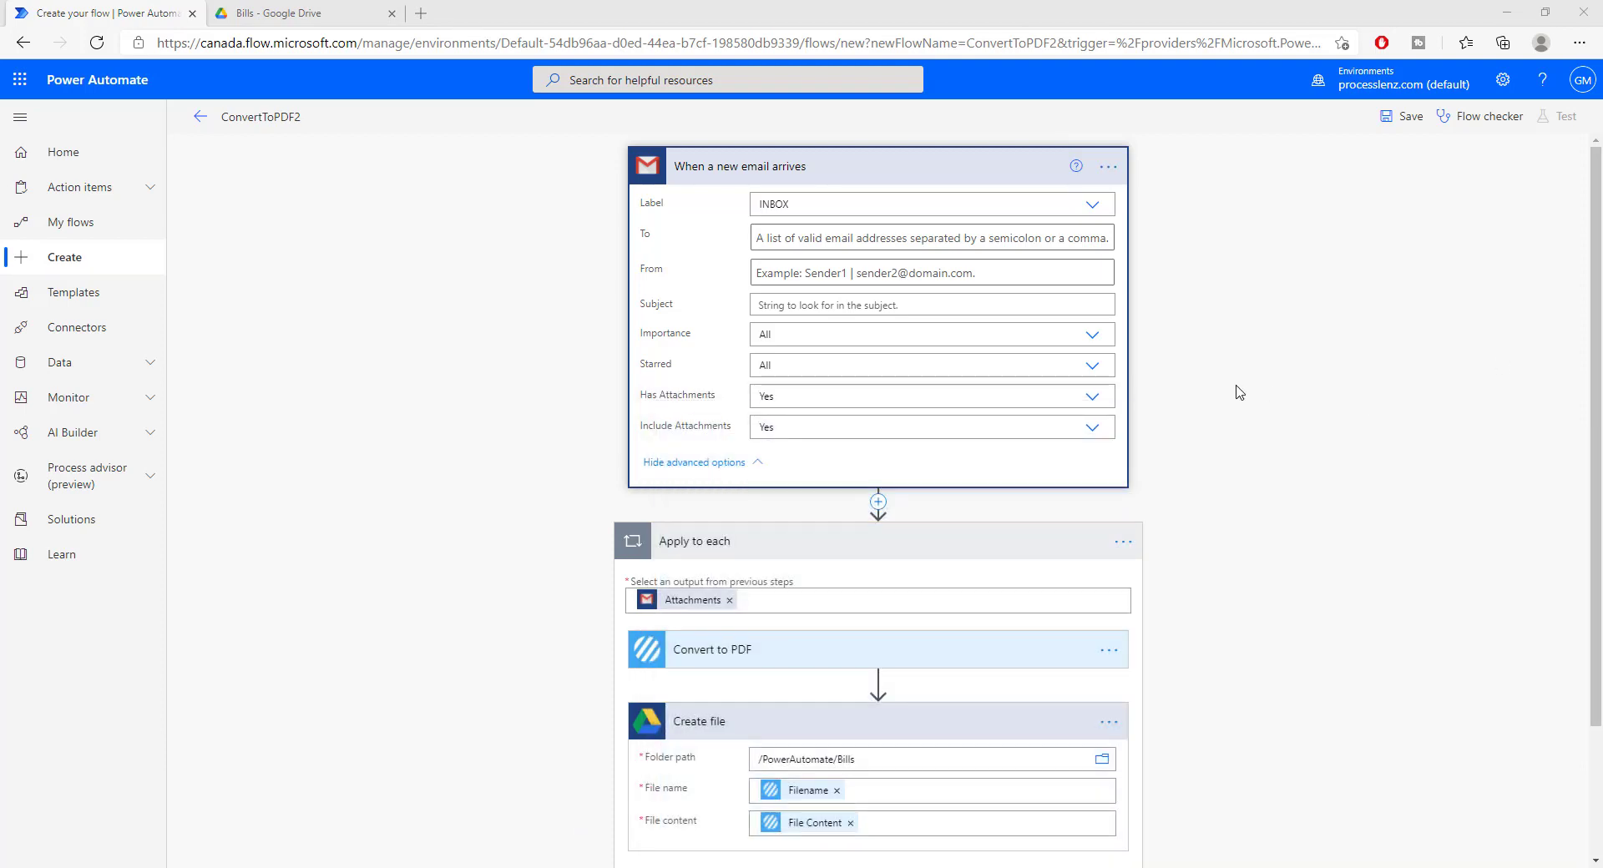
{"action": "mouse_move", "coordinate": [1303, 255]}
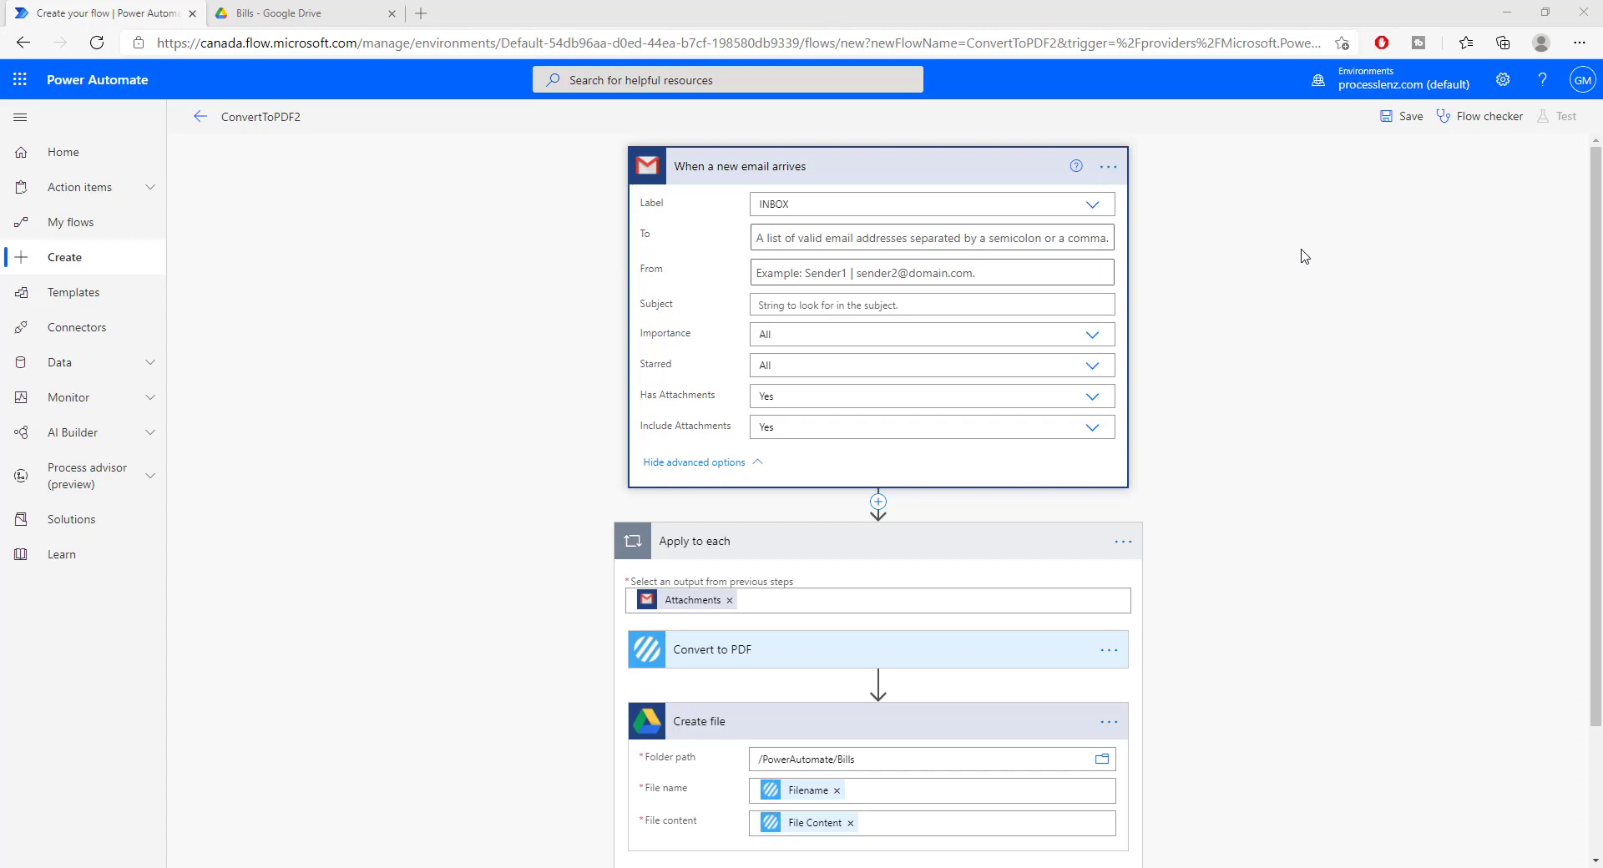
{"action": "mouse_move", "coordinate": [1326, 268]}
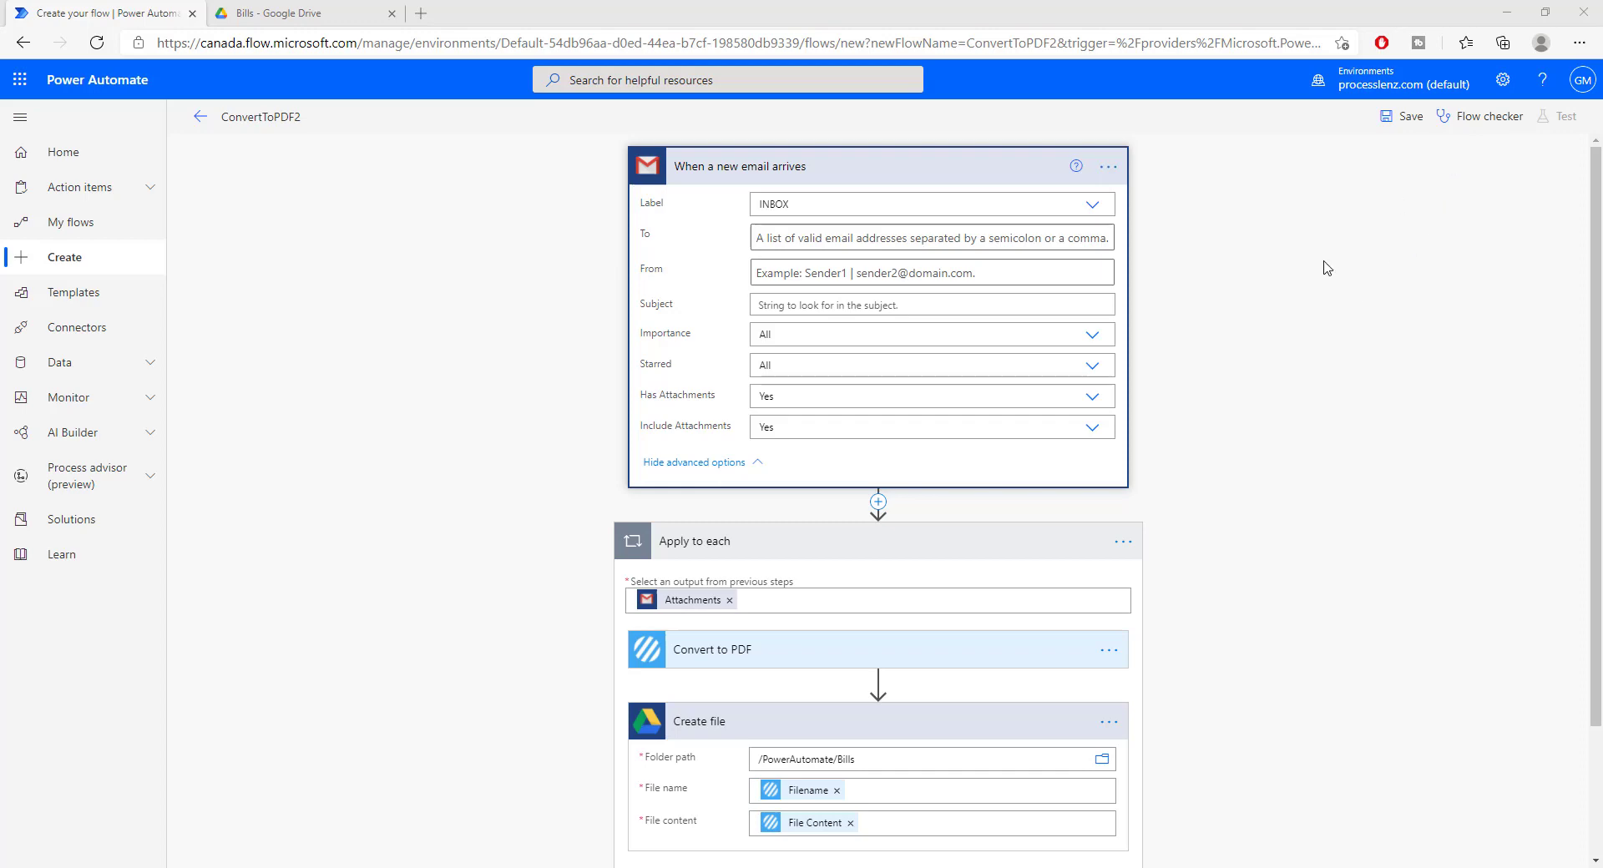
Step: Save the ConvertToPDF2 flow with attachments included in the trigger
{"action": "left_click", "coordinate": [1408, 116]}
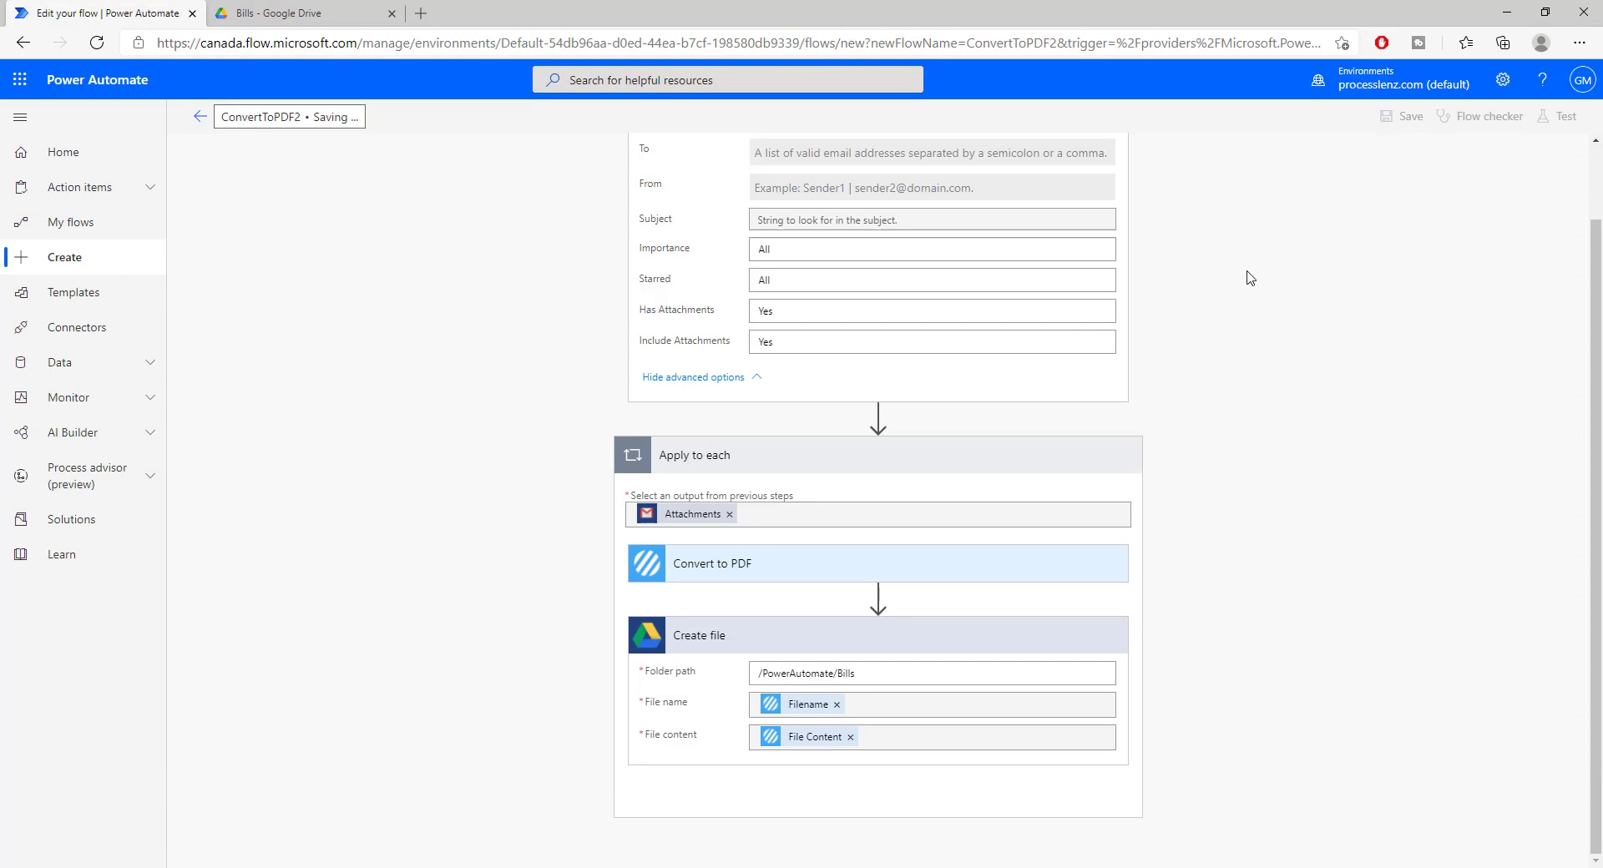
Step: Run a manual test of ConvertToPDF2 that waits for a new email
{"action": "left_click", "coordinate": [1564, 115]}
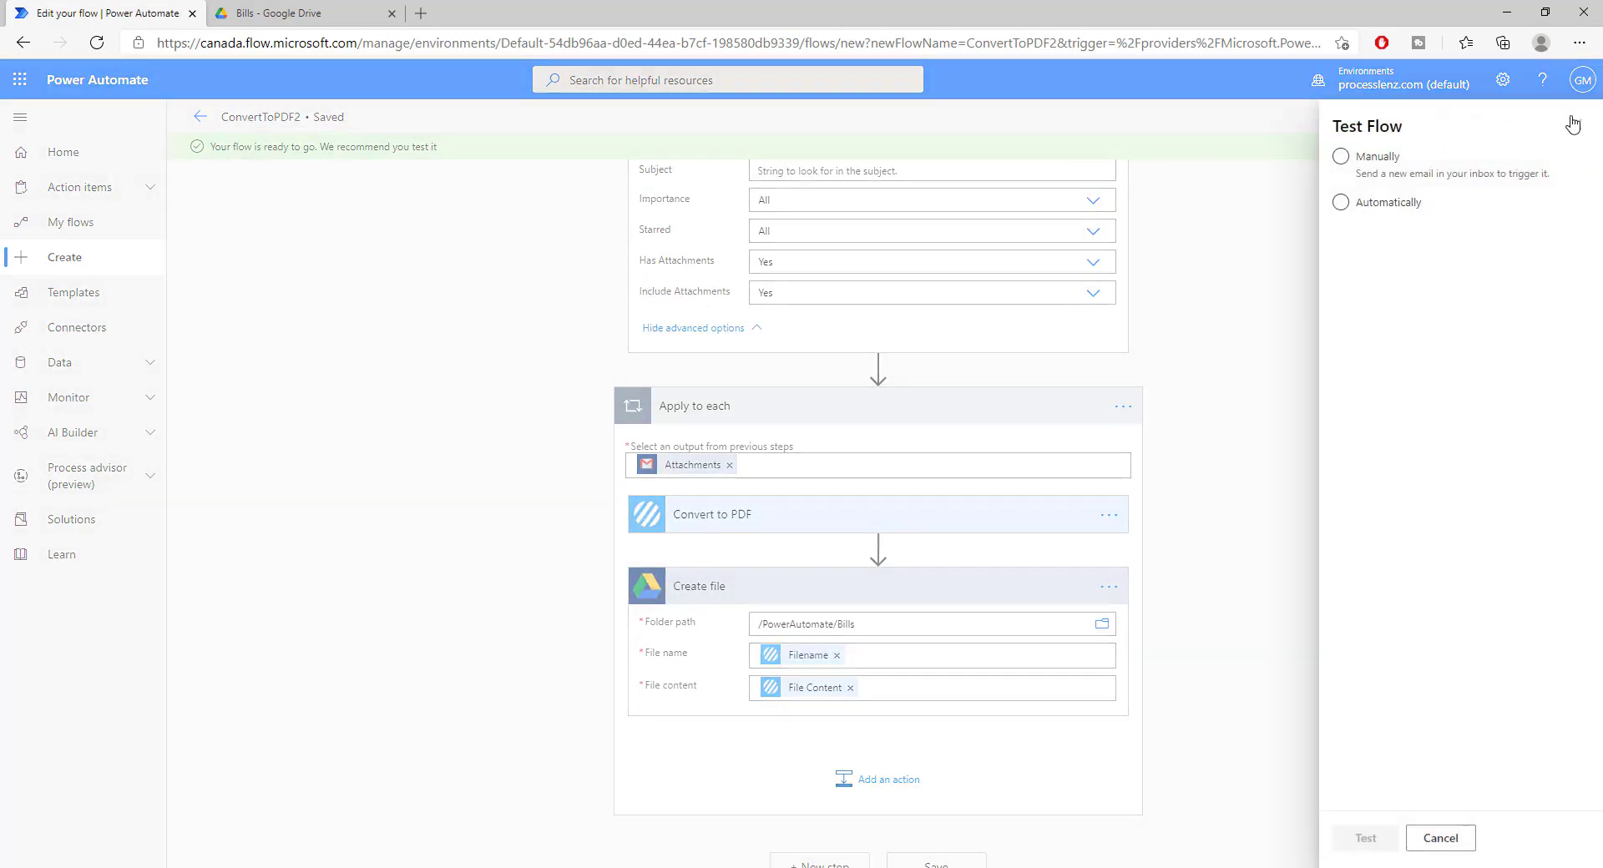
{"action": "left_click", "coordinate": [1340, 156]}
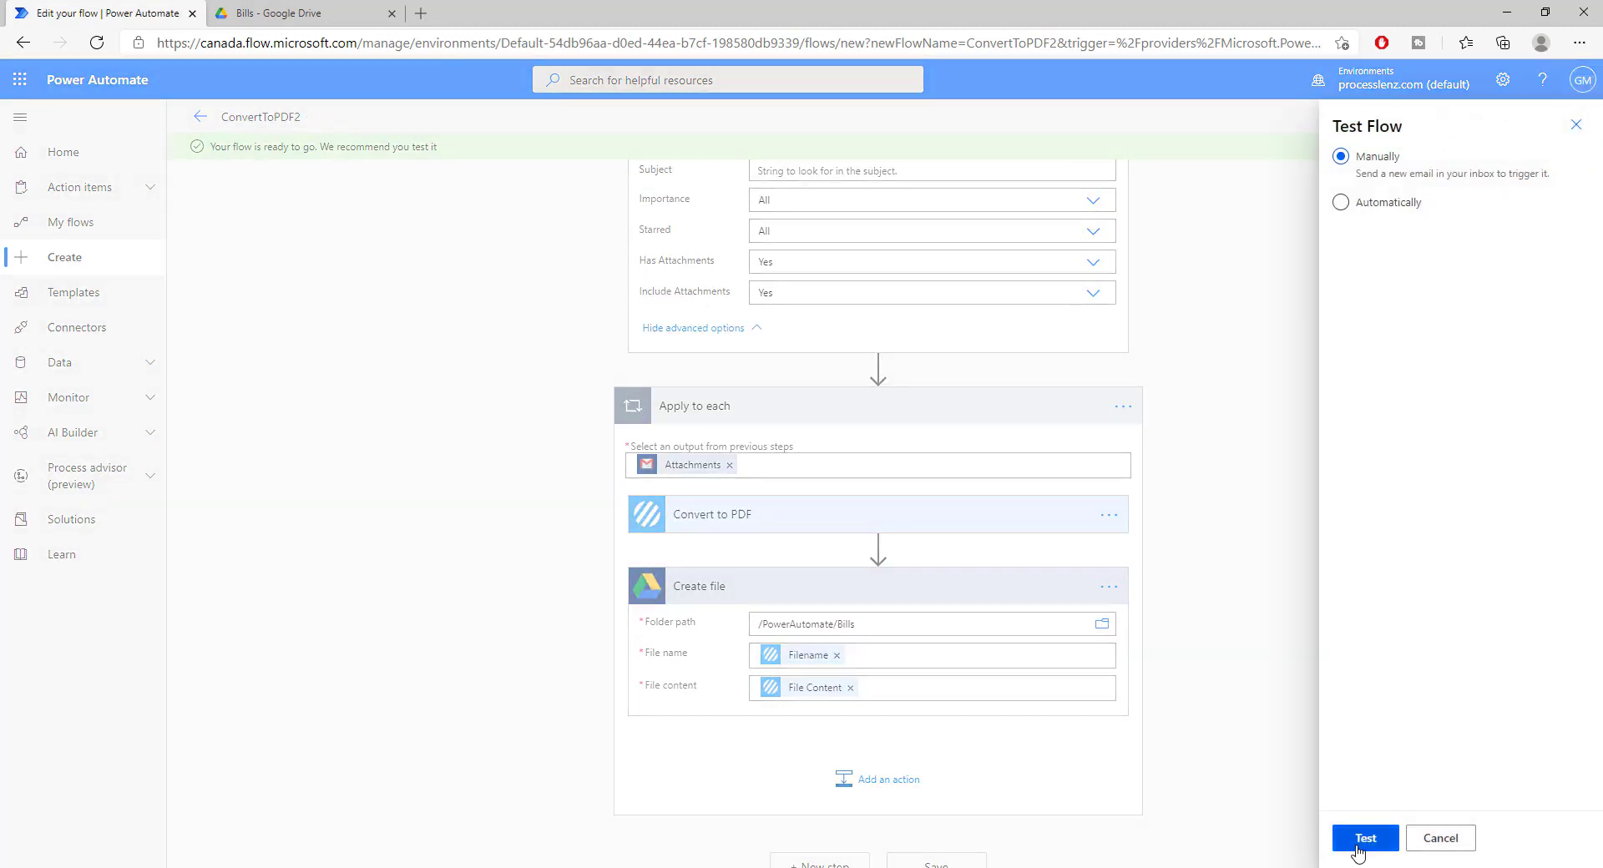
{"action": "left_click", "coordinate": [1363, 837]}
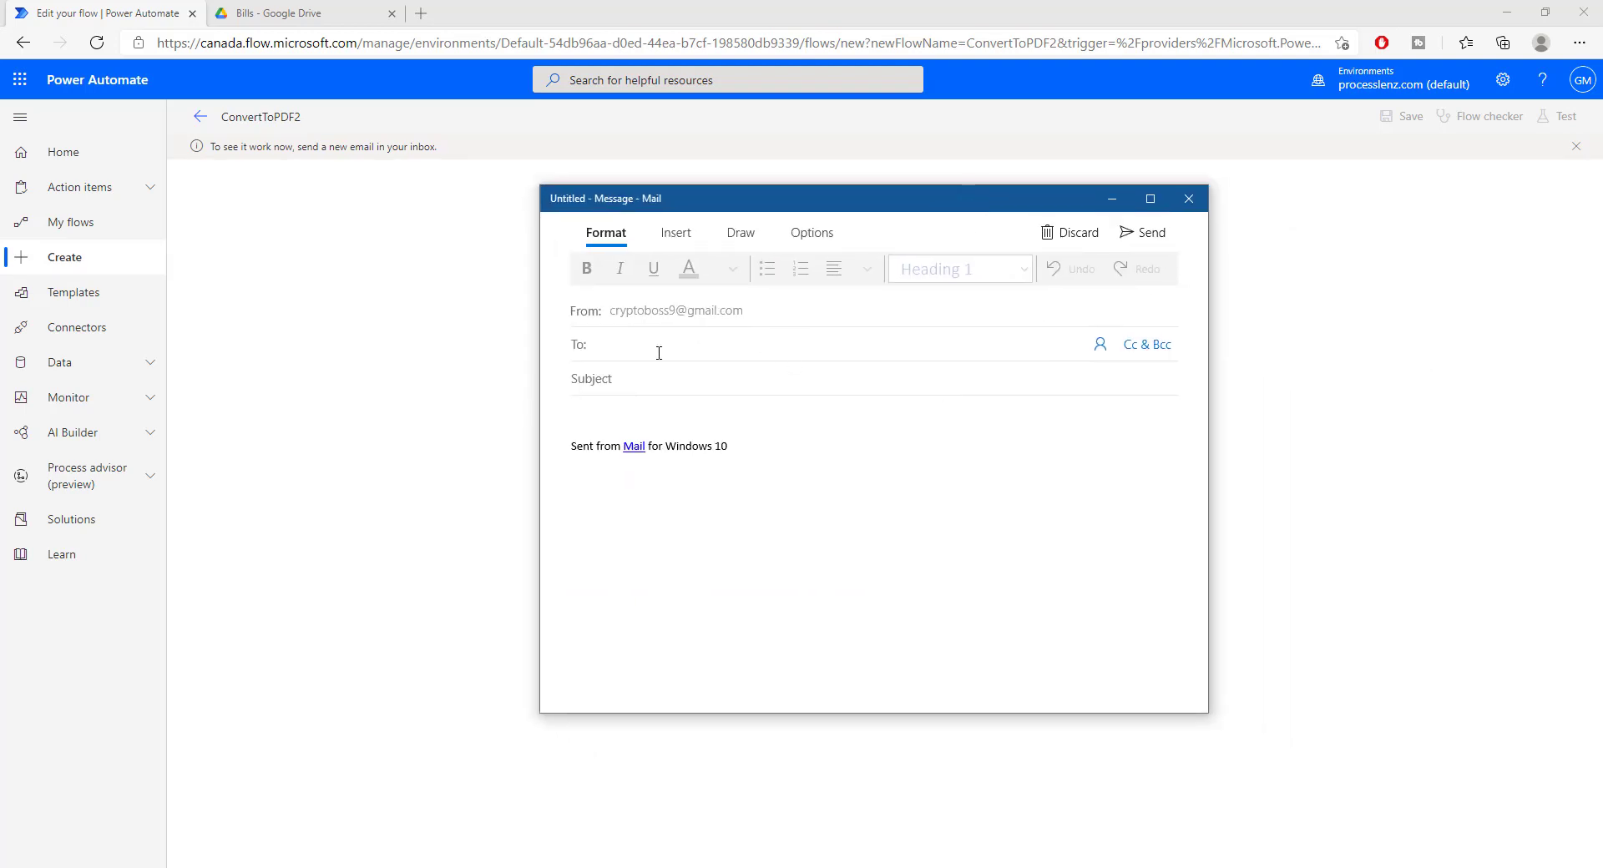
Step: Send the receipt-photo email to the suggested 'greg' recipient
{"action": "type", "text": "greg"}
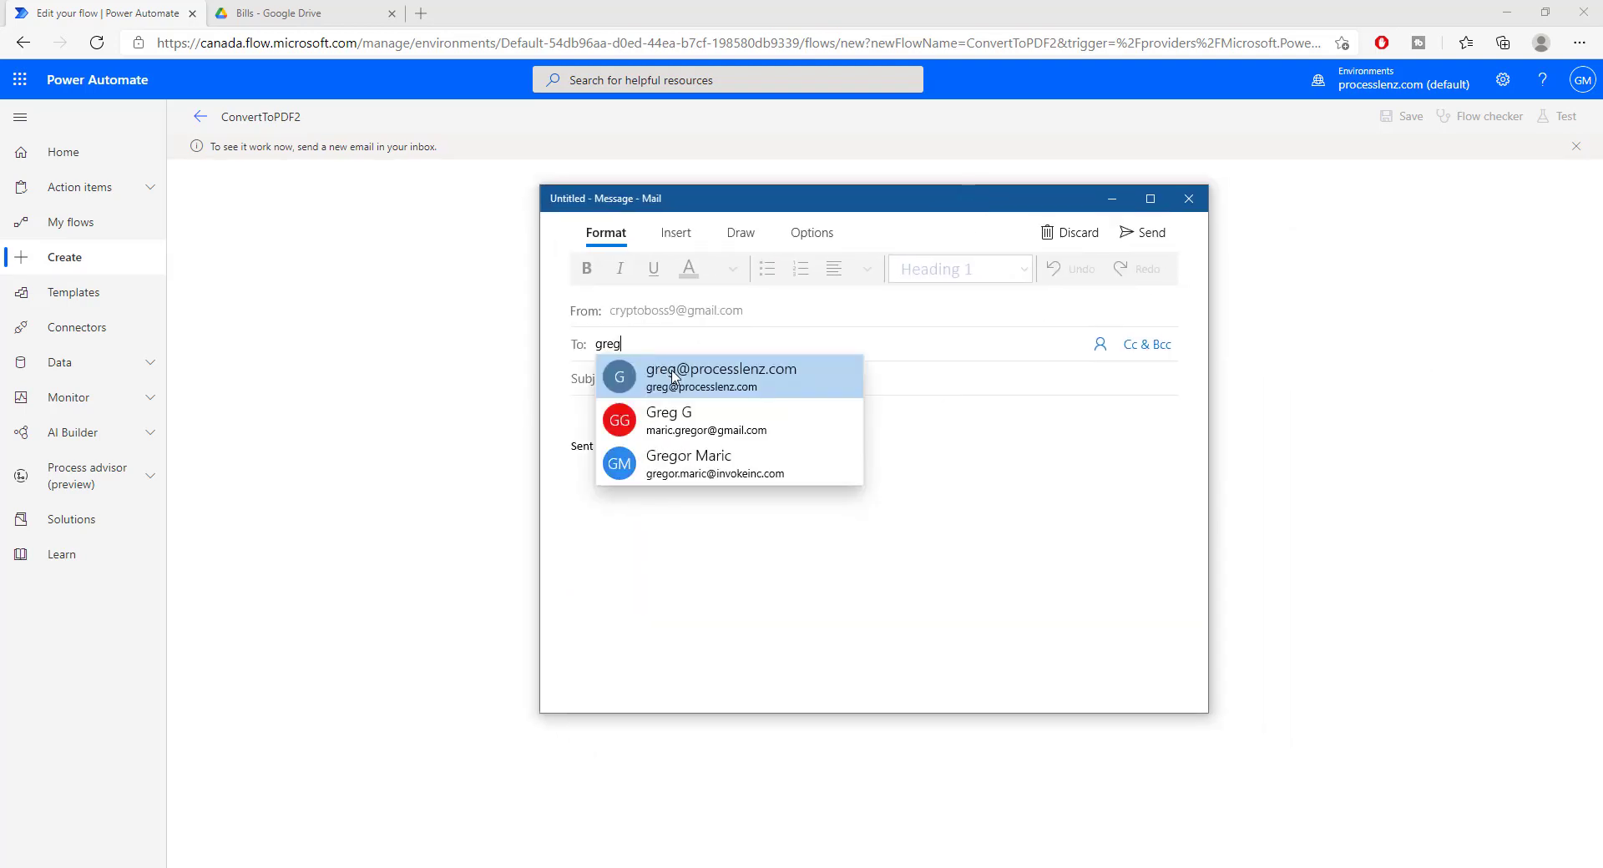
{"action": "left_click", "coordinate": [721, 376]}
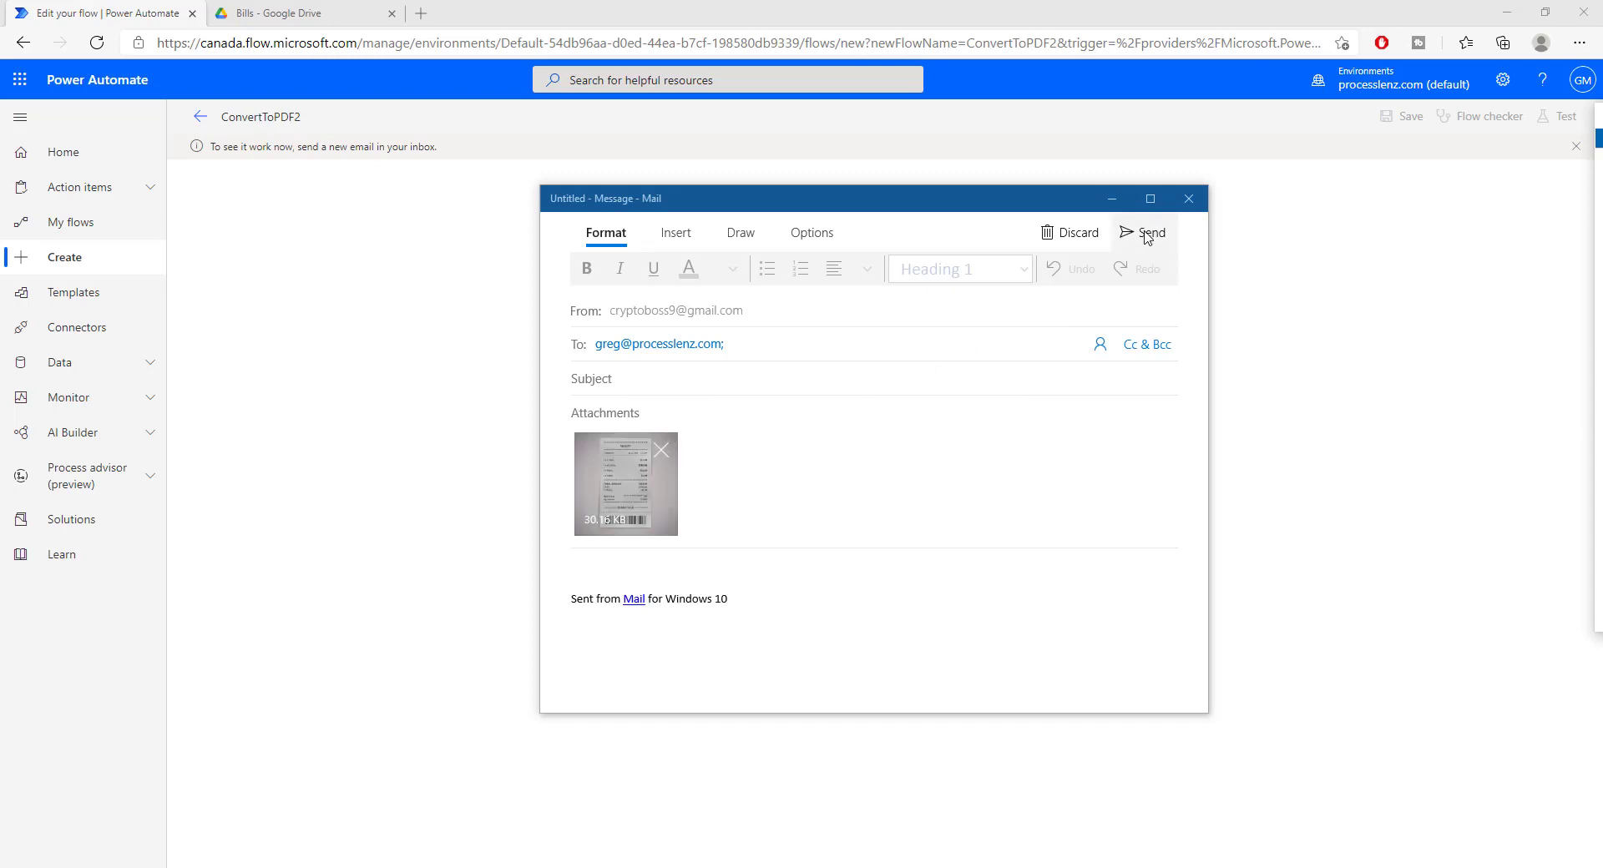
{"action": "left_click", "coordinate": [1150, 233]}
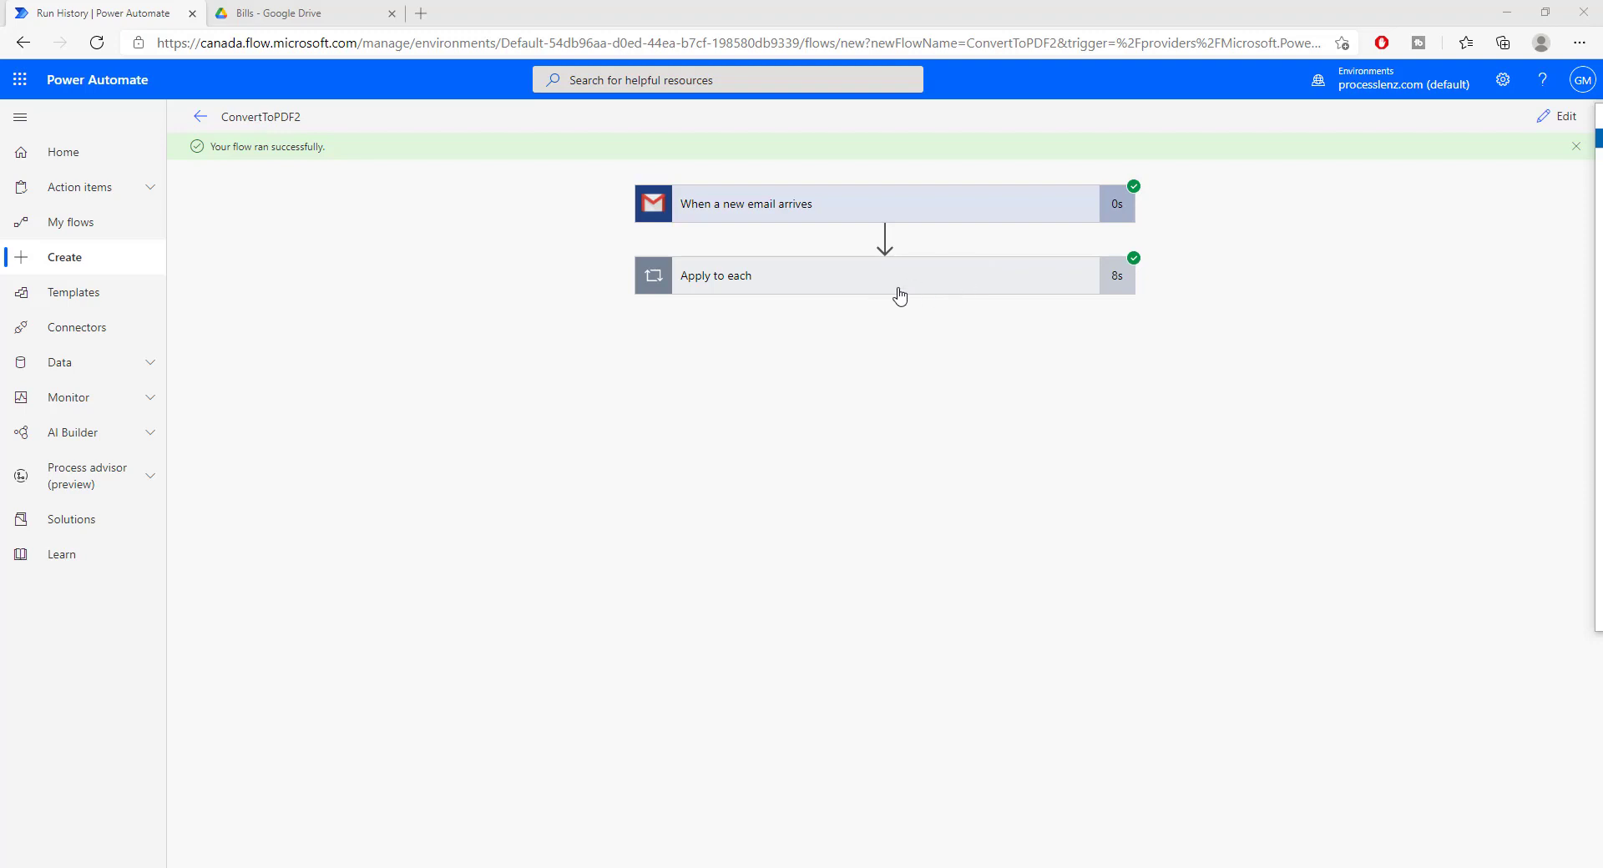
{"action": "mouse_move", "coordinate": [941, 281]}
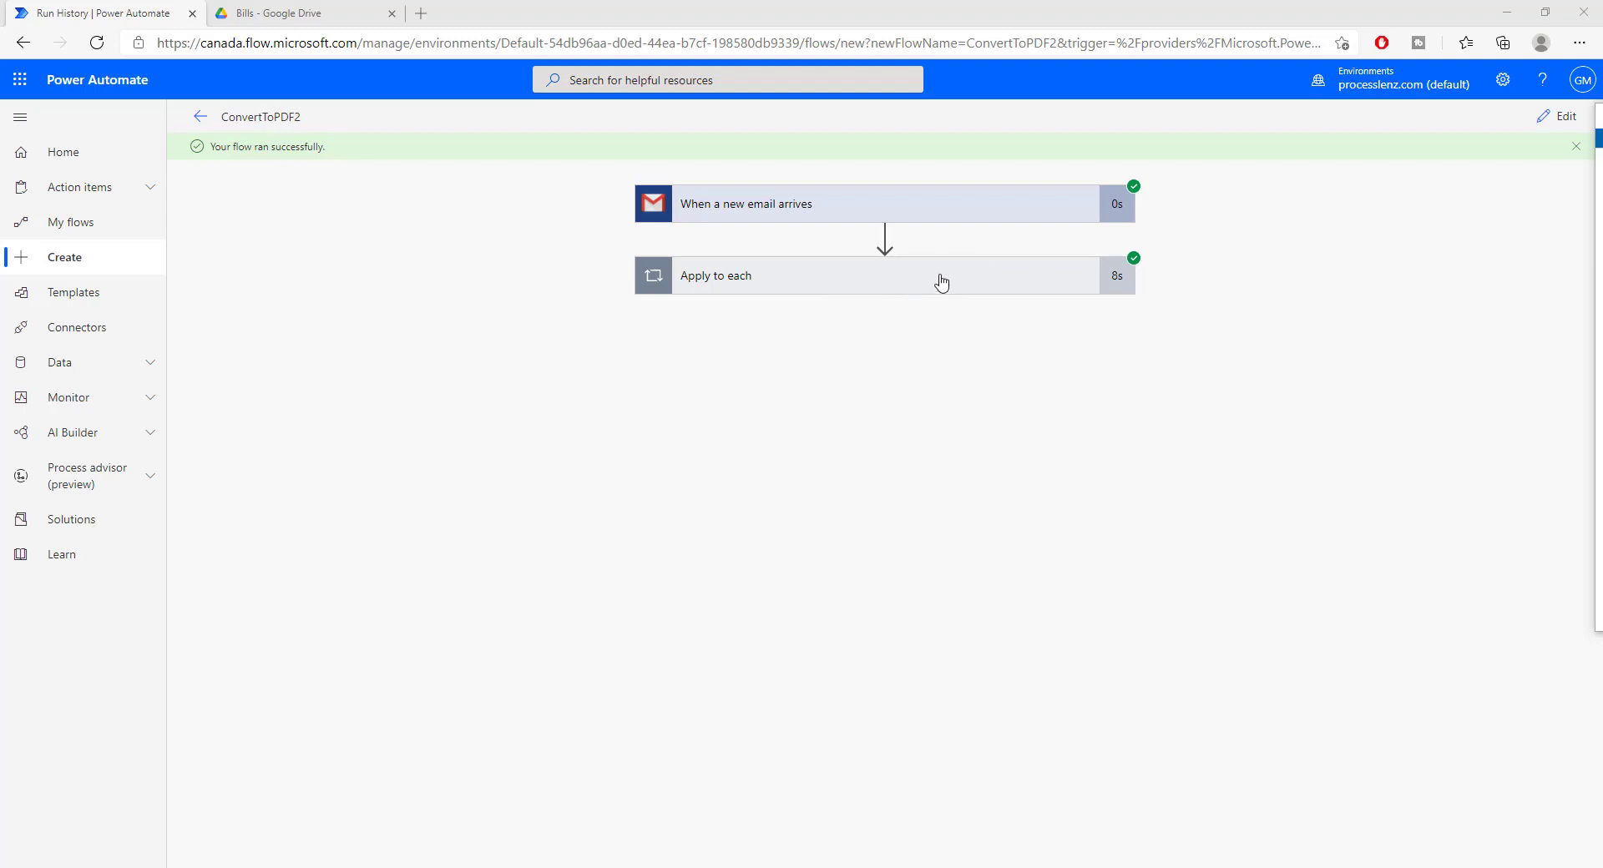
{"action": "mouse_move", "coordinate": [833, 346]}
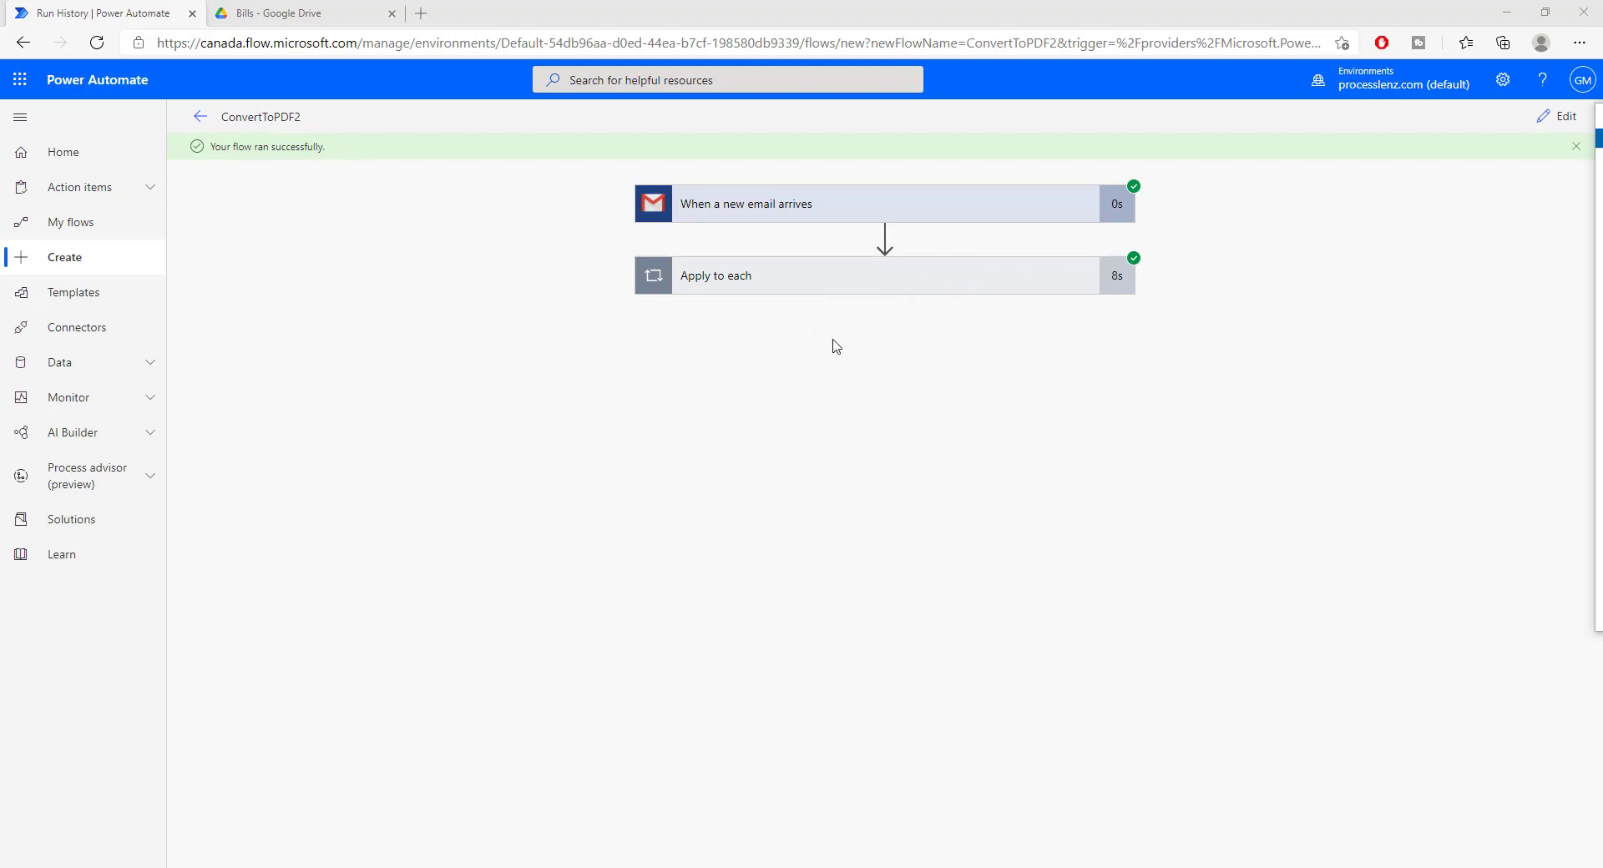
Step: Inspect the Apply to each and email trigger results, then switch to the Bills Drive tab
{"action": "left_click", "coordinate": [716, 275]}
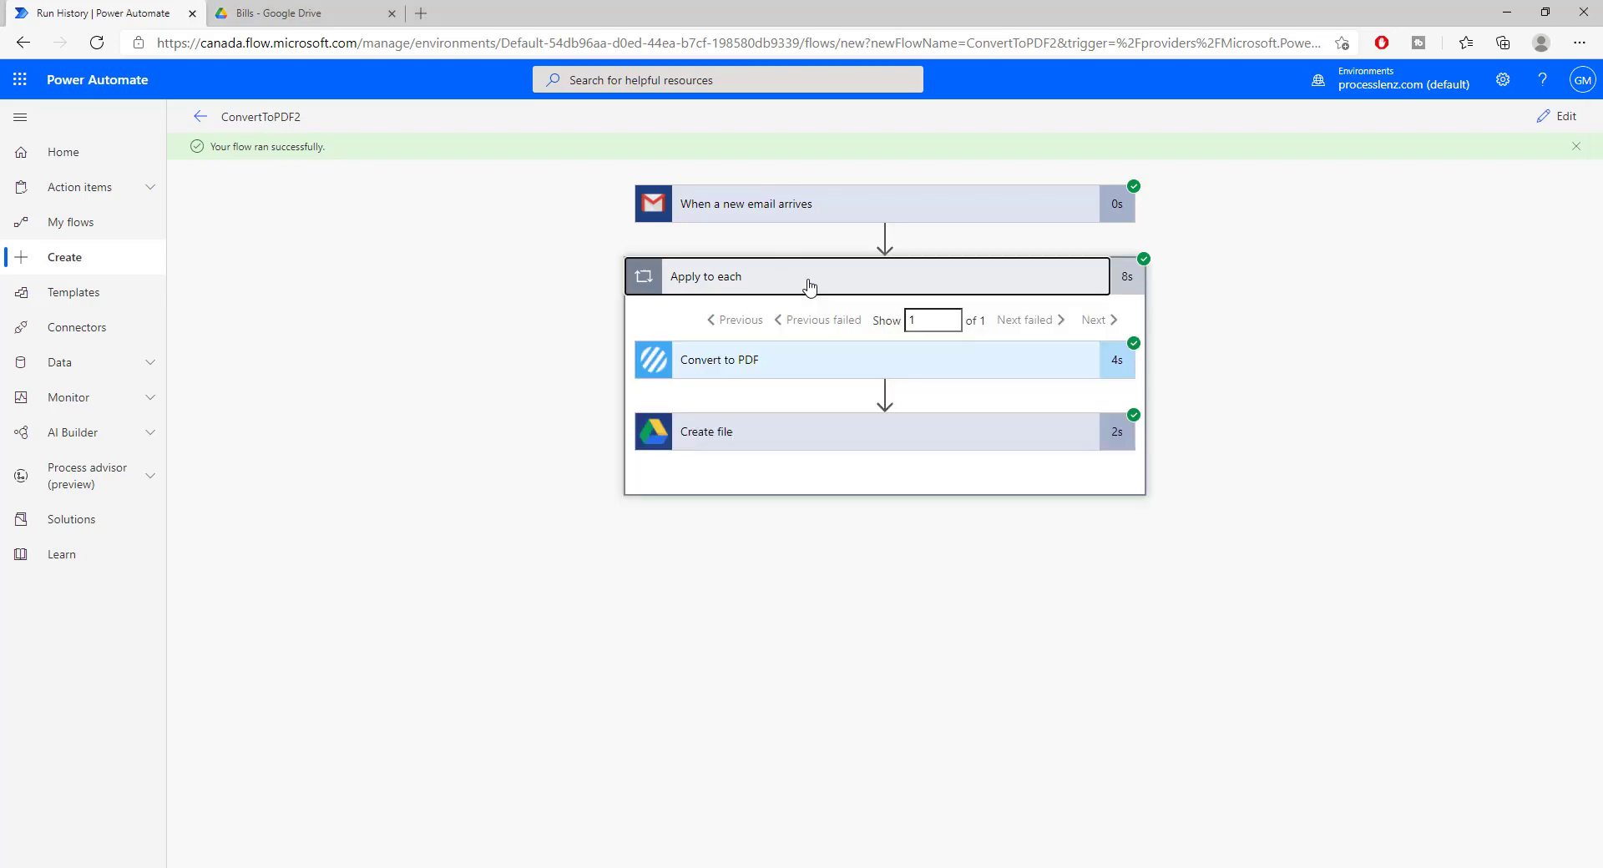
{"action": "left_click", "coordinate": [747, 203]}
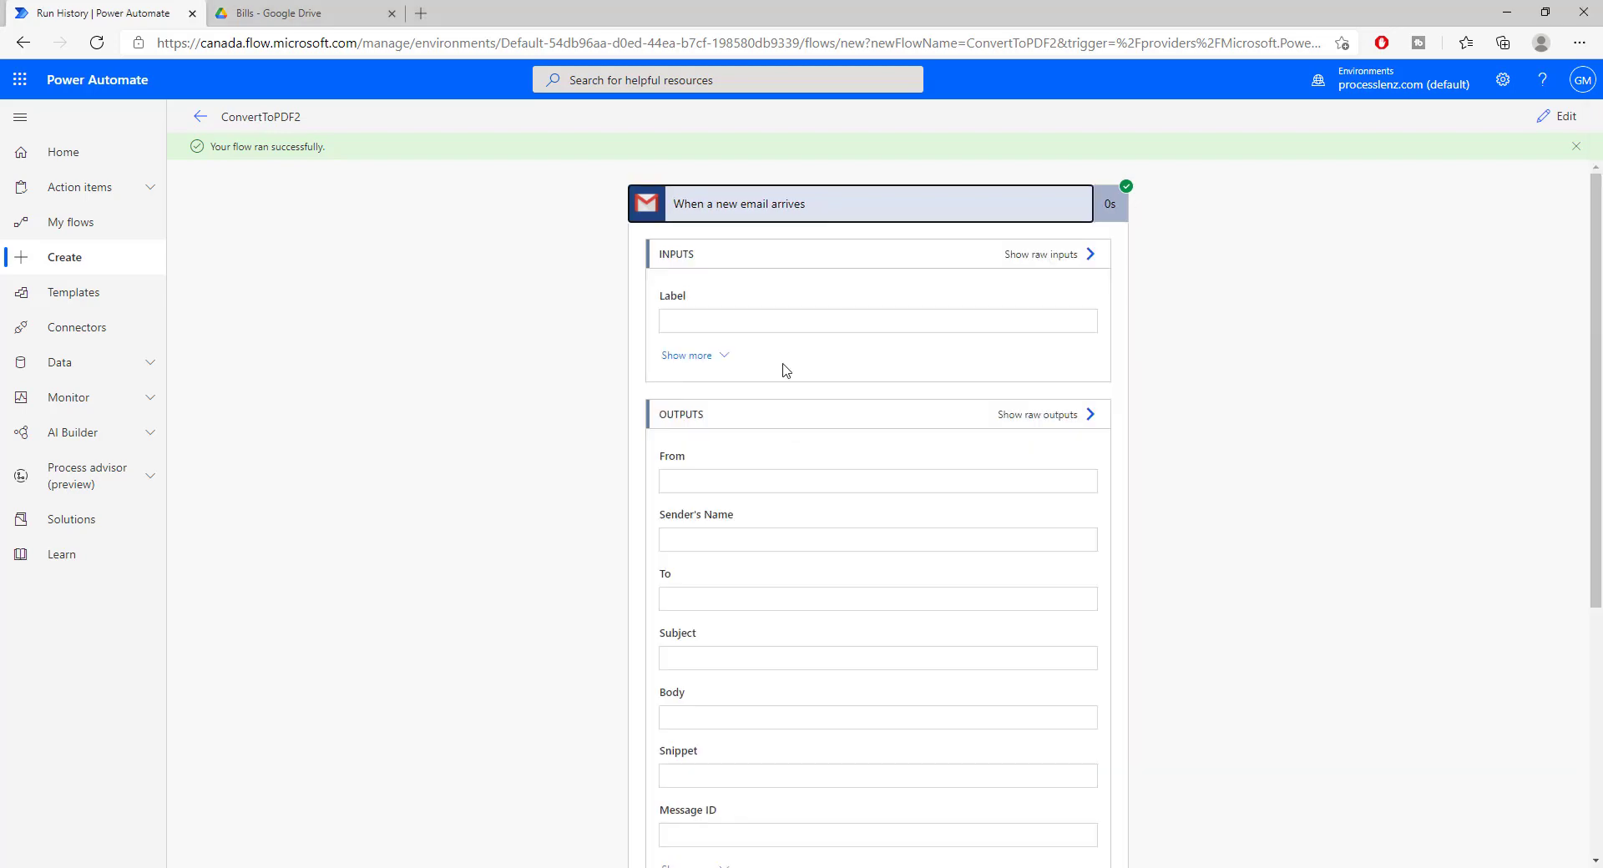
{"action": "left_click", "coordinate": [297, 13]}
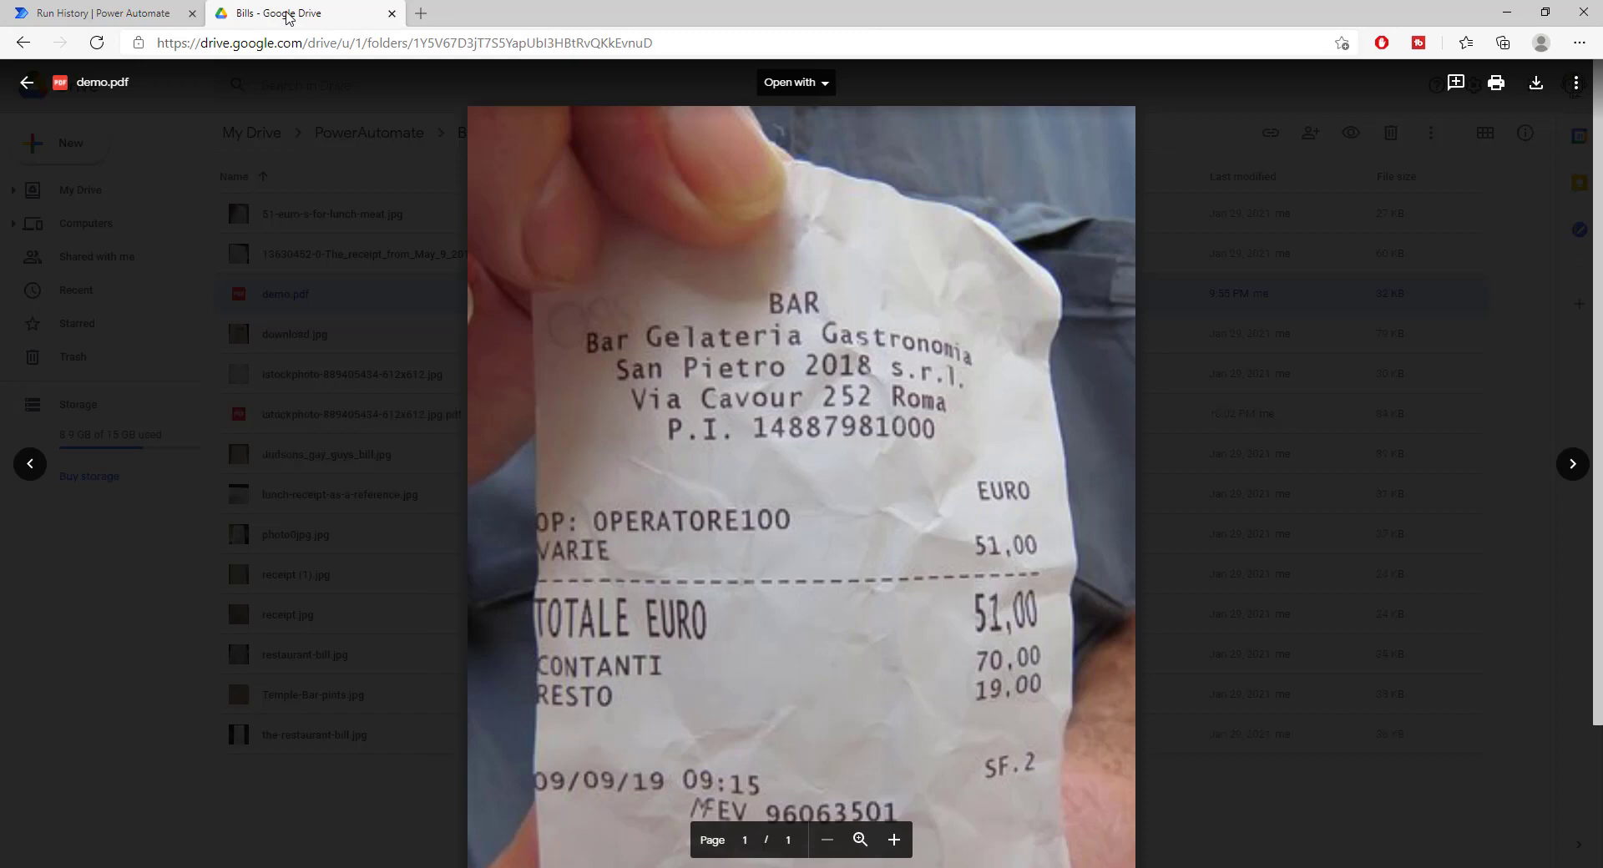
{"action": "left_click", "coordinate": [26, 82]}
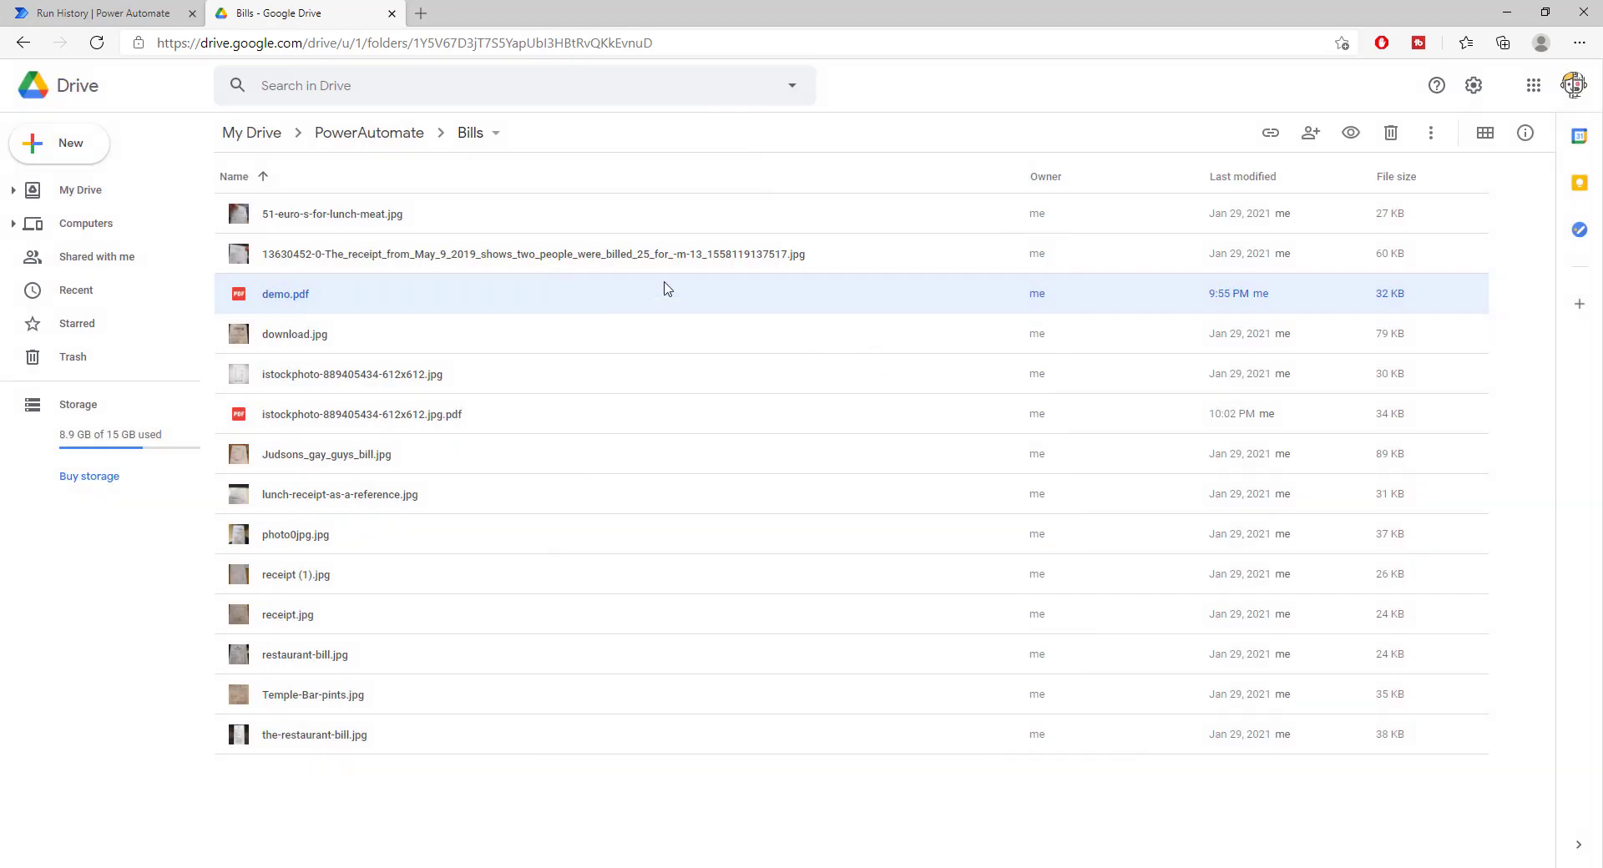
{"action": "mouse_move", "coordinate": [290, 691]}
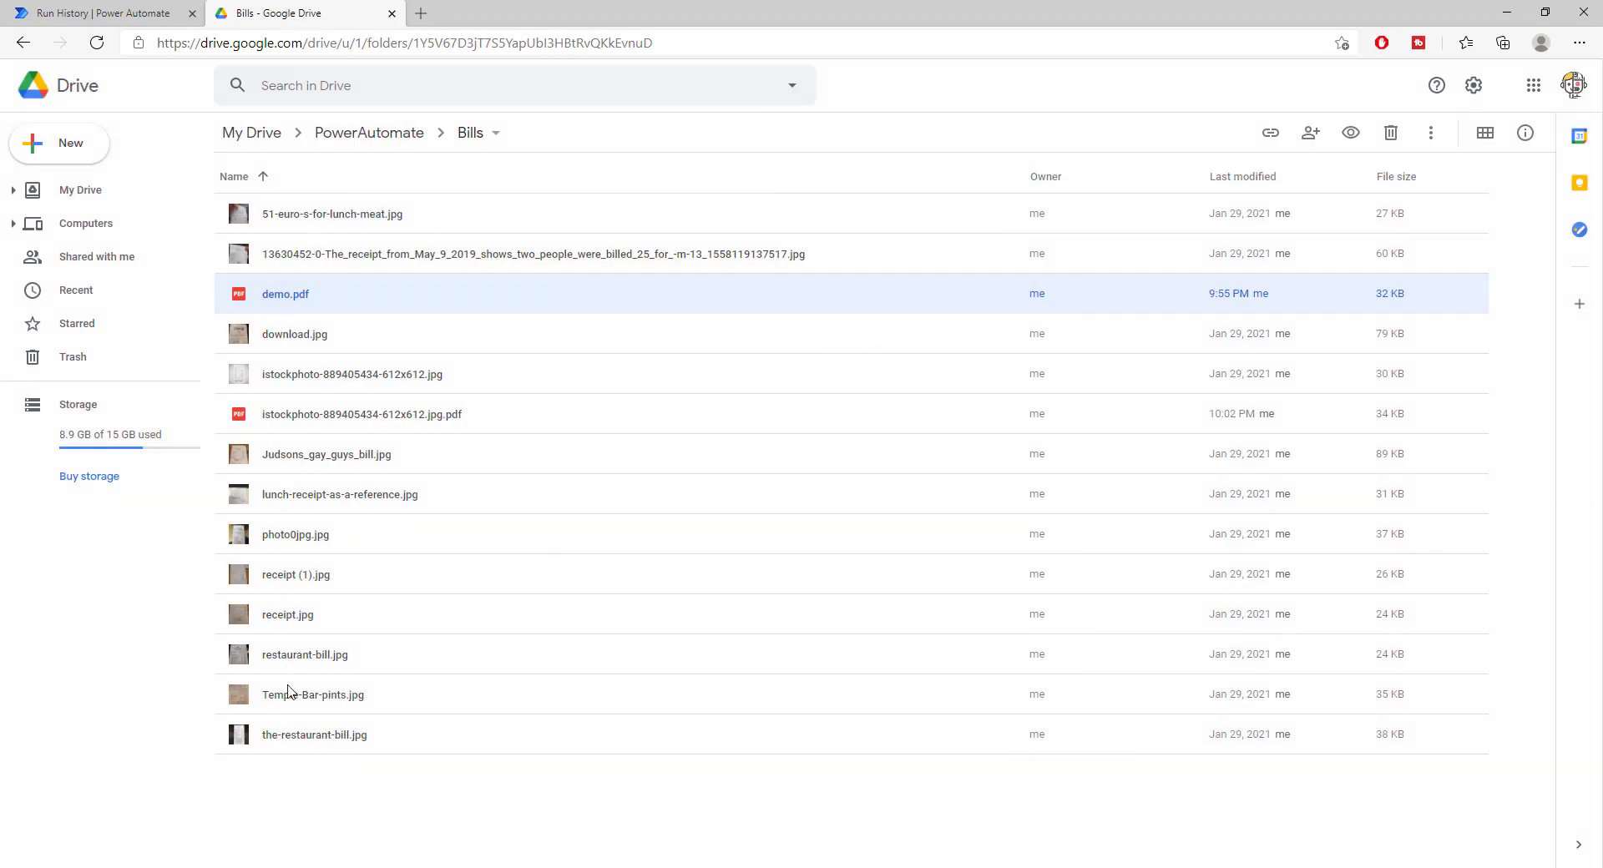
{"action": "left_click", "coordinate": [295, 333]}
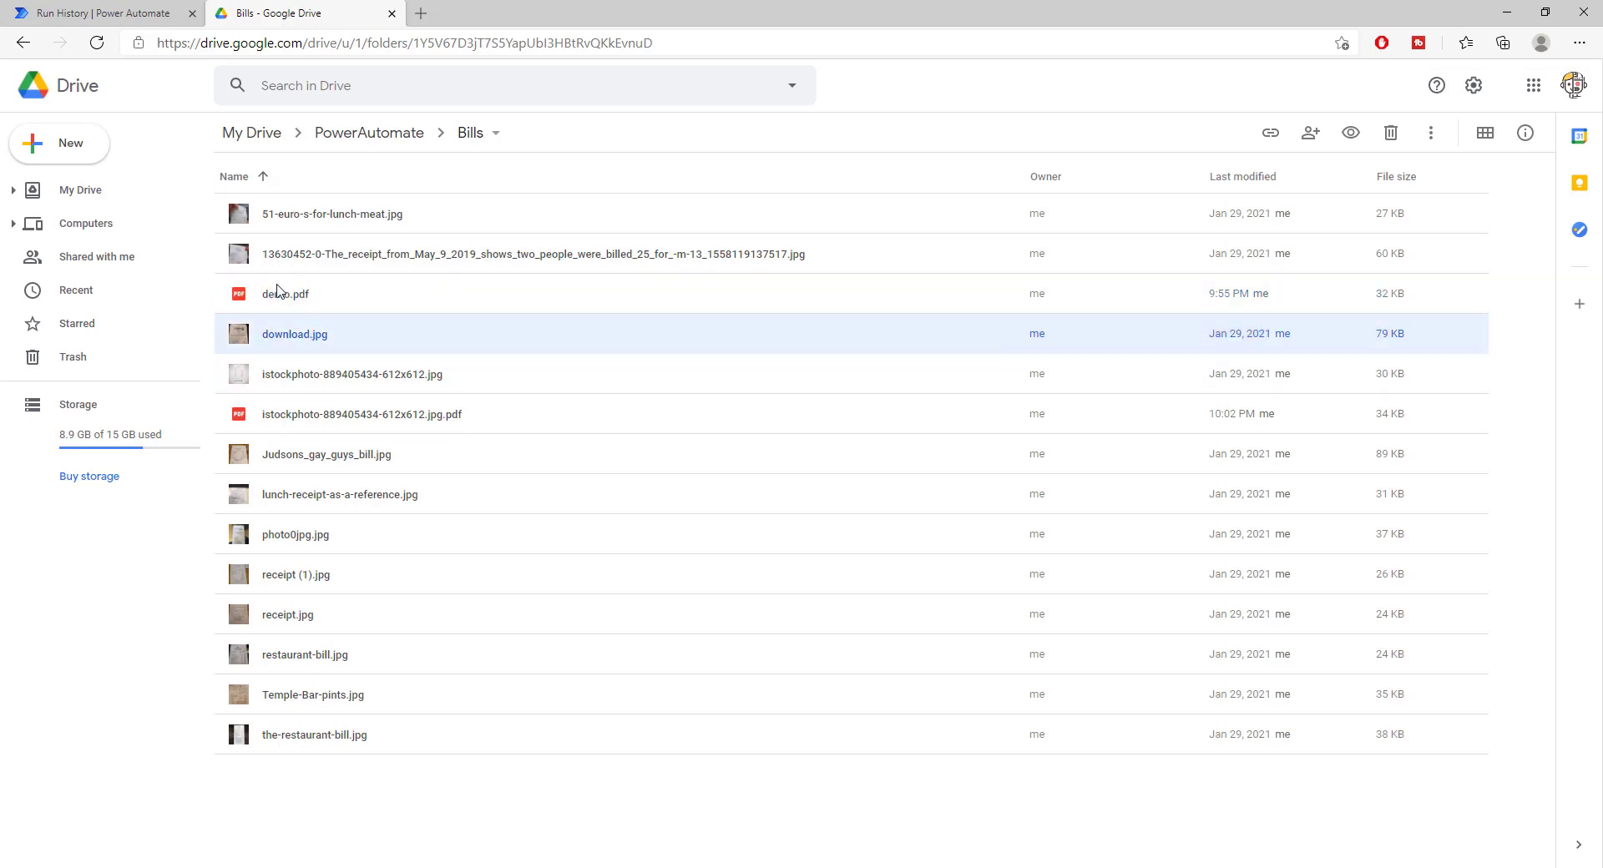
{"action": "left_click", "coordinate": [286, 294]}
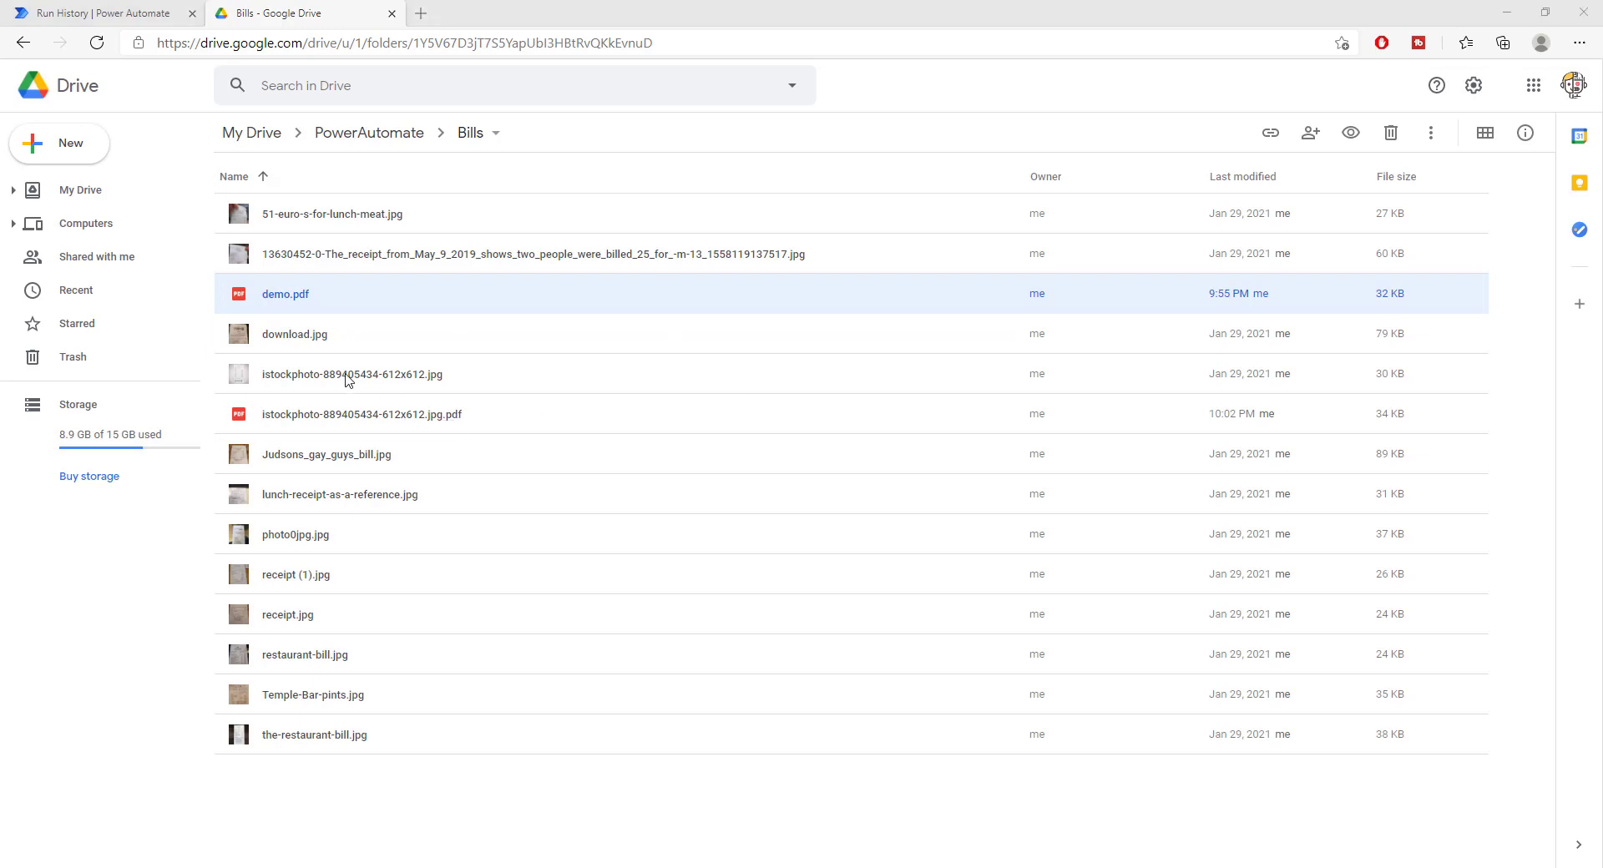
{"action": "mouse_move", "coordinate": [351, 374]}
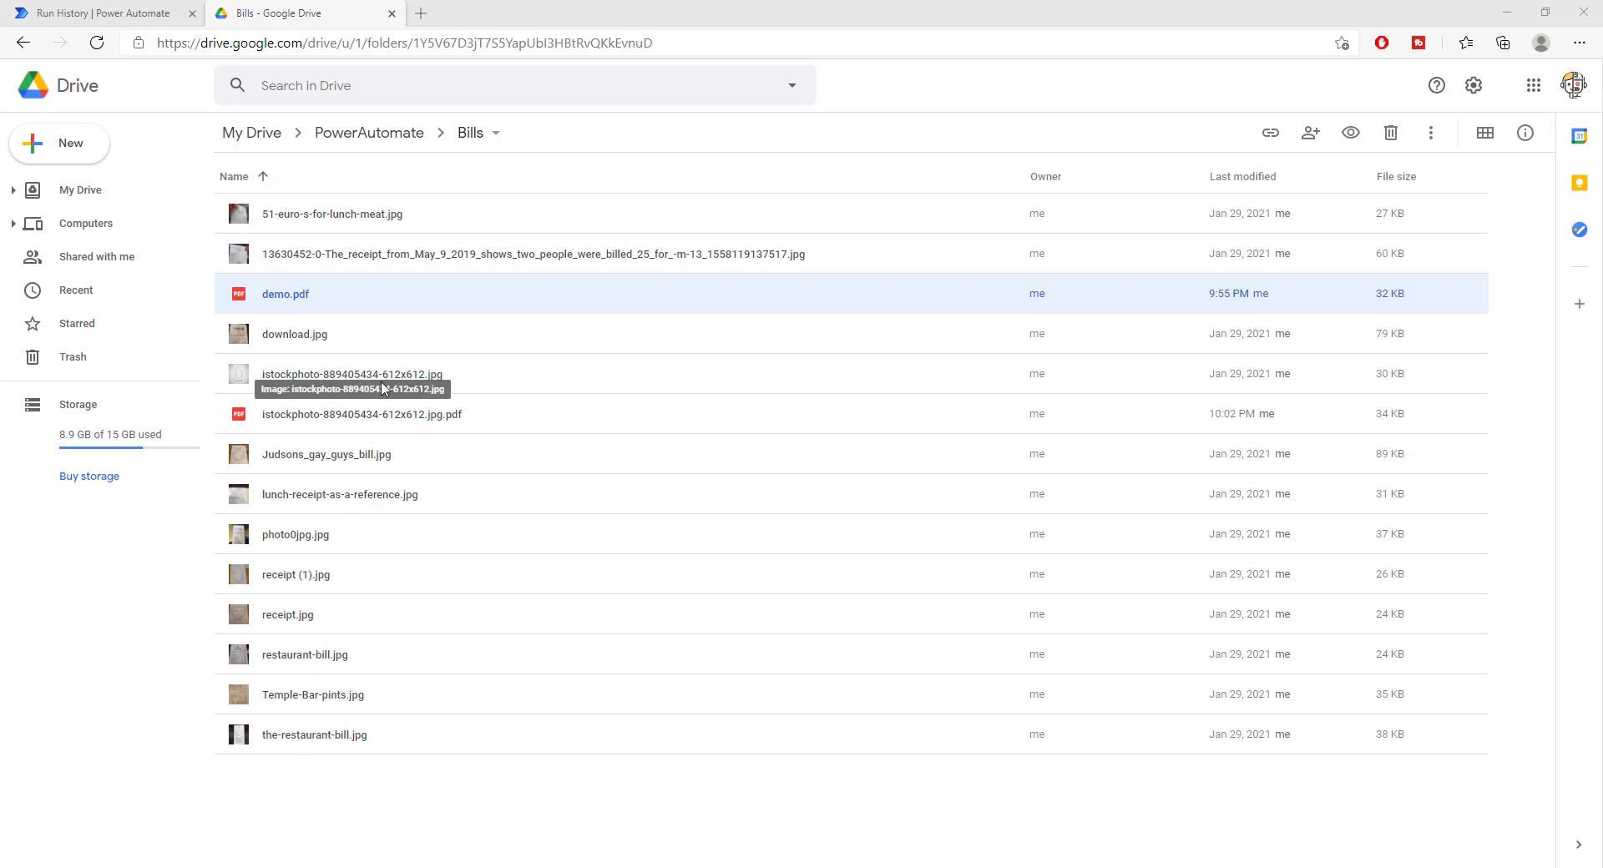
{"action": "mouse_move", "coordinate": [428, 427]}
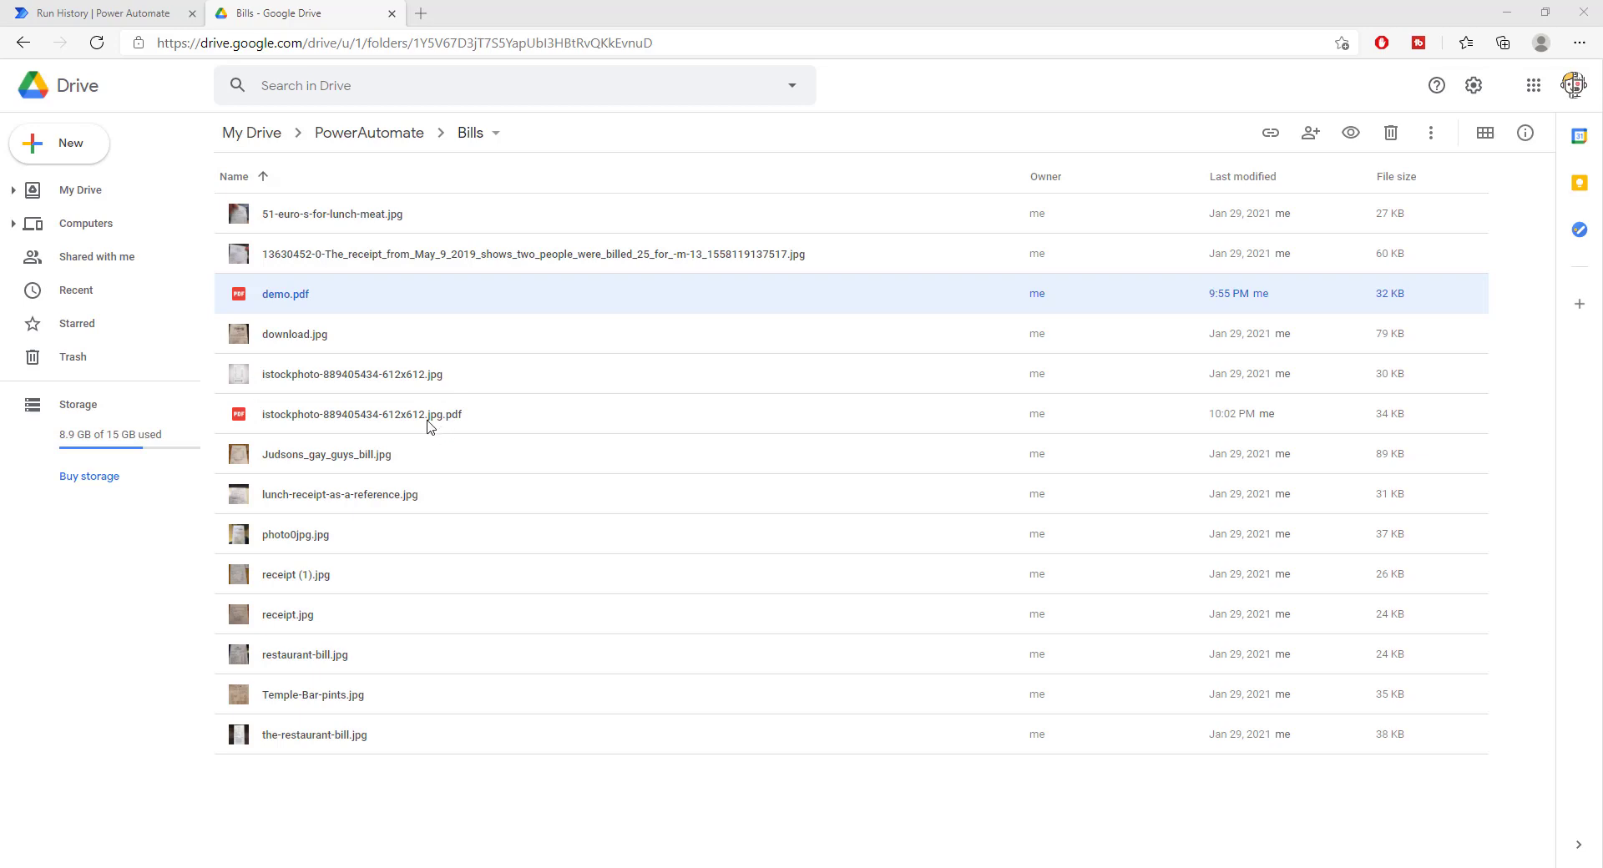
{"action": "mouse_move", "coordinate": [360, 414]}
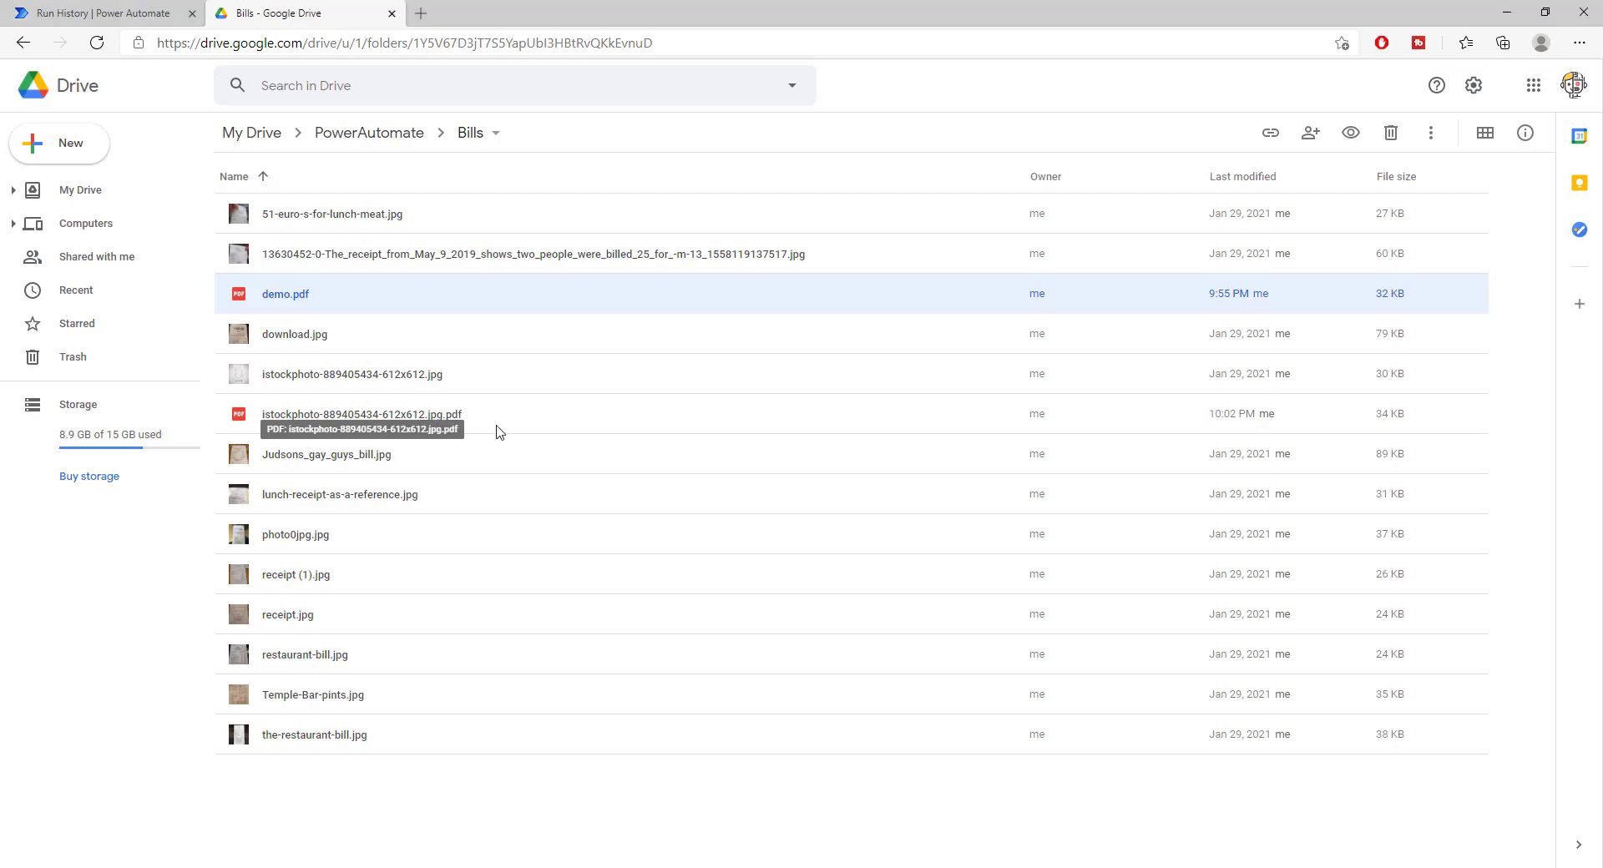
{"action": "double_click", "coordinate": [362, 414]}
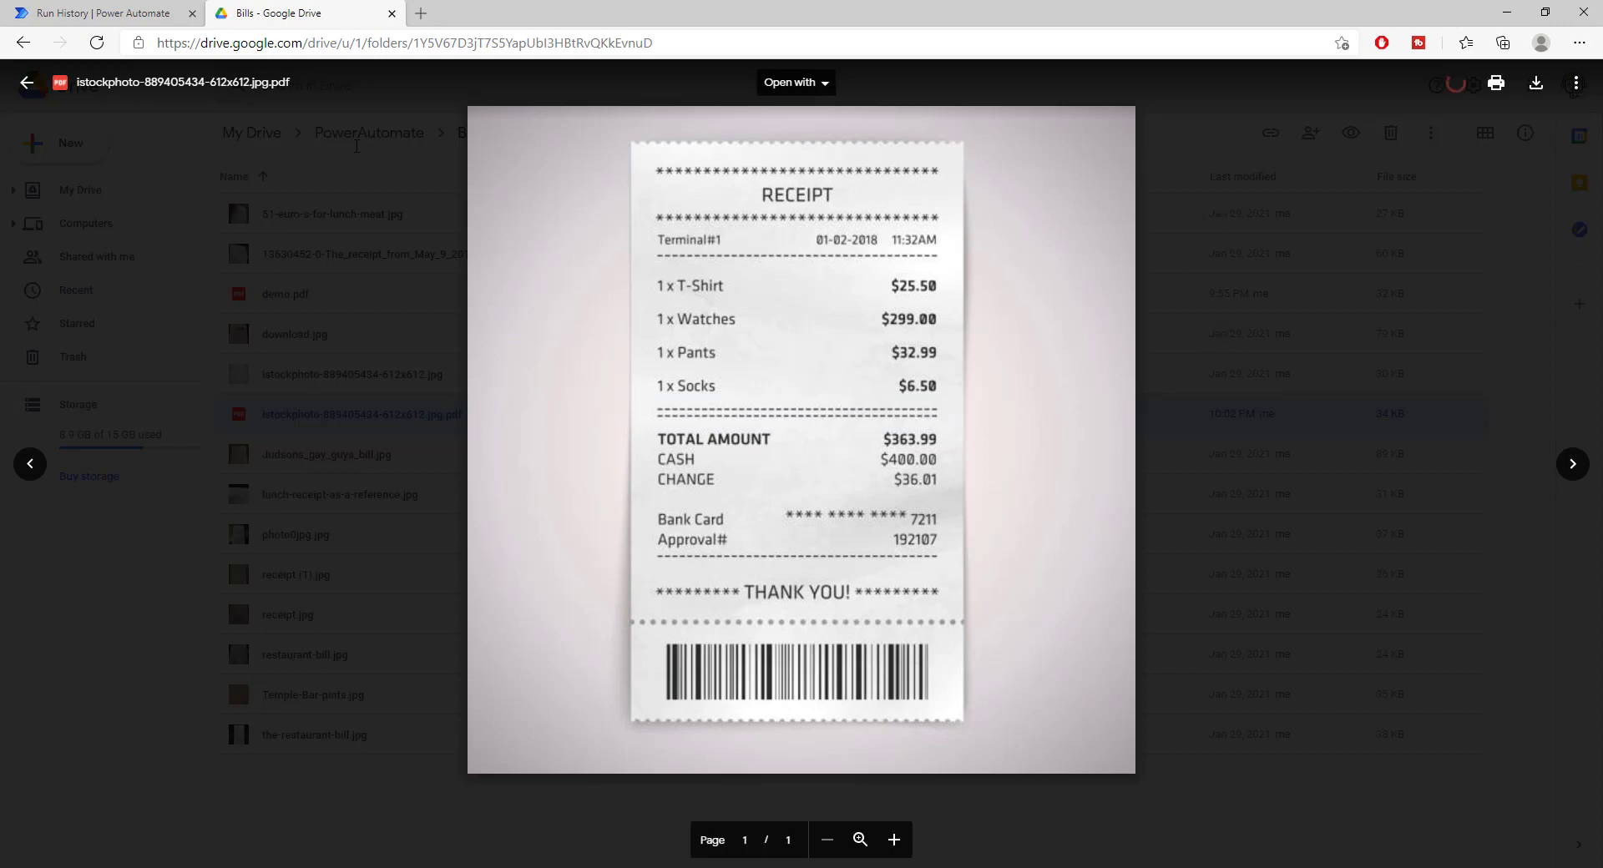
{"action": "left_click", "coordinate": [97, 13]}
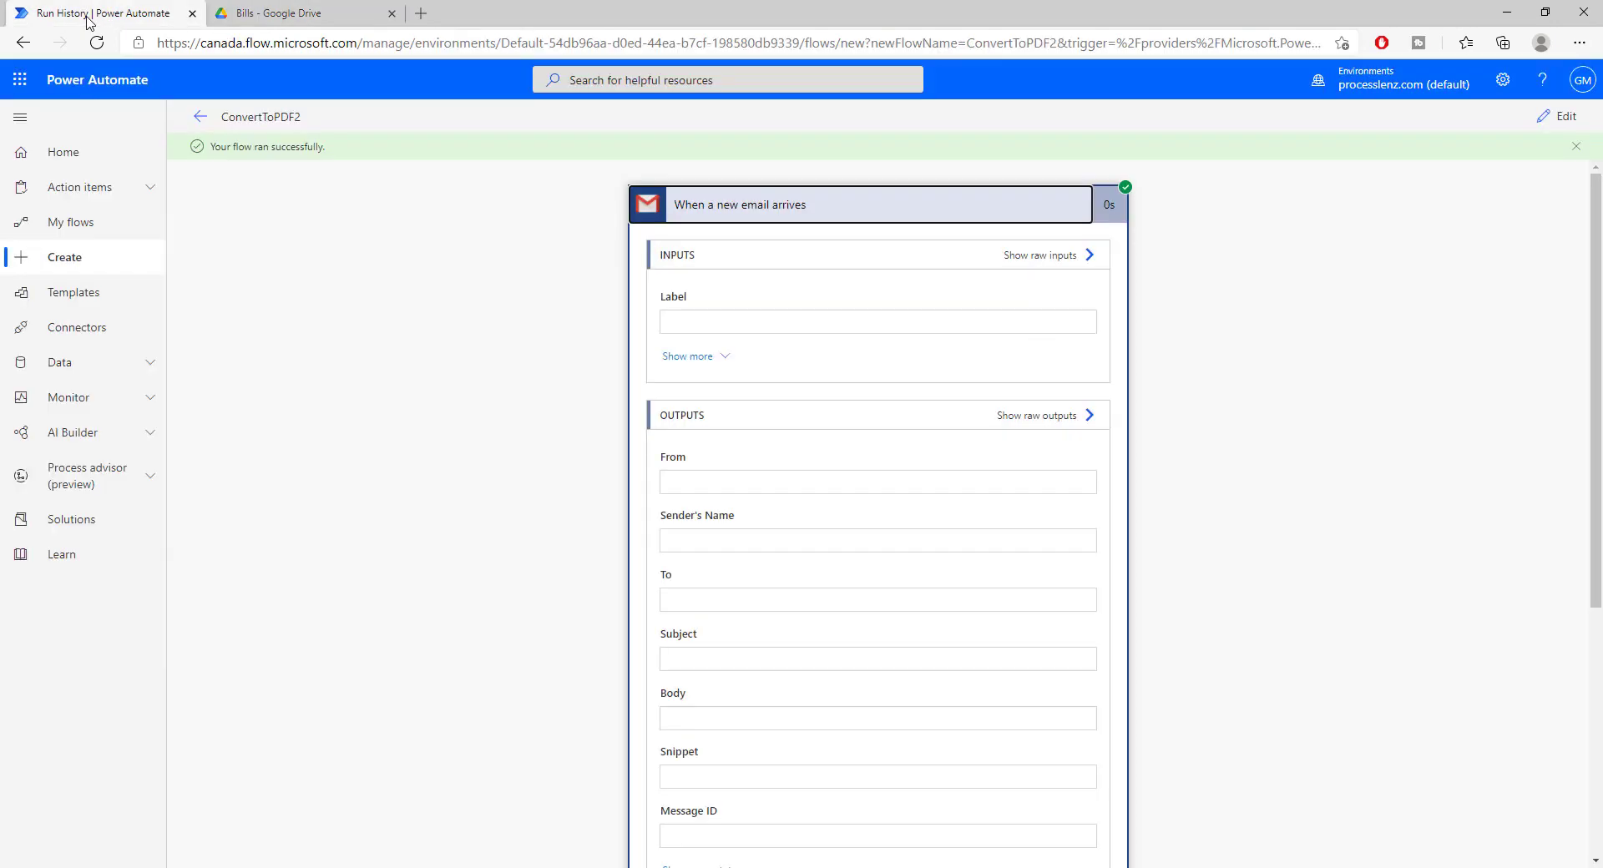
{"action": "scroll", "scroll_direction": "down", "scroll_amount": 3}
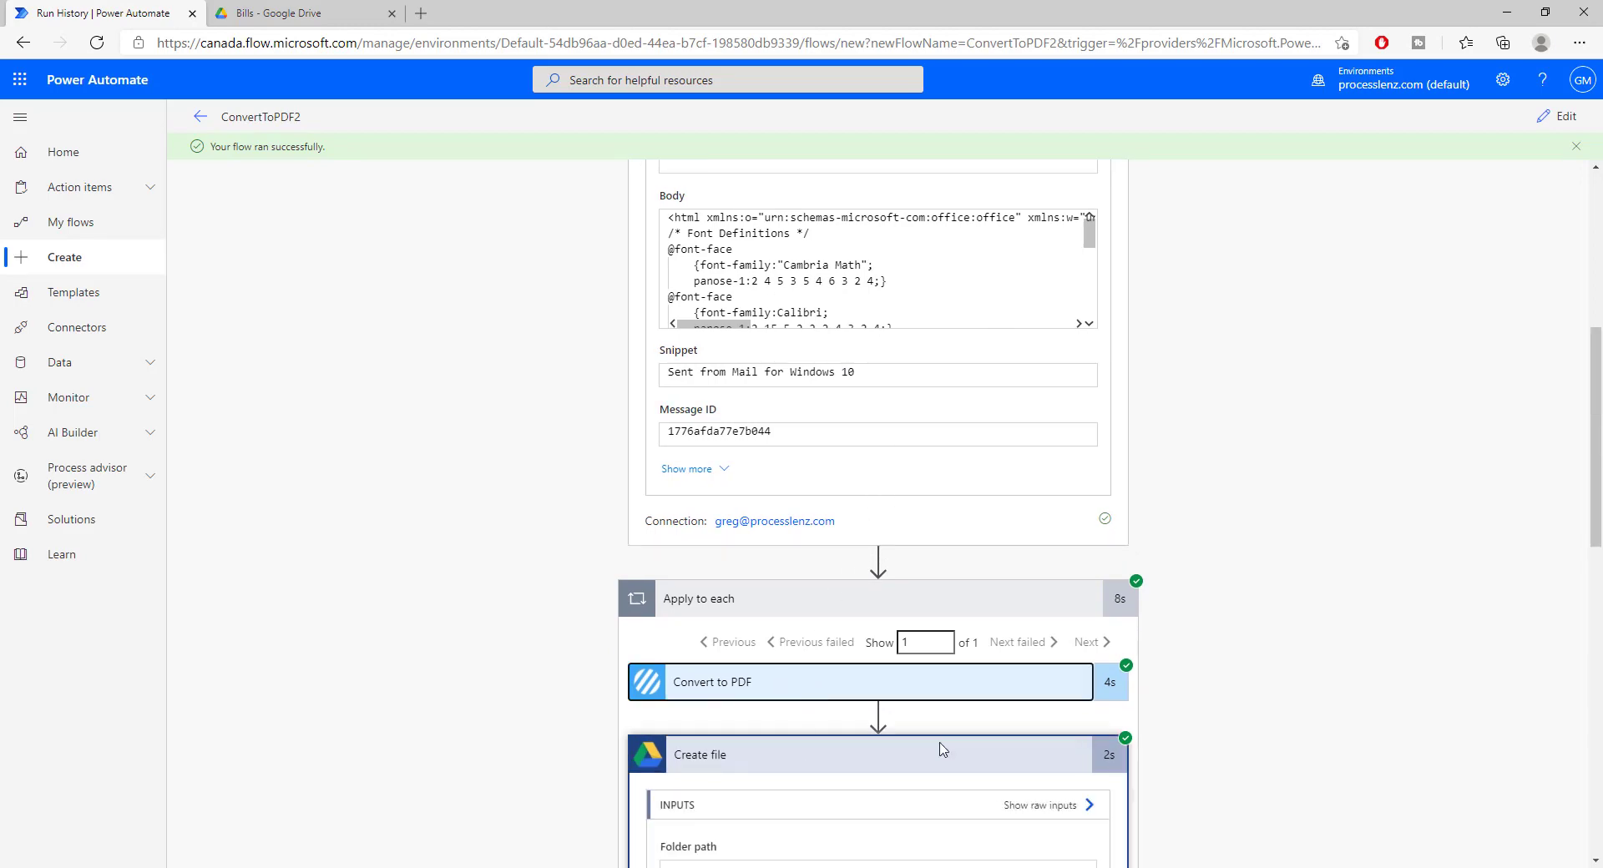
{"action": "scroll", "scroll_direction": "down", "scroll_amount": 3}
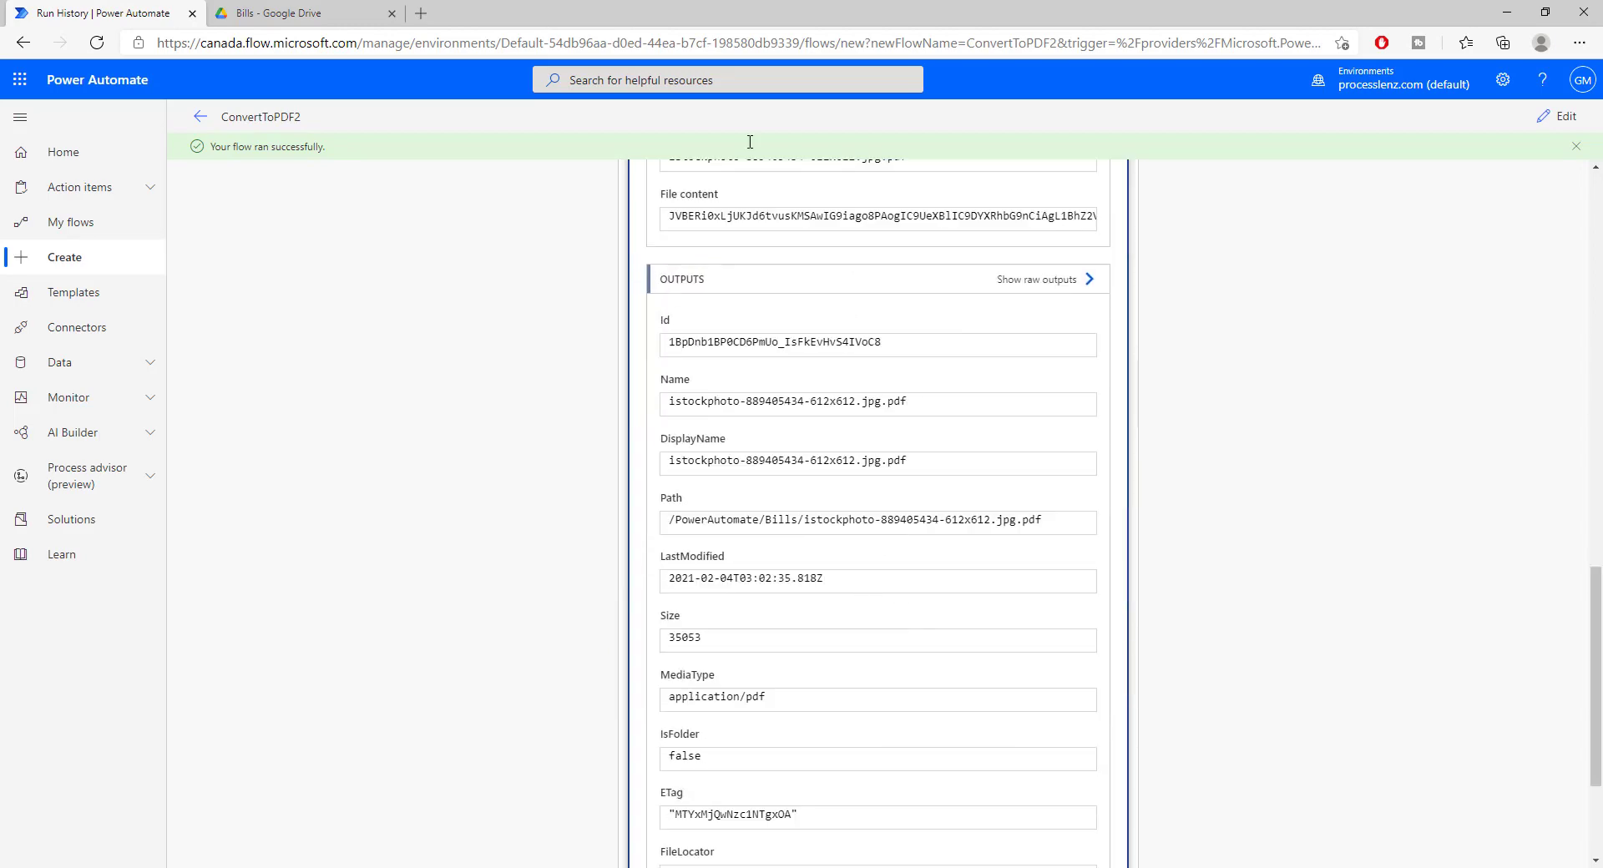
{"action": "scroll", "scroll_direction": "down", "scroll_amount": 3}
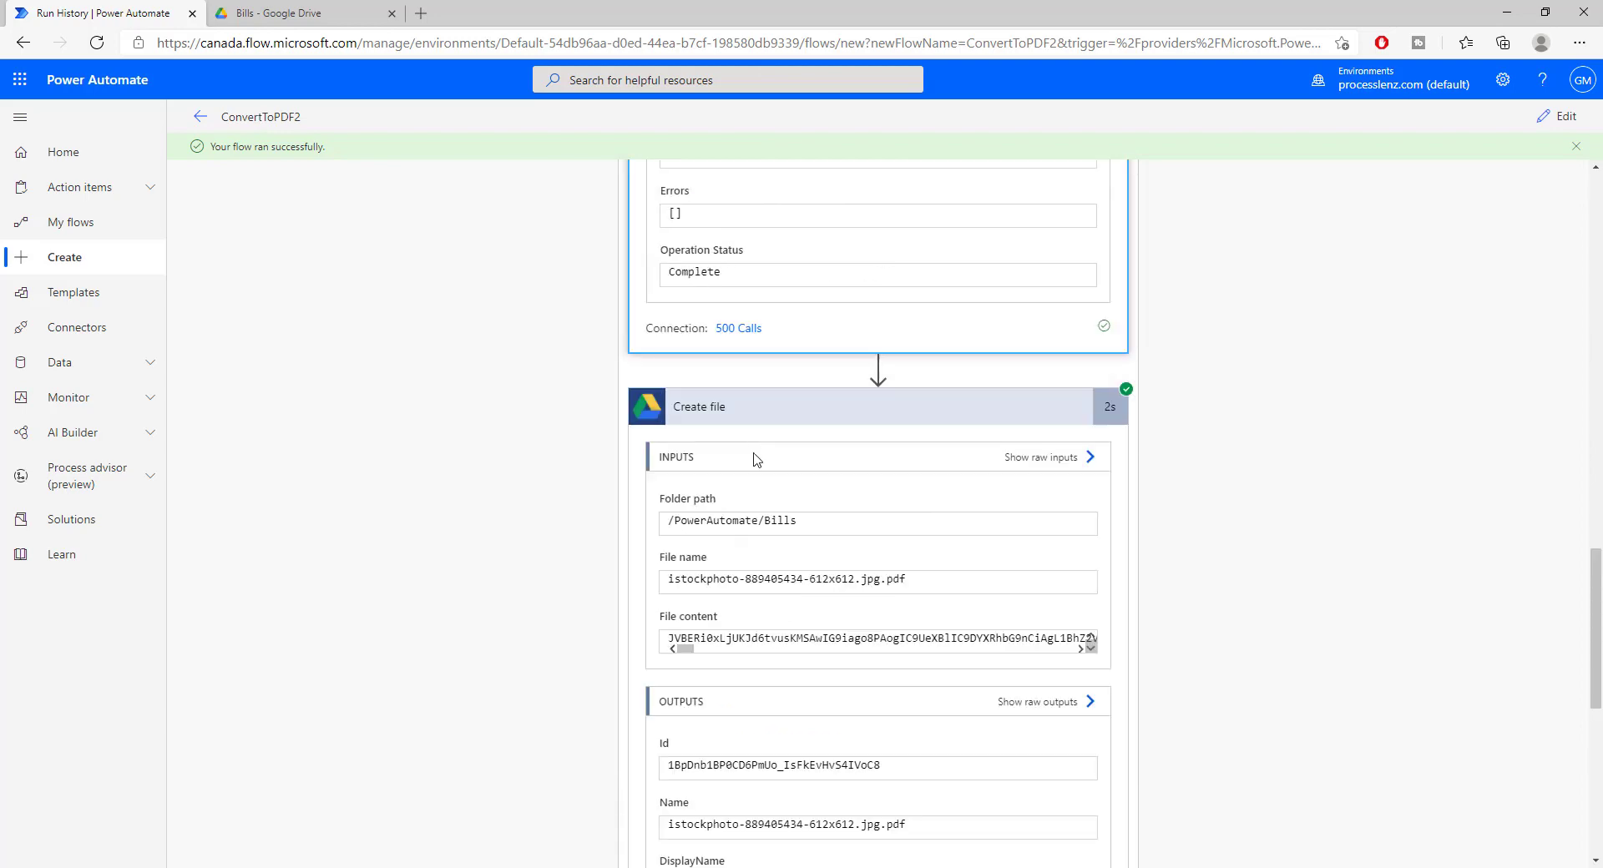
{"action": "scroll", "scroll_direction": "down", "scroll_amount": 3}
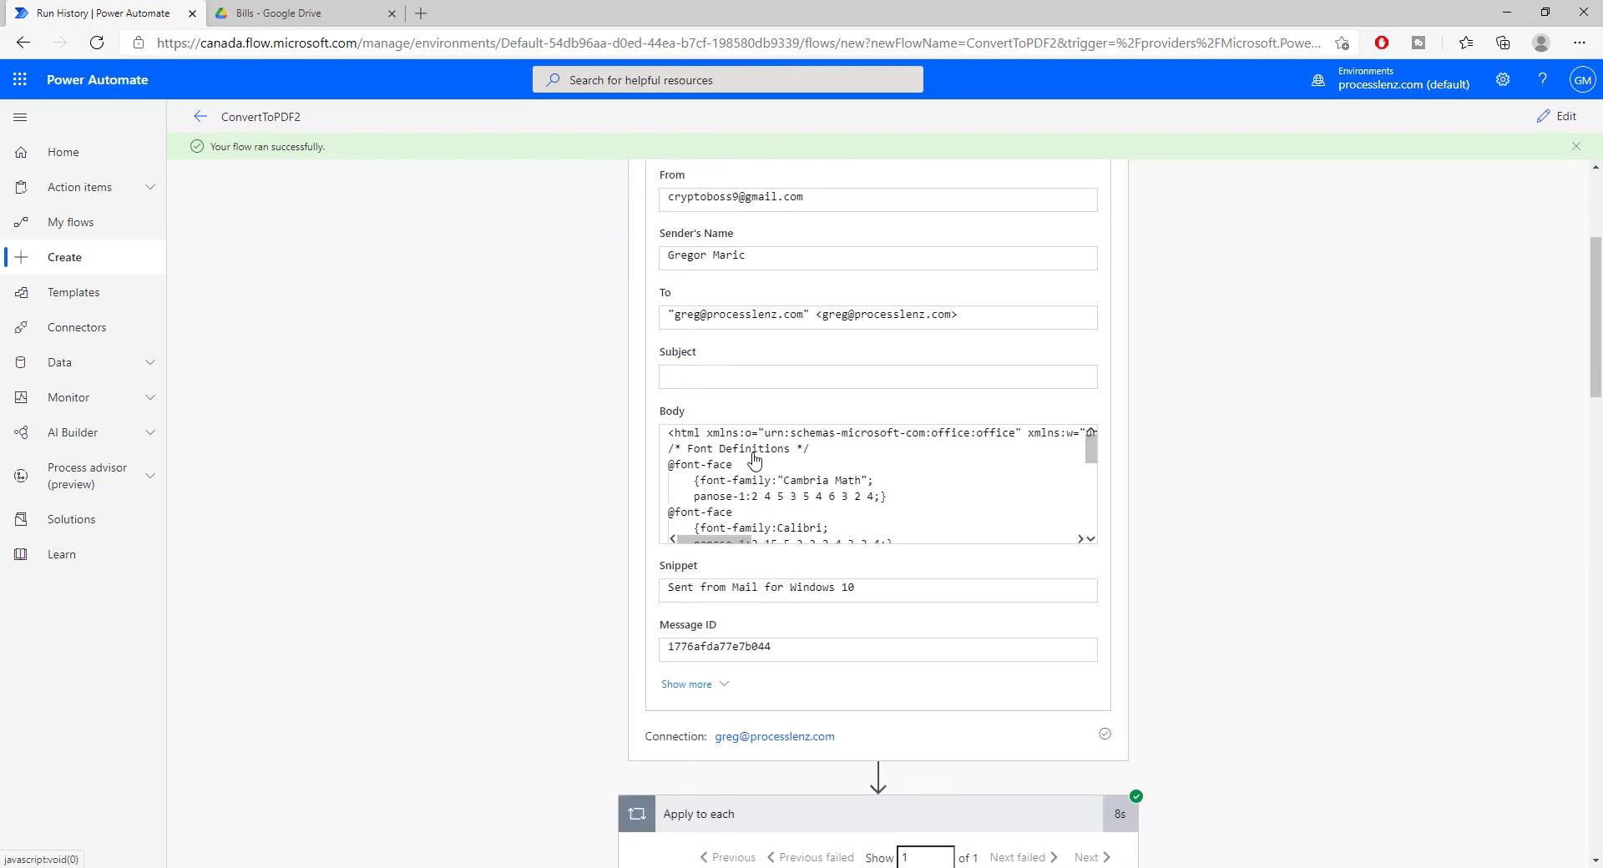